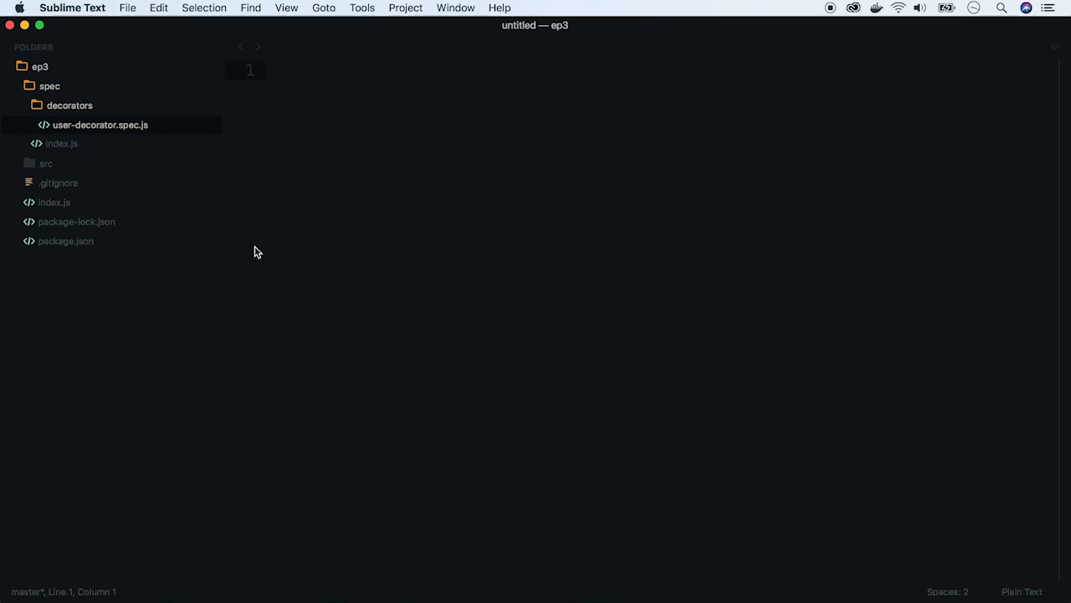
# - Review package.json, then bring up the UserDecorator spec file
pyautogui.click(65, 241)
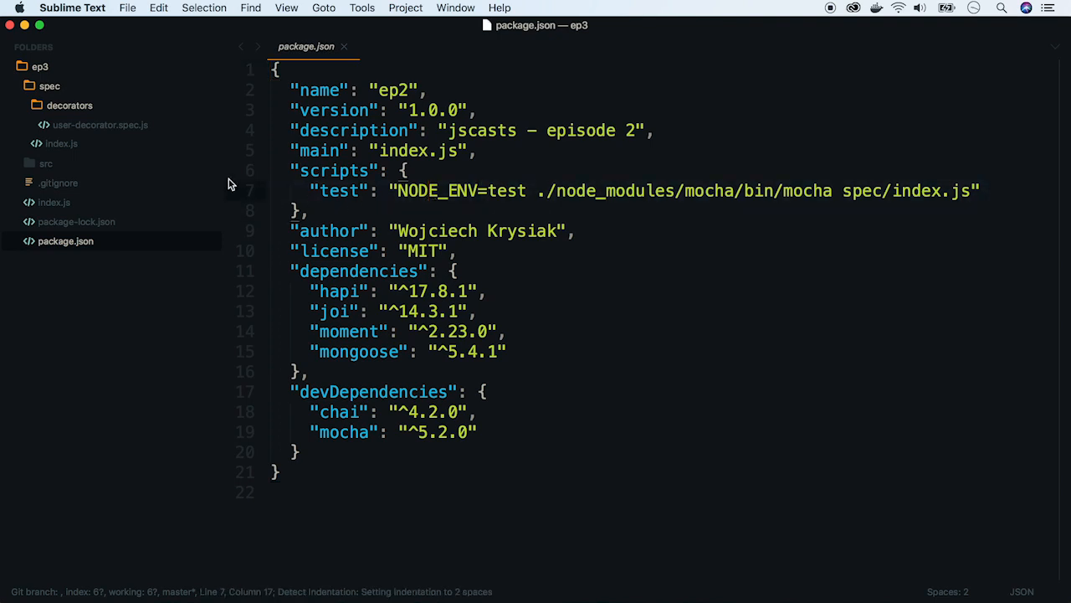
pyautogui.click(99, 124)
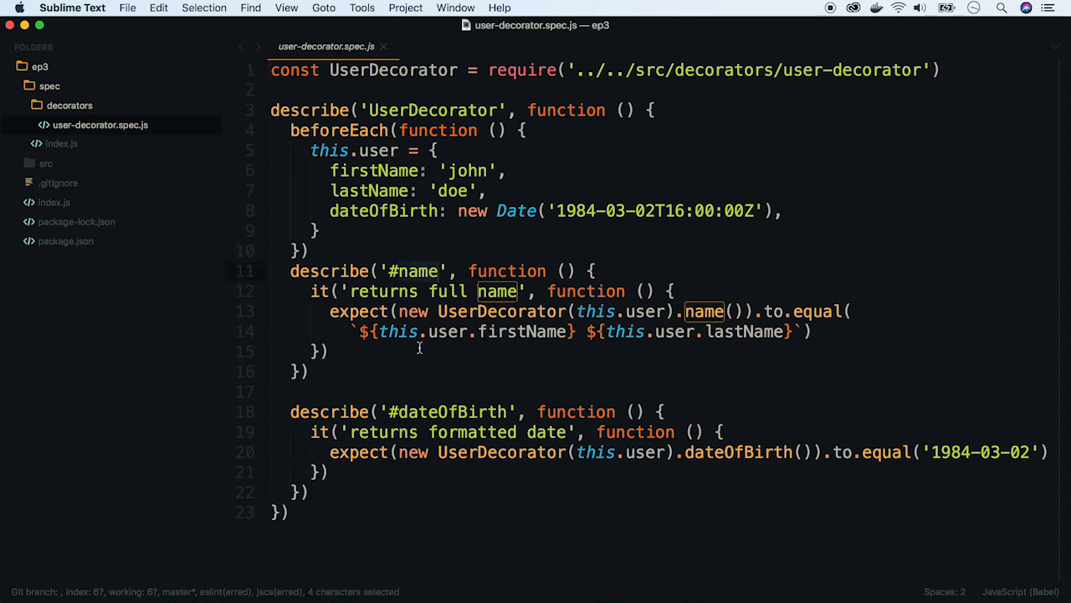
pyautogui.click(459, 412)
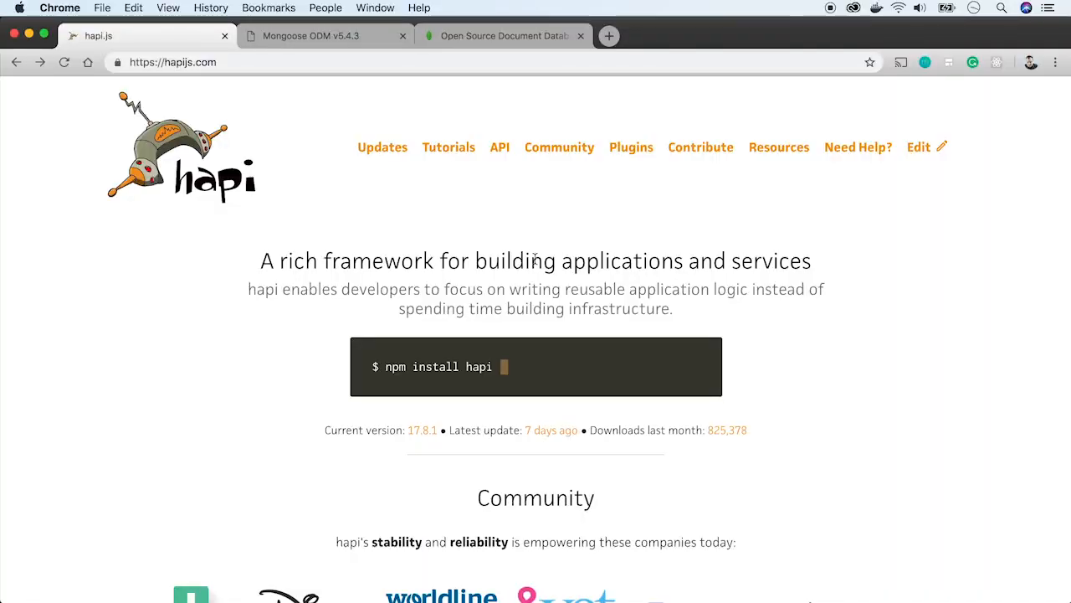
# - Go to the hapi Tutorials page and scroll through the Getting Started guide
pyautogui.click(173, 62)
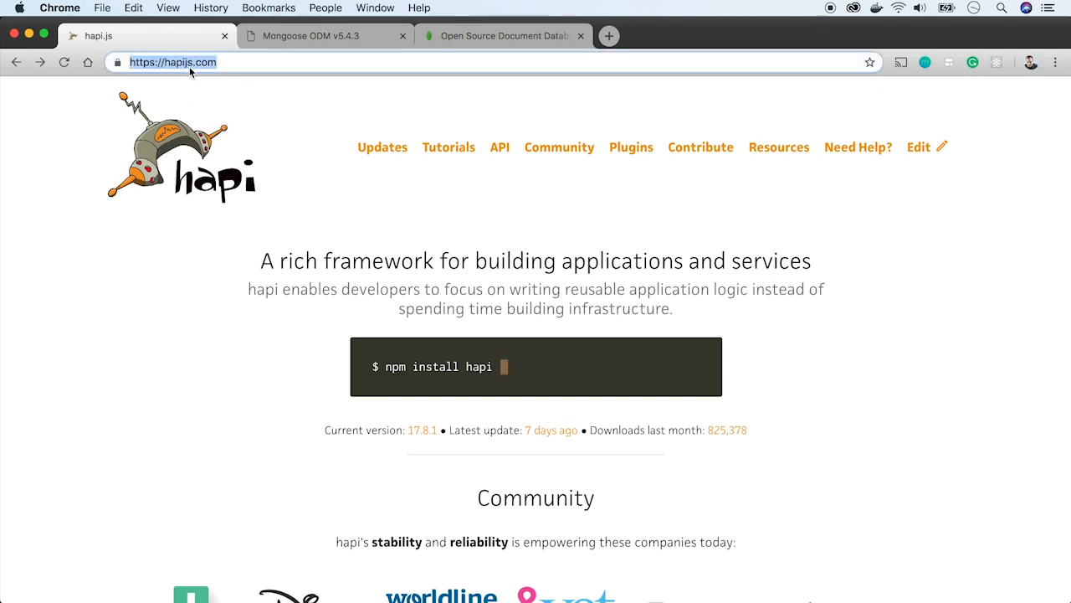
pyautogui.moveTo(449, 147)
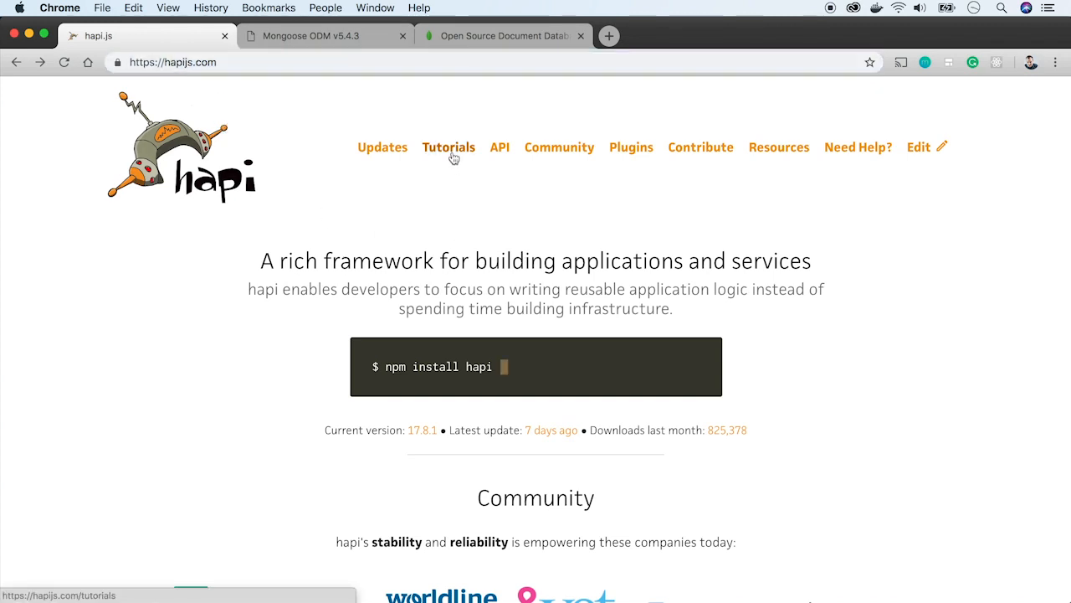
pyautogui.click(448, 147)
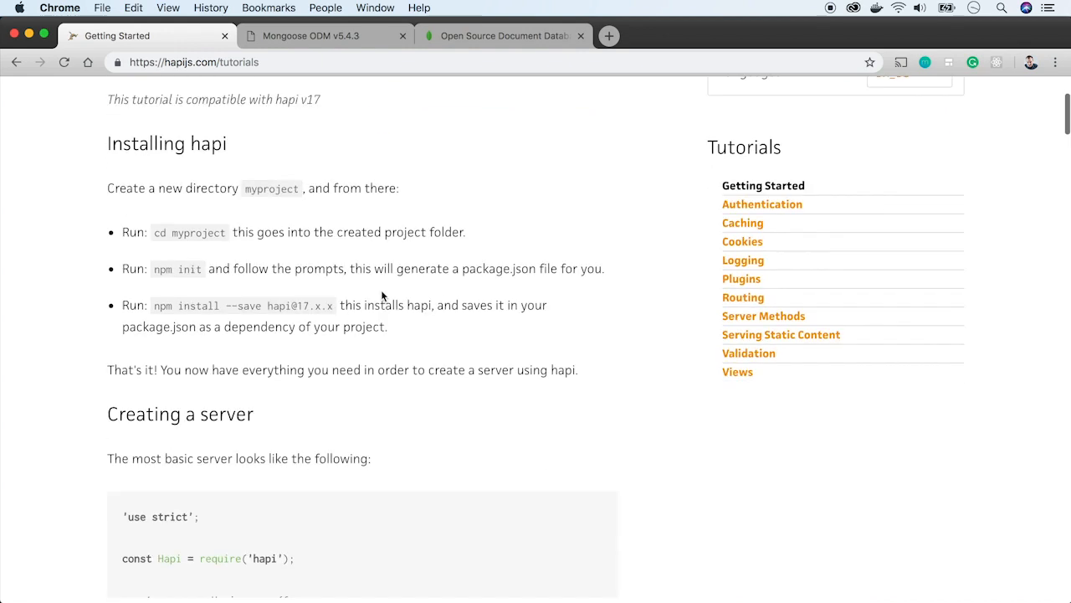
pyautogui.scroll(-3)
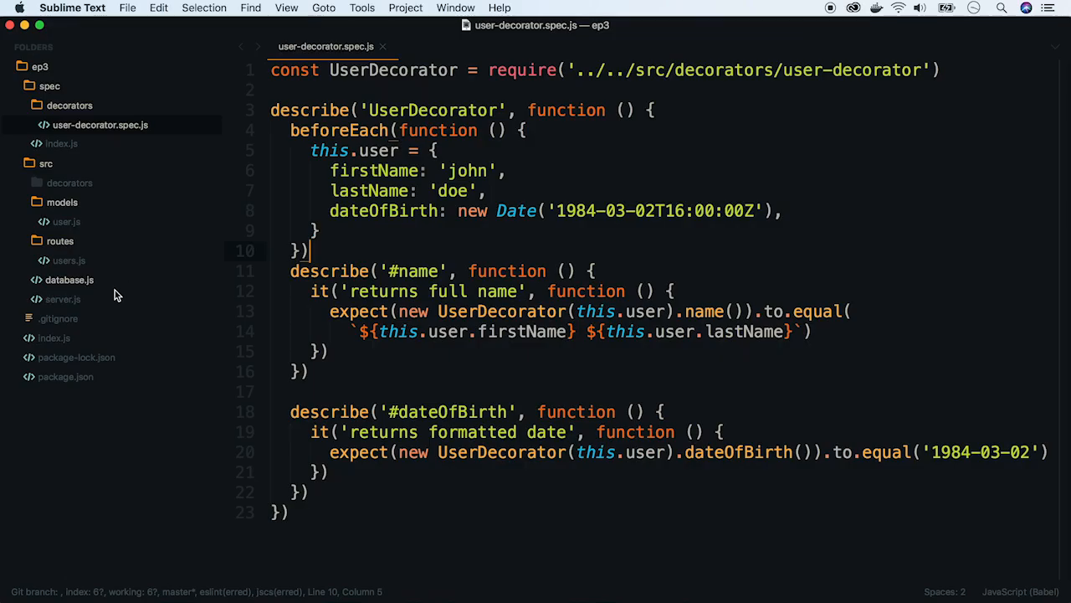
# - Move the route from server.js into src/routes/sign-up.js exporting a POST /sign-up route
pyautogui.click(64, 298)
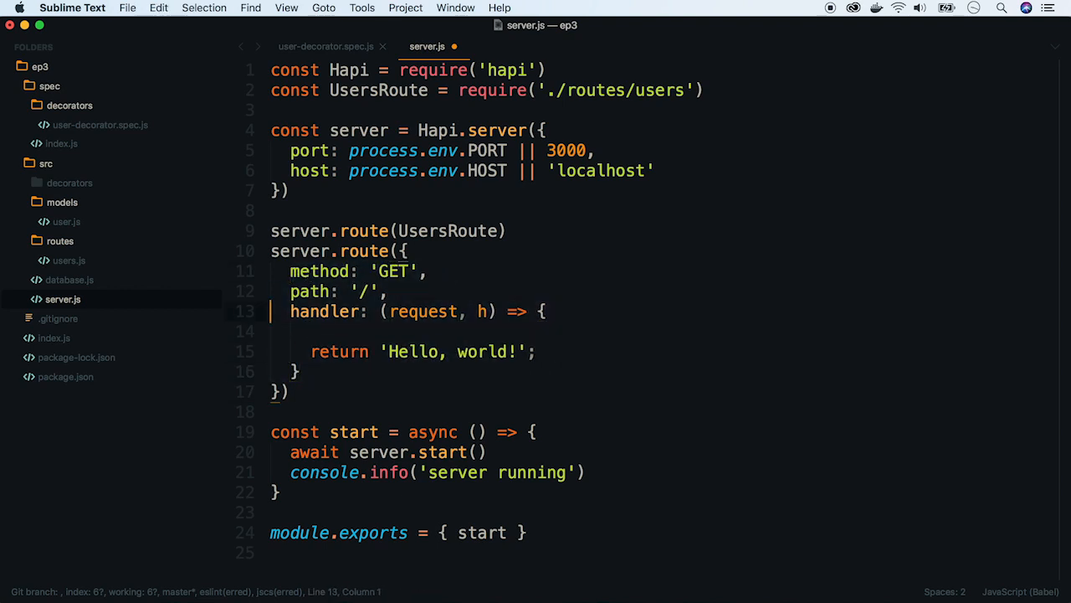
pyautogui.write('sign-up')
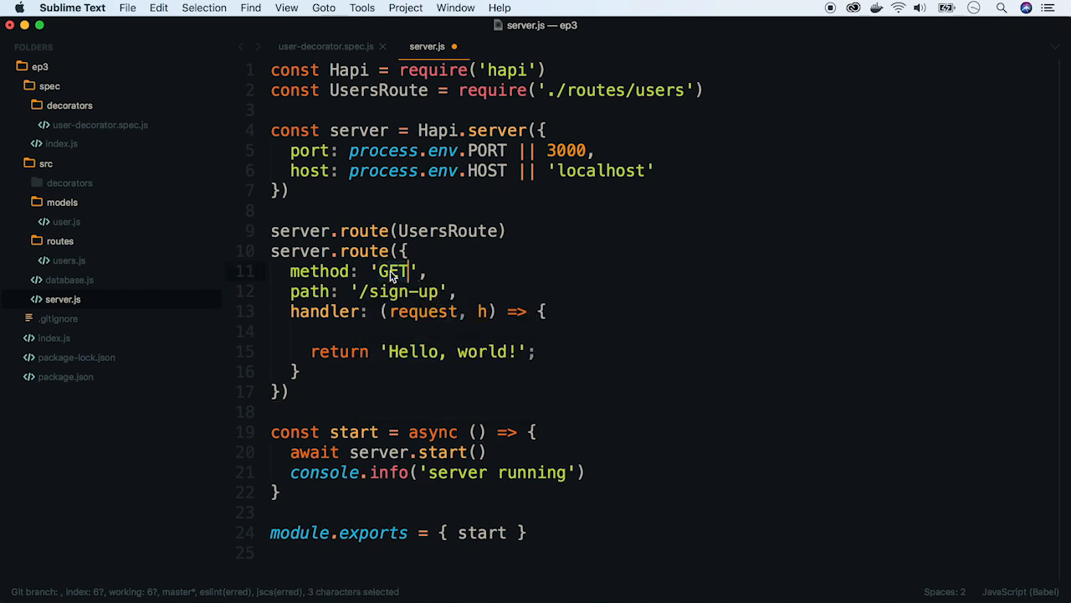
pyautogui.write('POST')
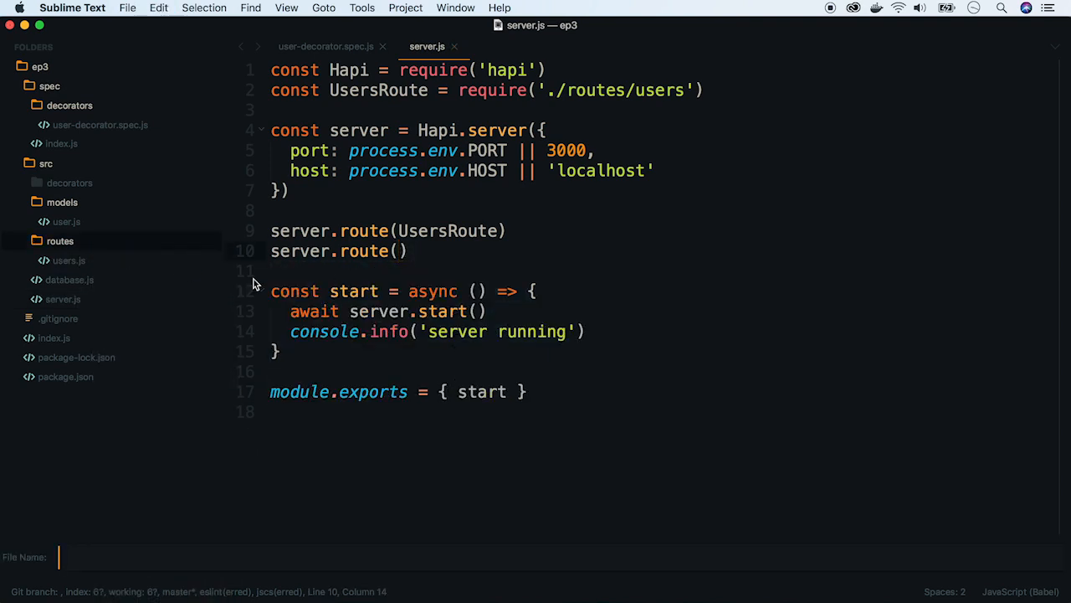
pyautogui.write('sign-up.js')
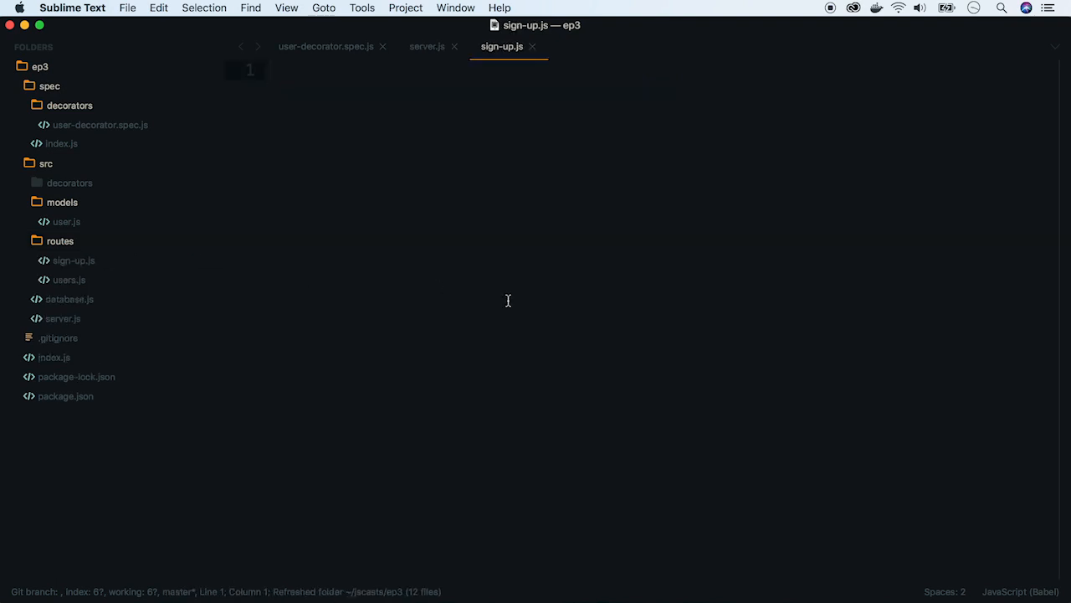
pyautogui.write('module.exports = {')
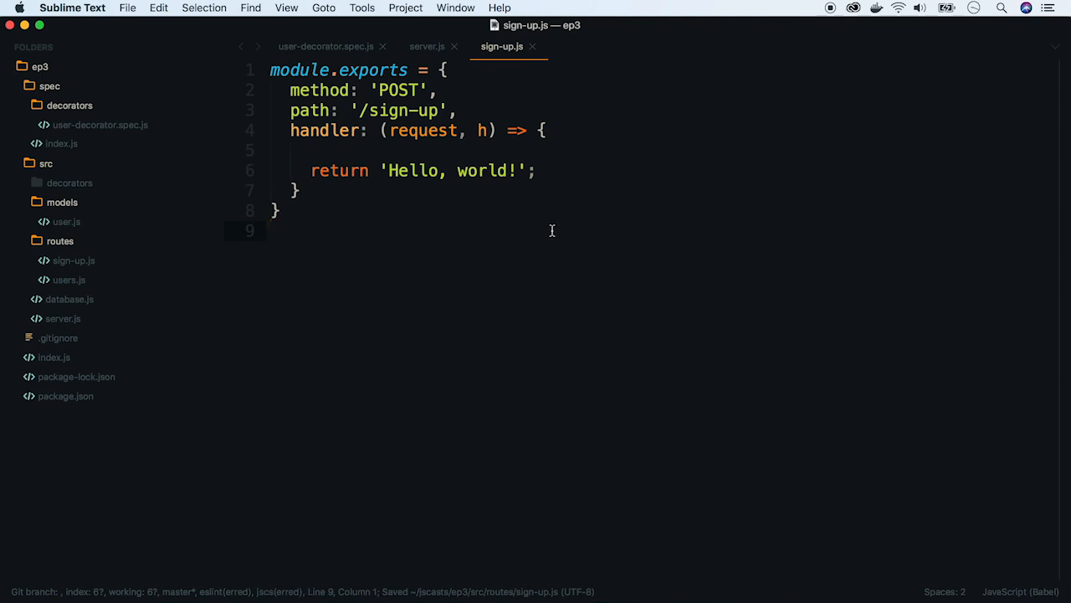
# - Require SignUpRoute from ./routes/sign-up in server.js and pass it to server.route()
pyautogui.click(428, 47)
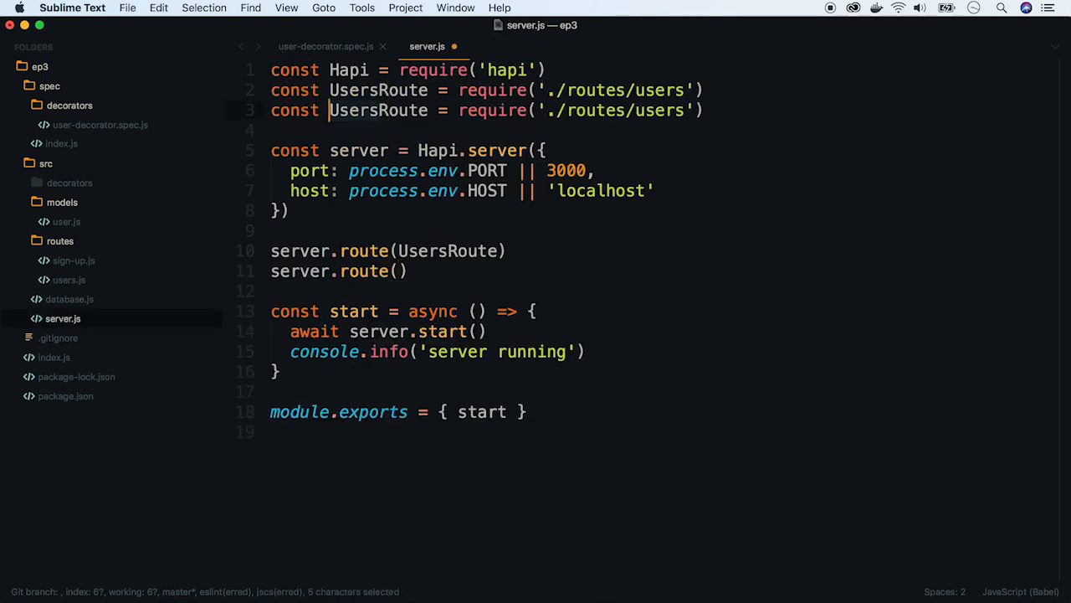
pyautogui.write('SignUpRoute')
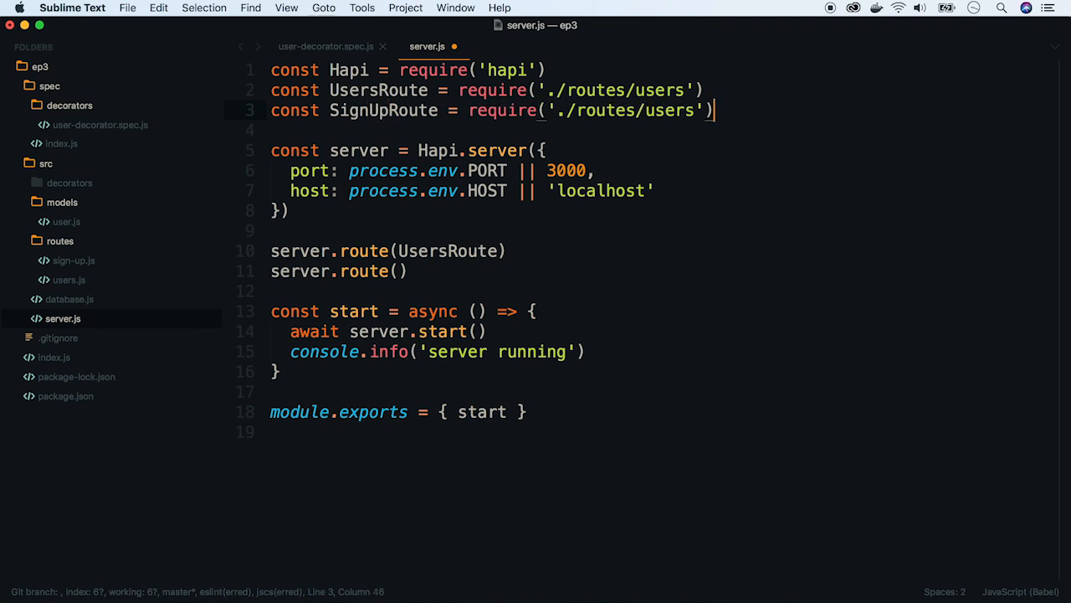
pyautogui.write('sign-up')
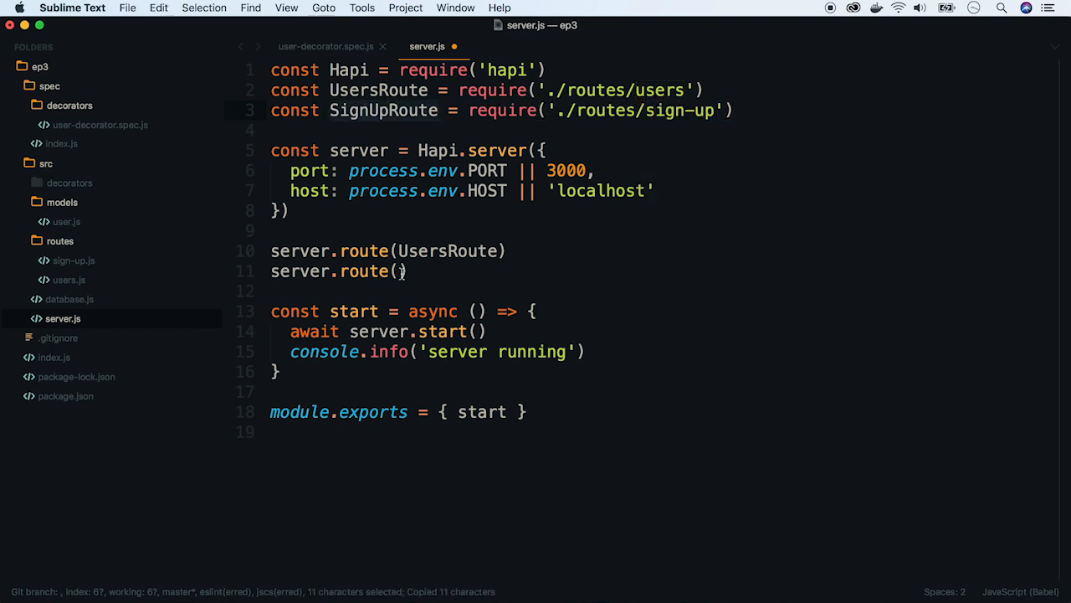
pyautogui.write('SignUpRoute')
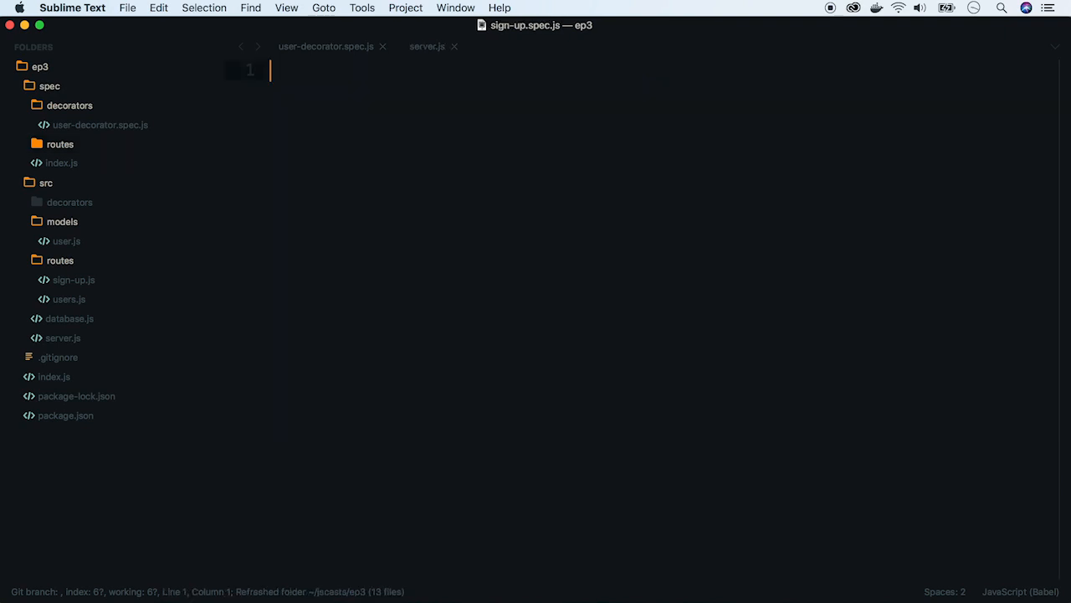
# - Create sign-up.spec.js with a SignUp describe block containing a #handler describe
pyautogui.write("describe('SignUp', function () {")
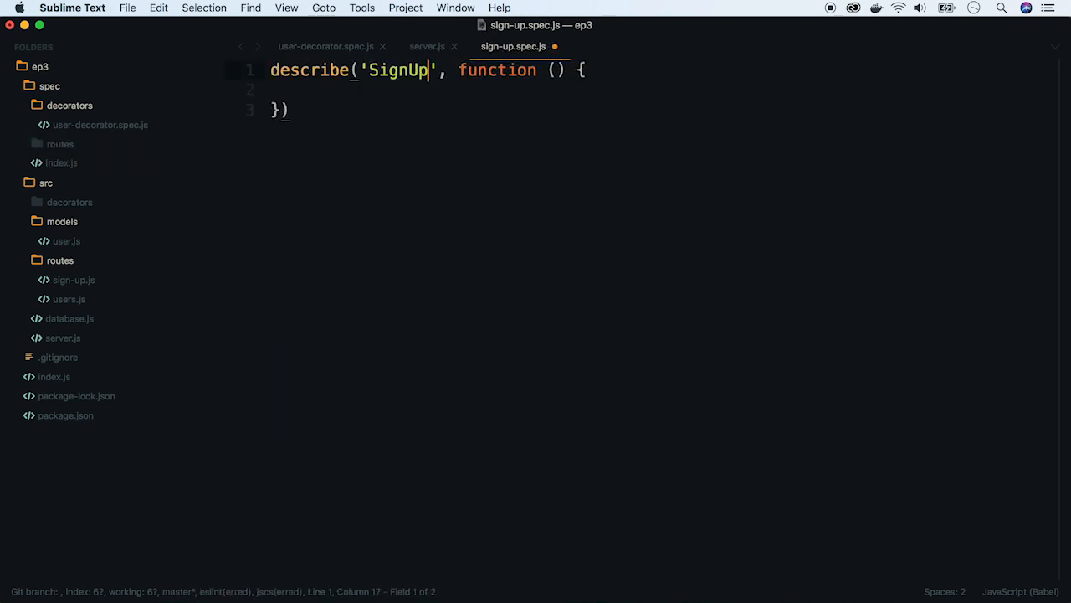
pyautogui.write("describe('what?', function () {")
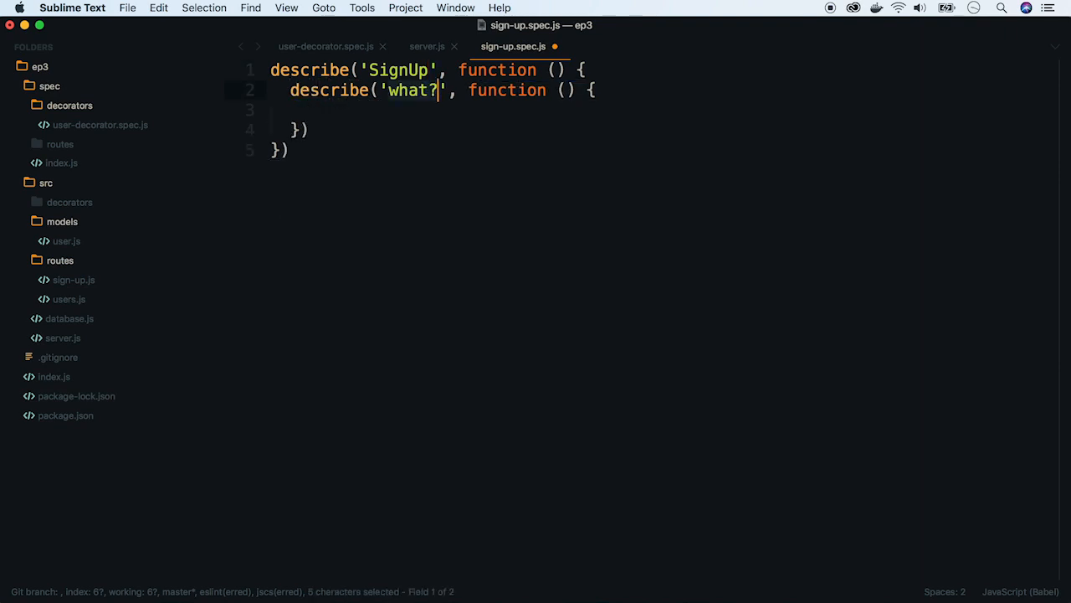
pyautogui.write('@handler')
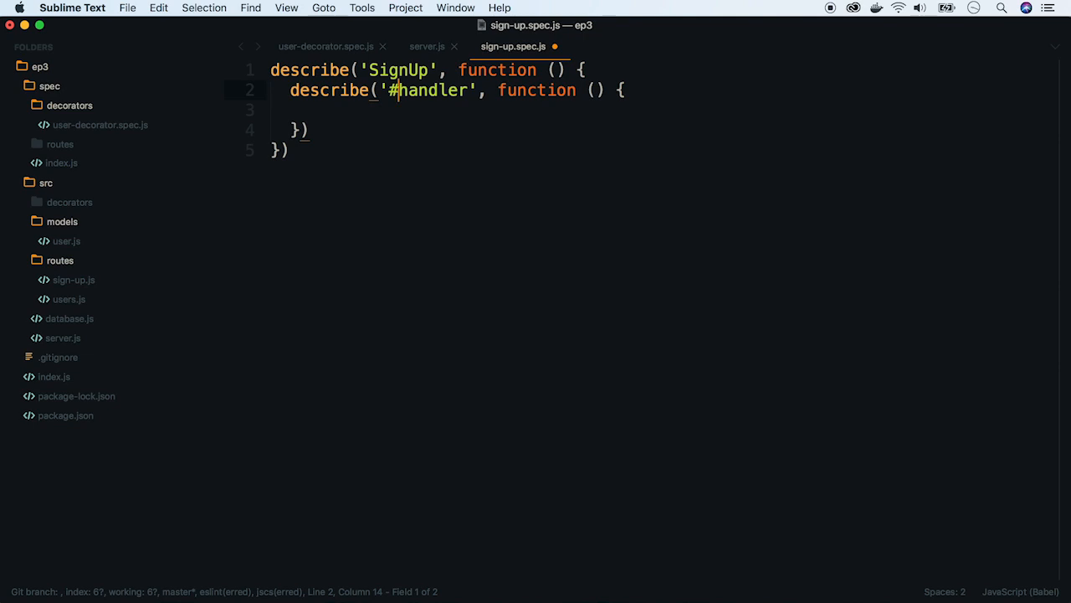
pyautogui.press('cmd+s')
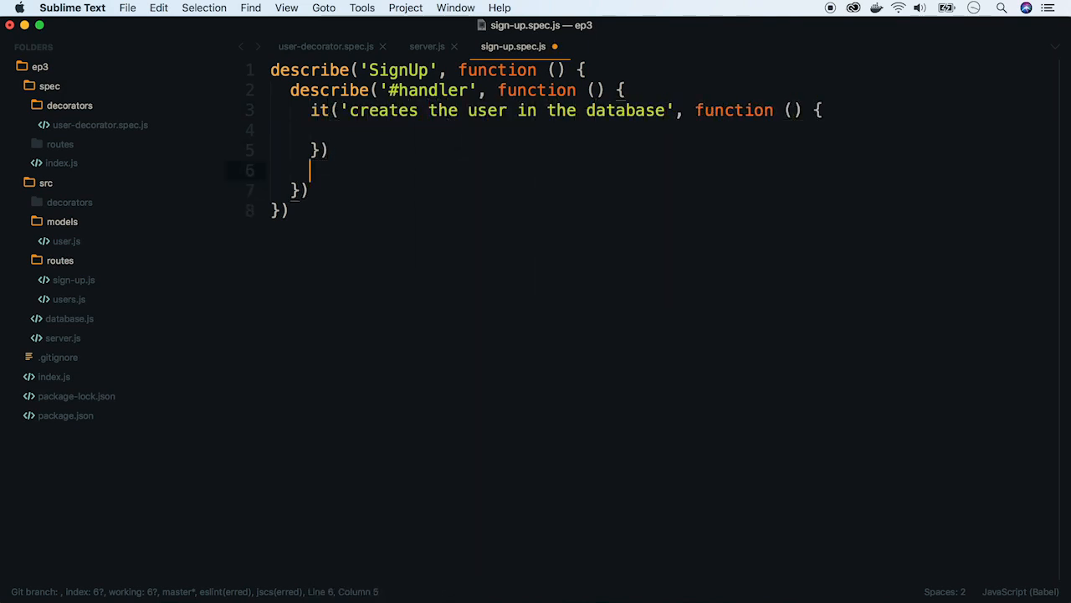
# - Add four pending it() stubs (returns user, creates user, error cases) and save the spec
pyautogui.write("it('returns user object', function () {")
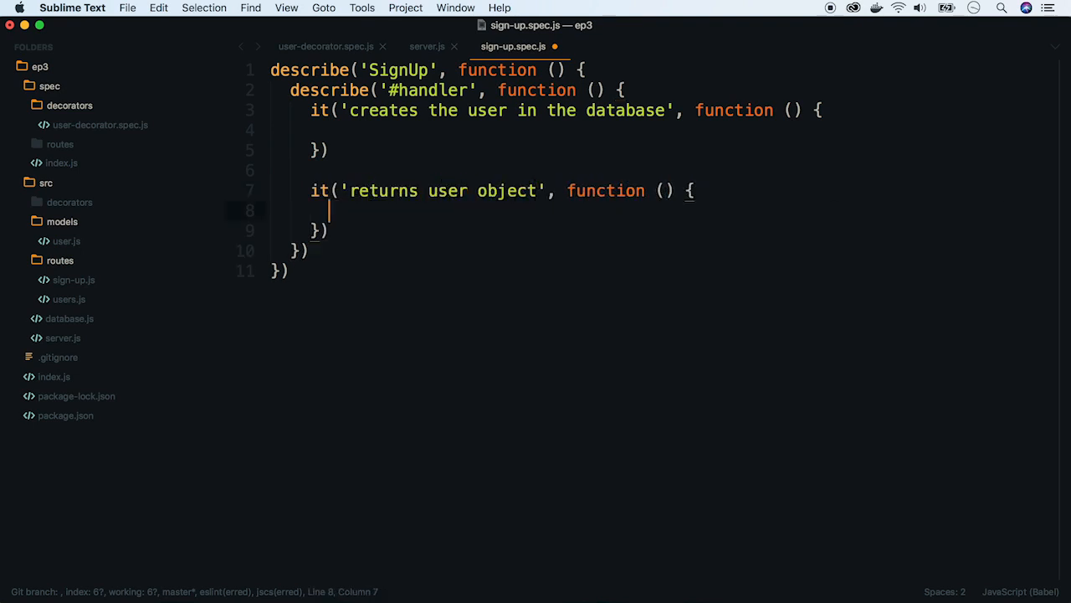
pyautogui.write("it('crea', function (done) {")
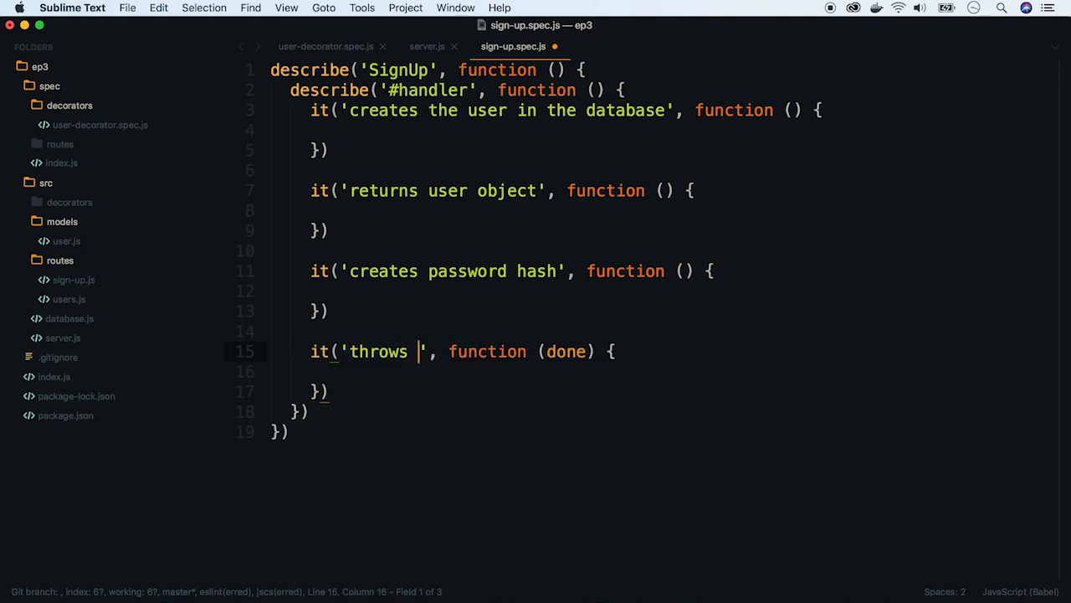
pyautogui.write('an error when the user already exists')
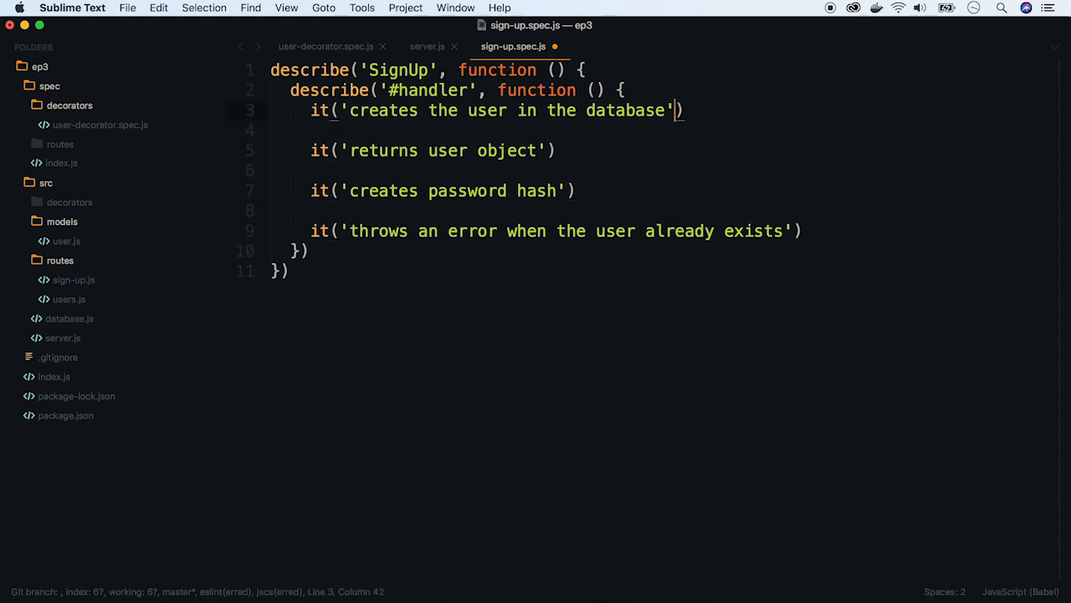
pyautogui.press('cmd+s')
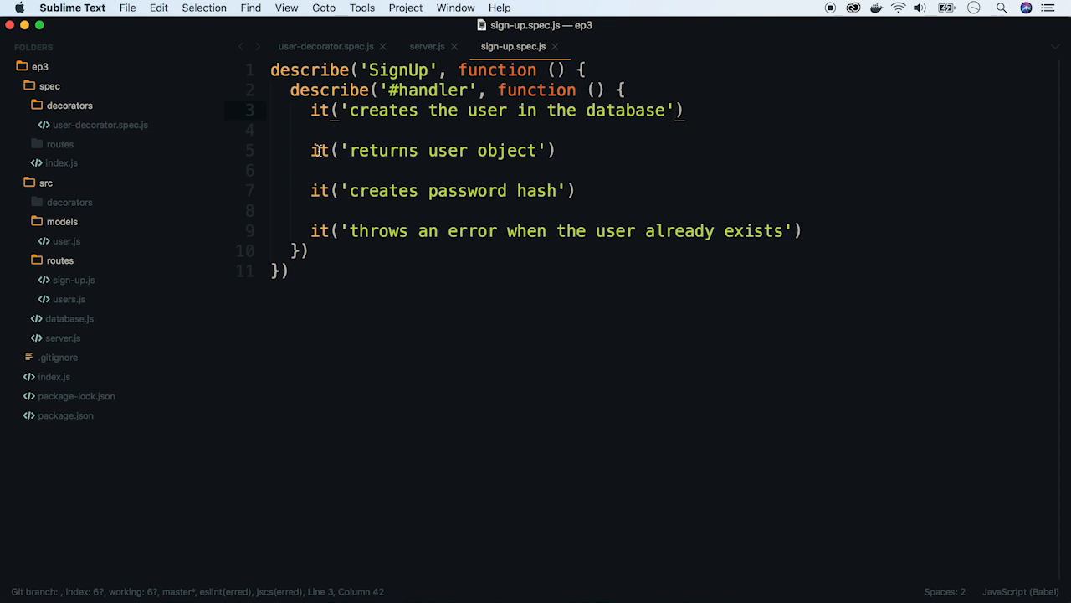
# - Require ./routes/sign-up.spec.js from spec/index.js
pyautogui.click(60, 163)
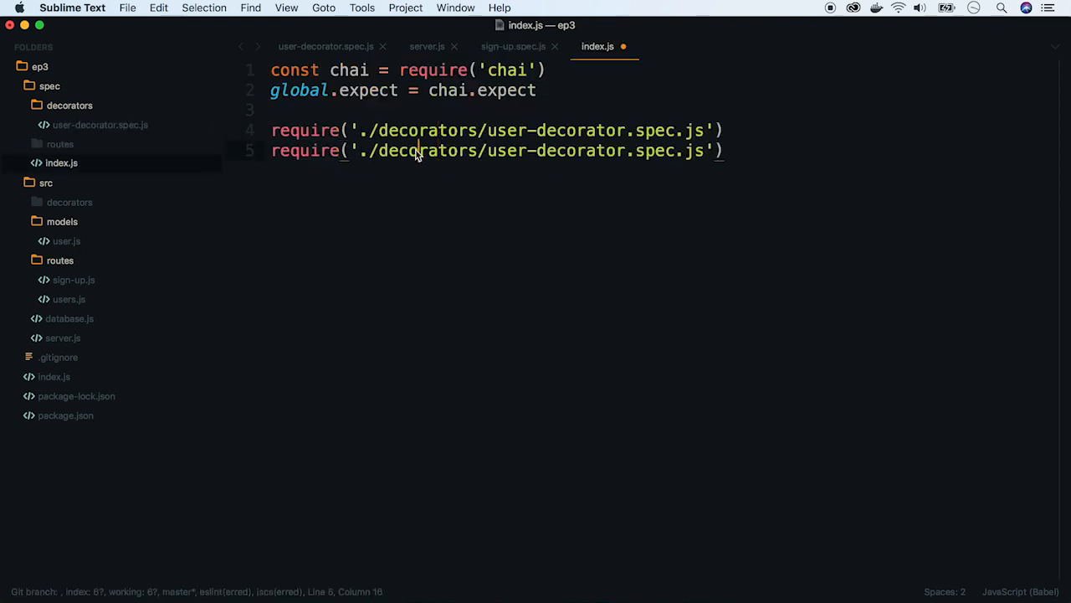
pyautogui.write('routes')
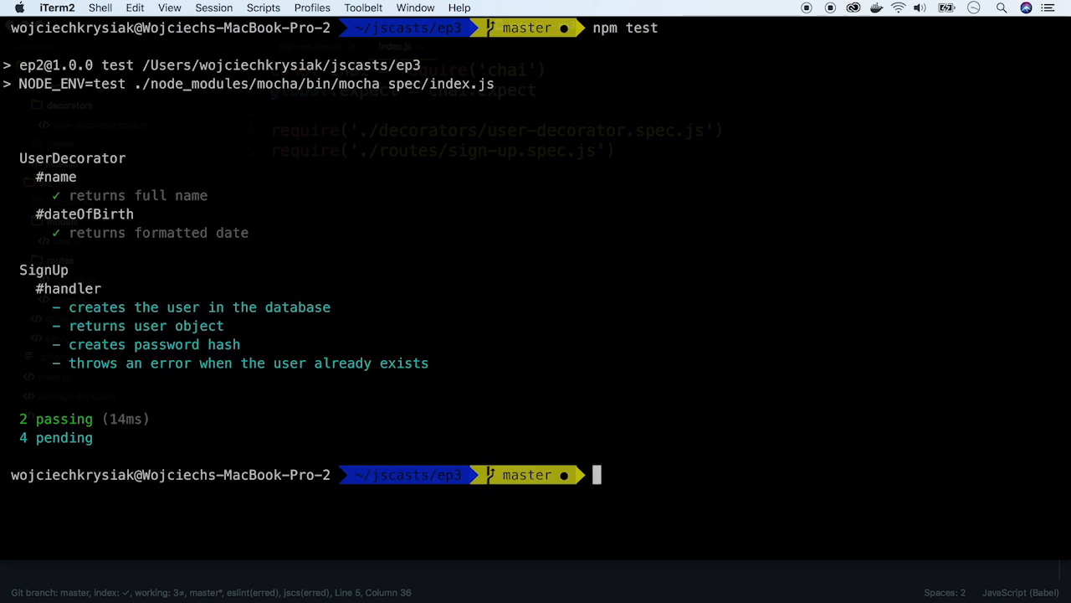
# - Return to the sign-up spec listing the four handler test cases
pyautogui.doubleClick(57, 437)
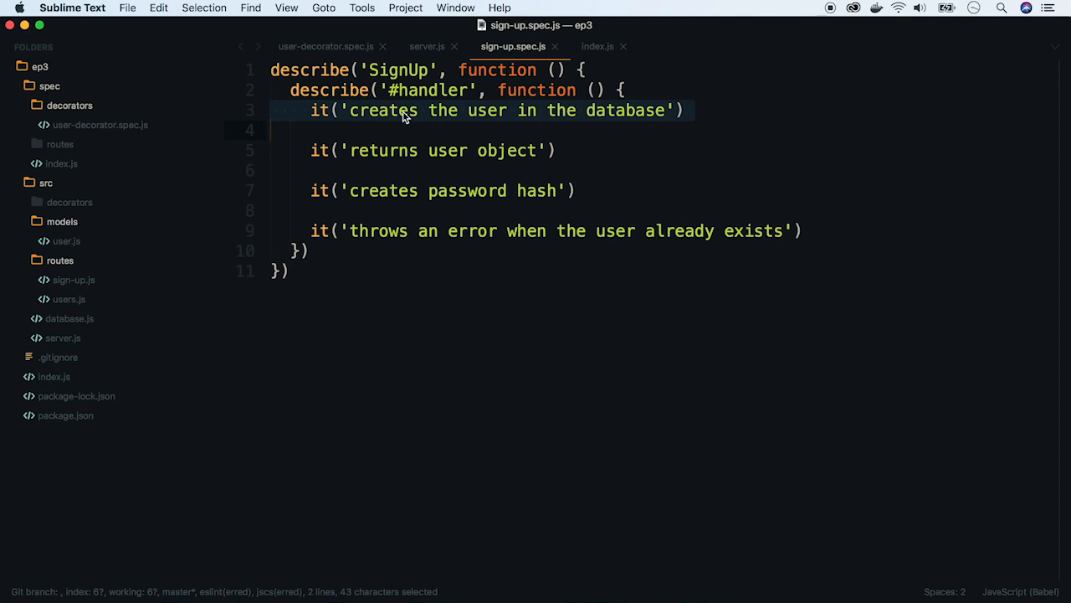
pyautogui.click(402, 110)
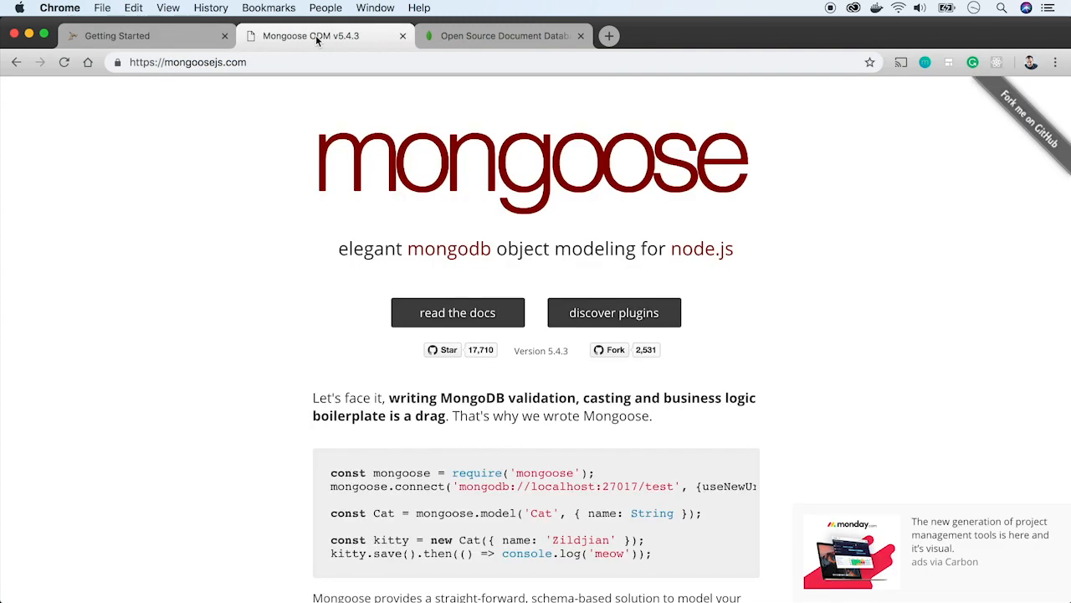
pyautogui.click(187, 61)
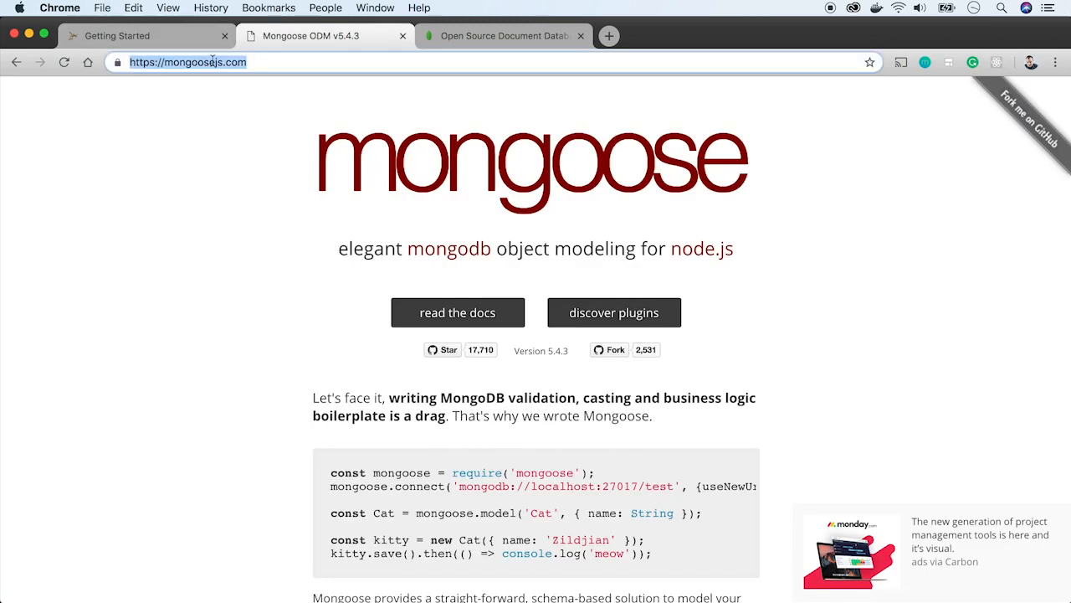
pyautogui.moveTo(405, 150)
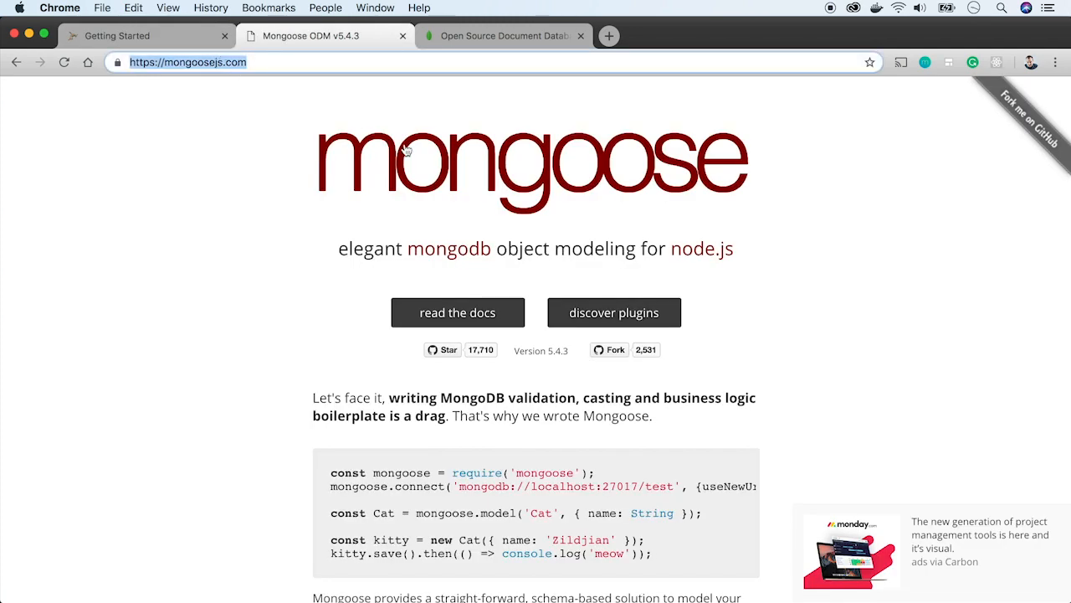
pyautogui.moveTo(283, 117)
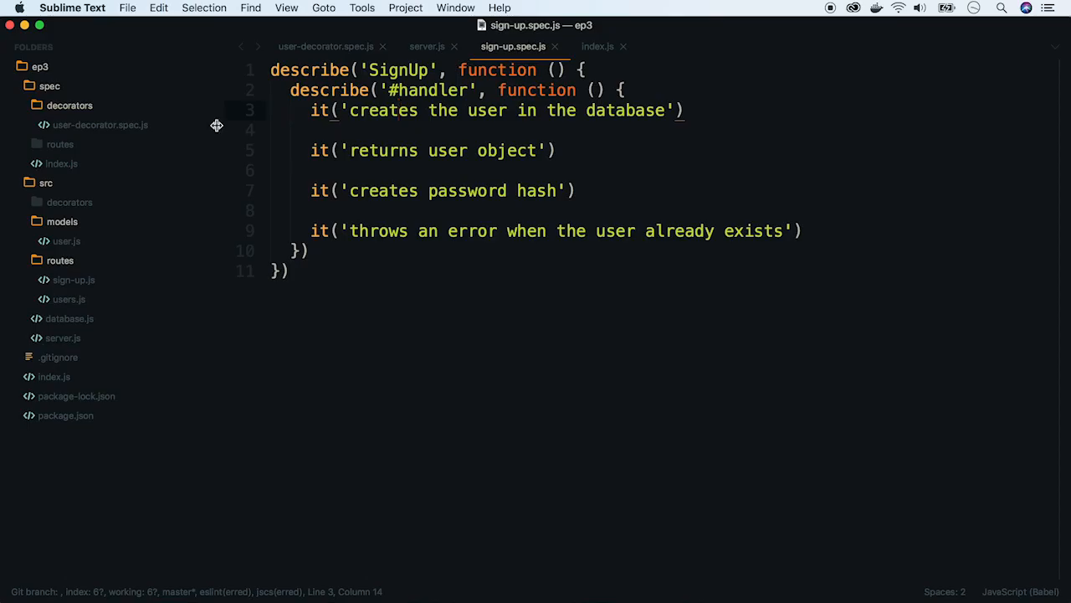
# - Add const User = require('../models/user') at the top of routes/sign-up.js
pyautogui.click(65, 241)
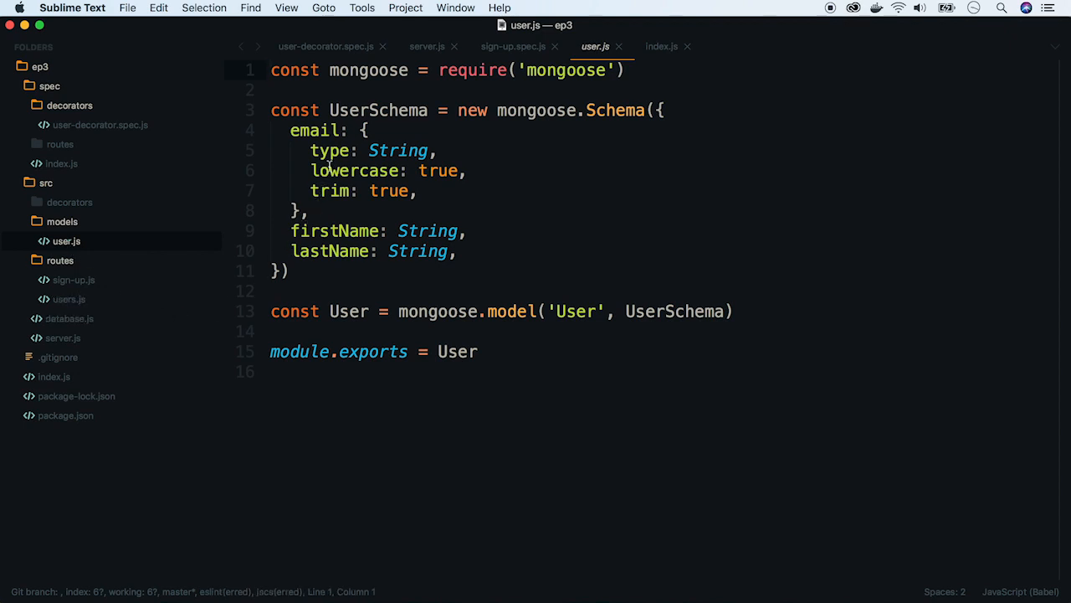
pyautogui.doubleClick(316, 130)
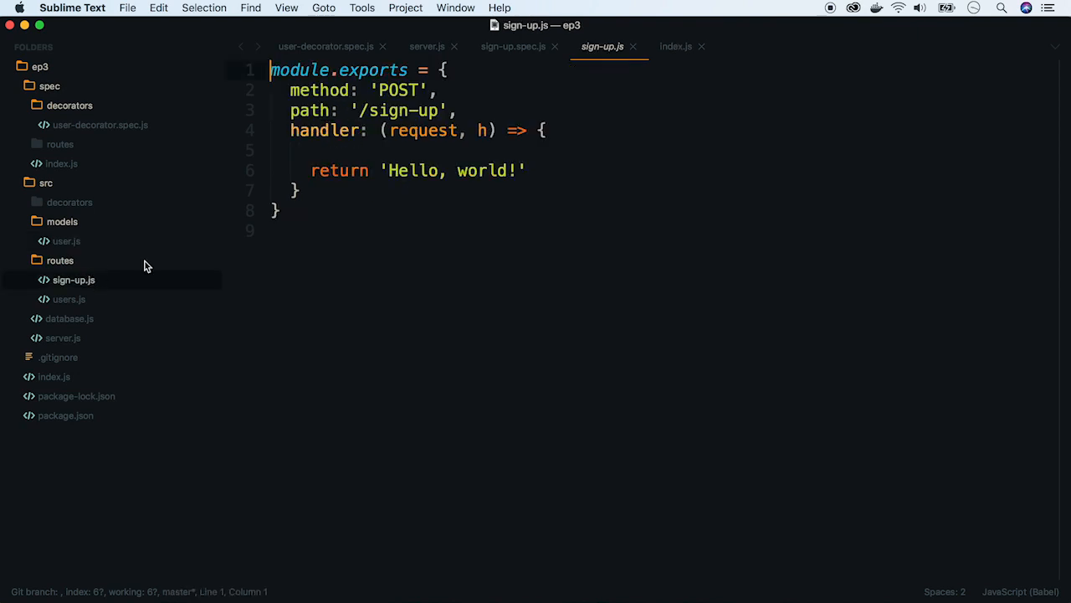
pyautogui.write('const')
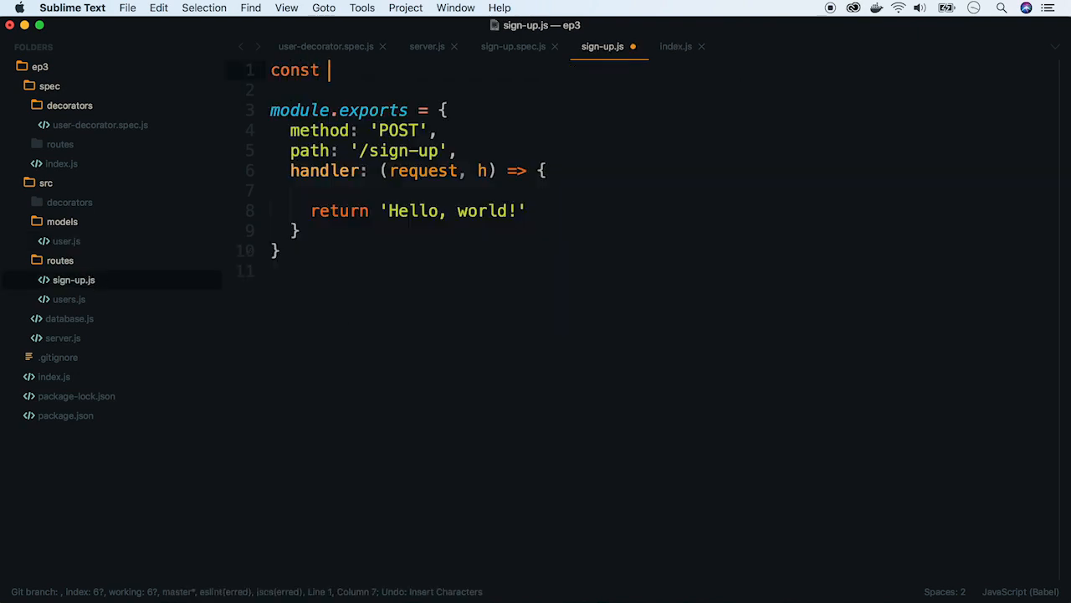
pyautogui.write('User = require')
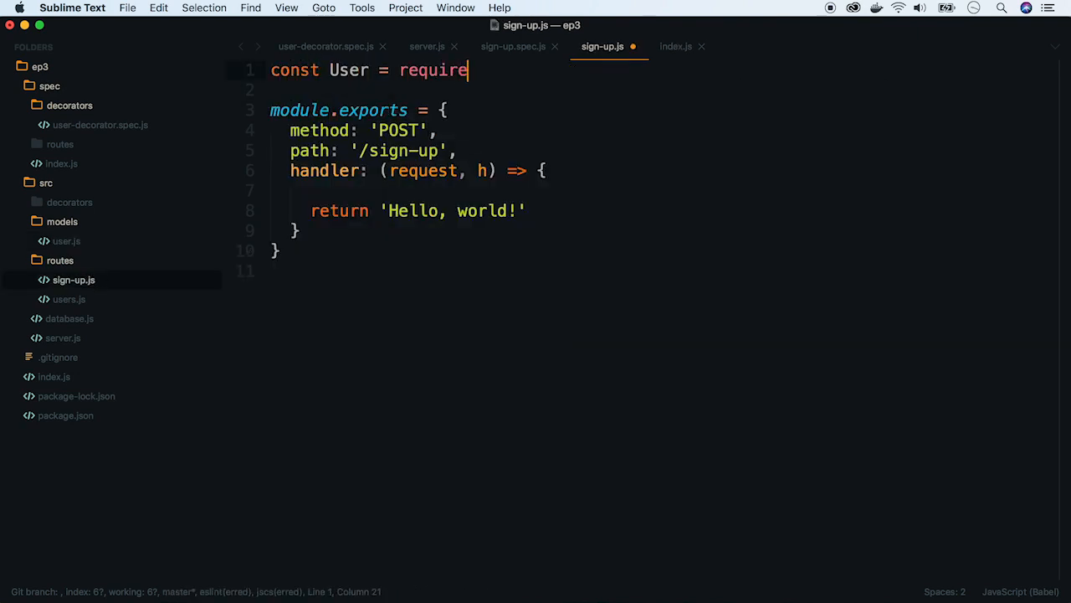
pyautogui.write("('../')")
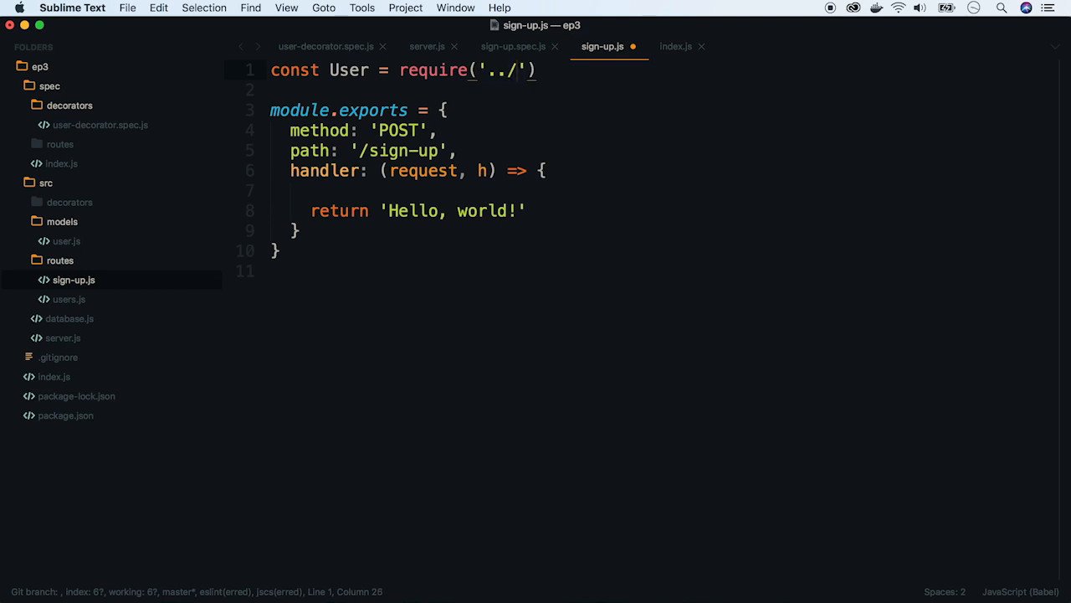
pyautogui.write('models/user')
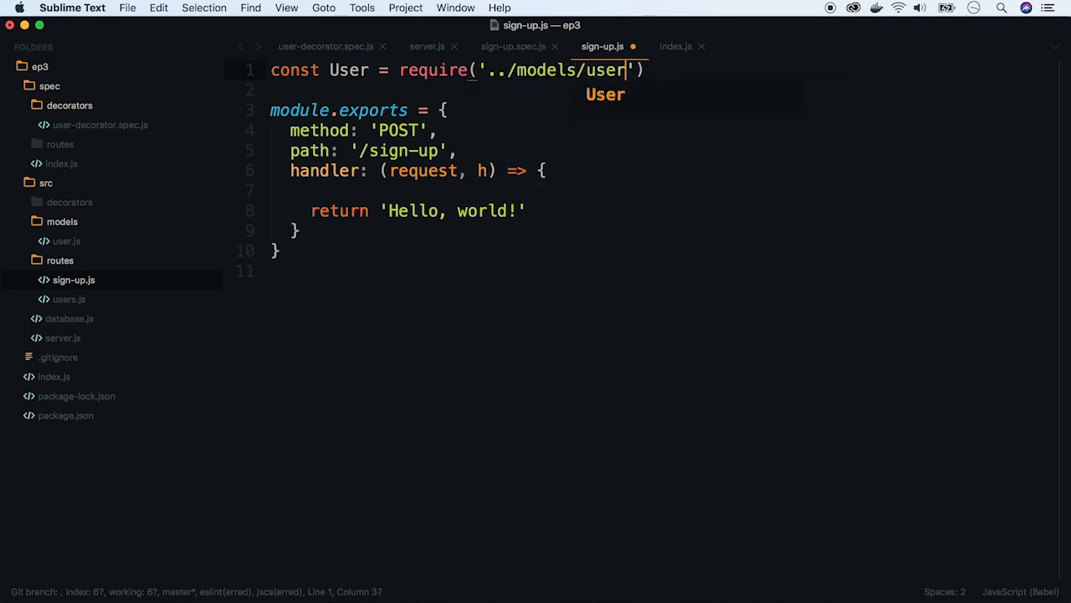
# - Switch to sign-up.spec.js at the creates-the-user test description
pyautogui.click(512, 47)
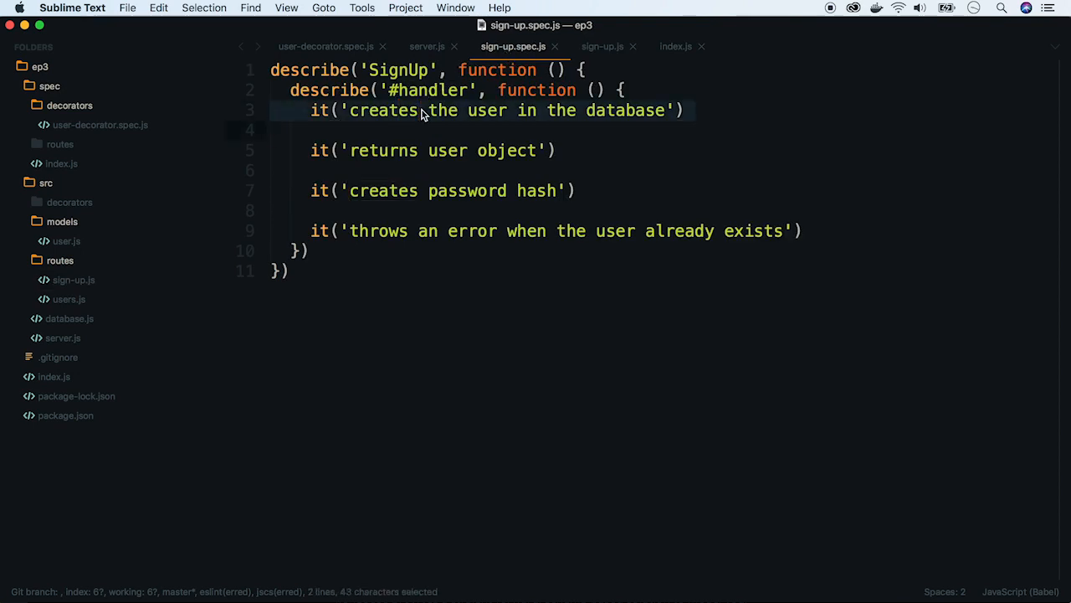
pyautogui.click(419, 111)
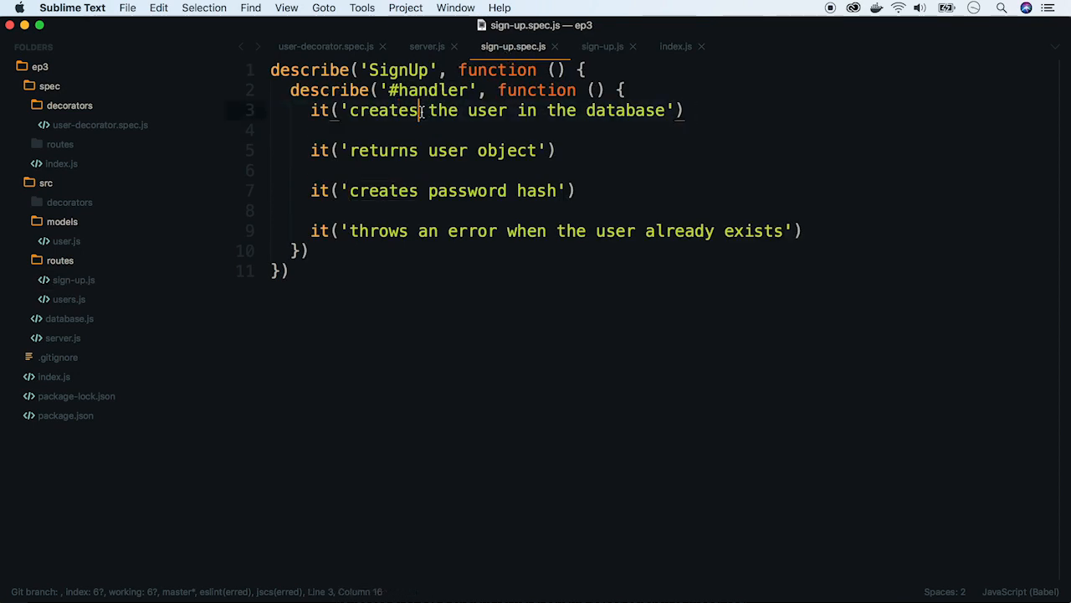
# - Read the Mongoose API docs for Model.create() in Chrome
pyautogui.press('cmd+tab')
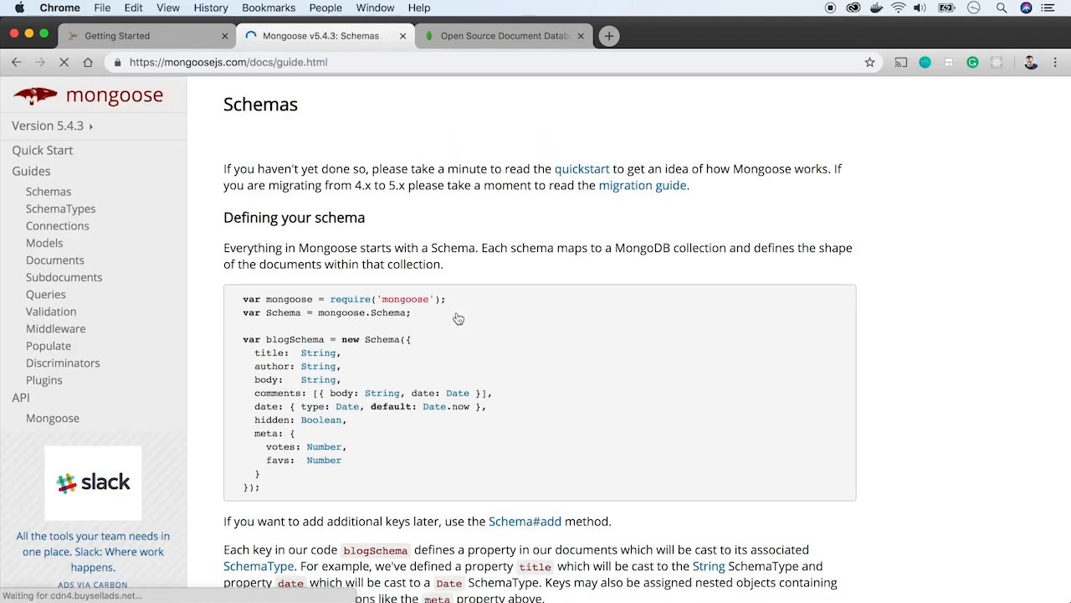
pyautogui.scroll(-3)
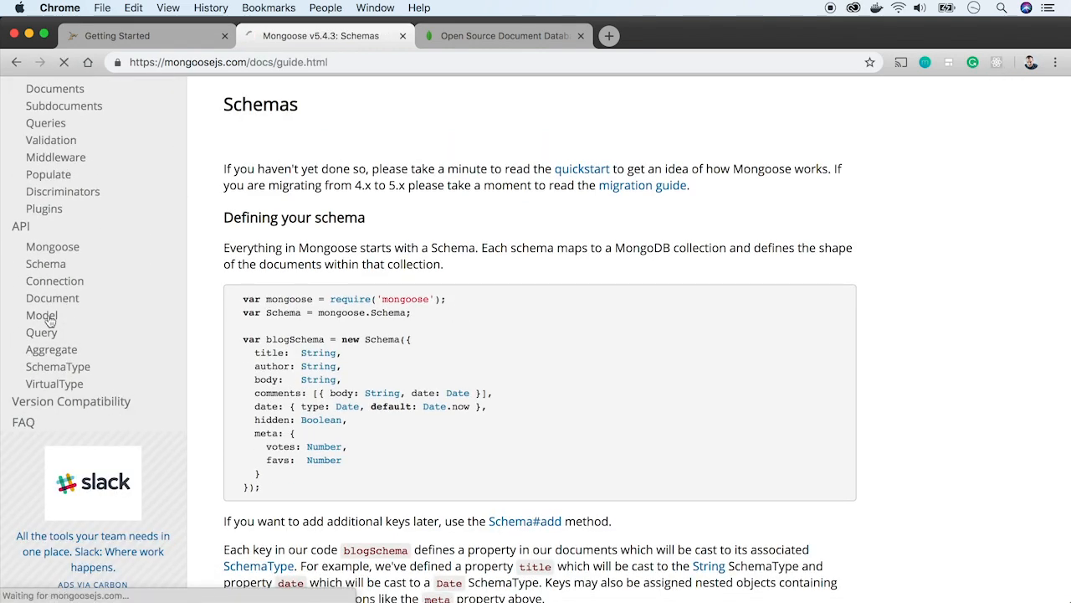
pyautogui.click(40, 315)
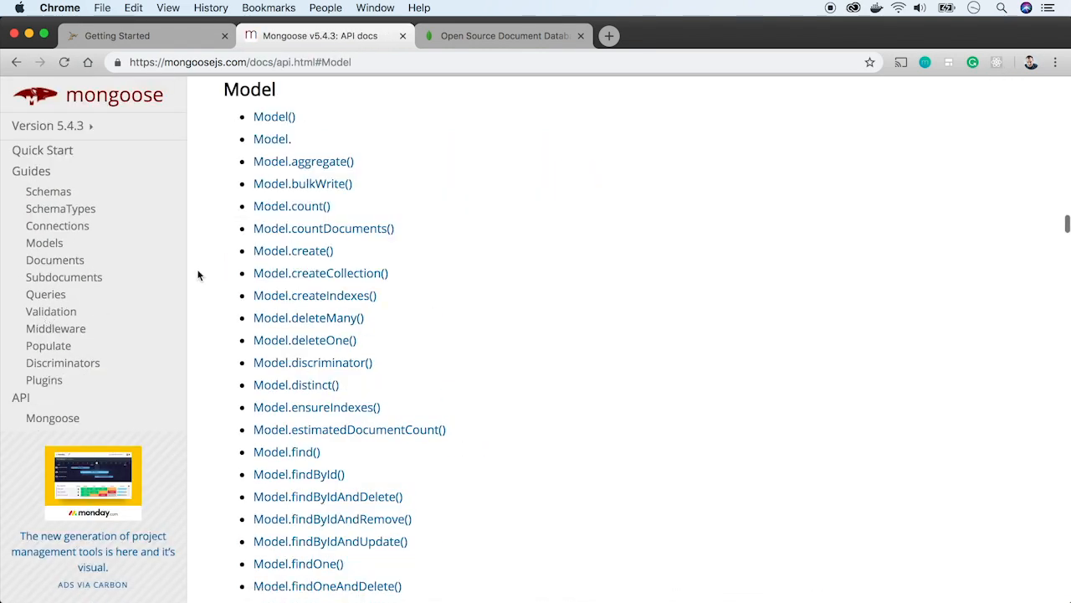
pyautogui.click(292, 251)
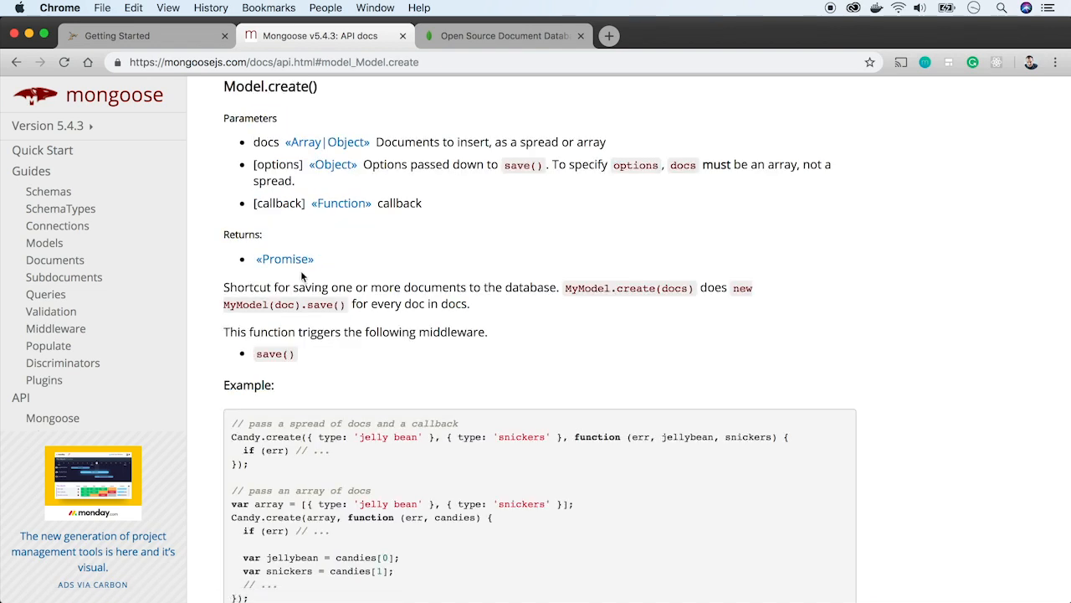
pyautogui.moveTo(231, 437); pyautogui.dragTo(248, 464)
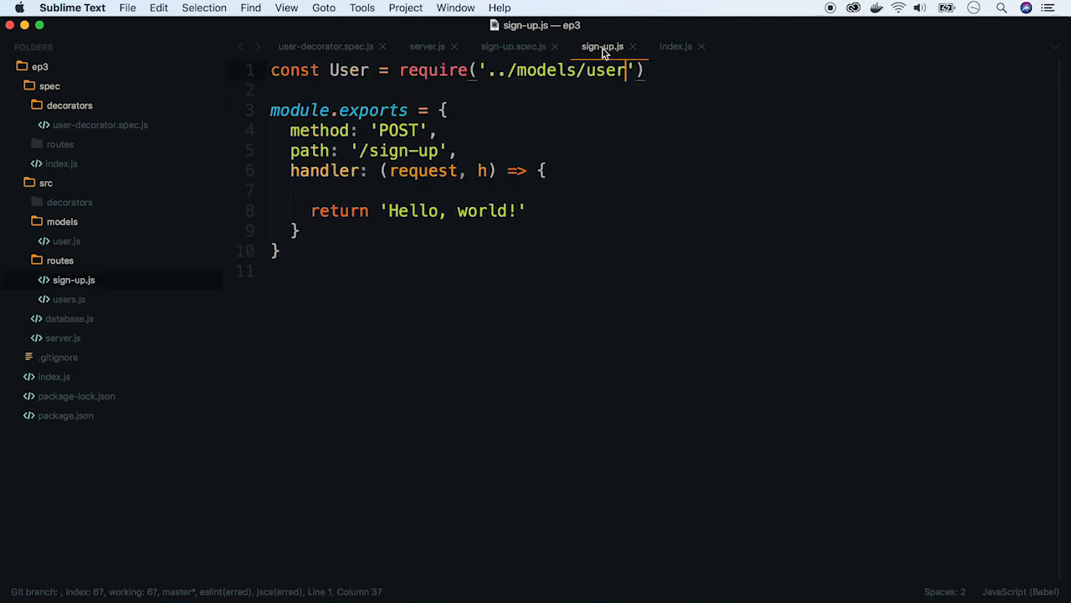
# - Write User.create(request.payload) inside the empty sign-up handler body
pyautogui.click(310, 191)
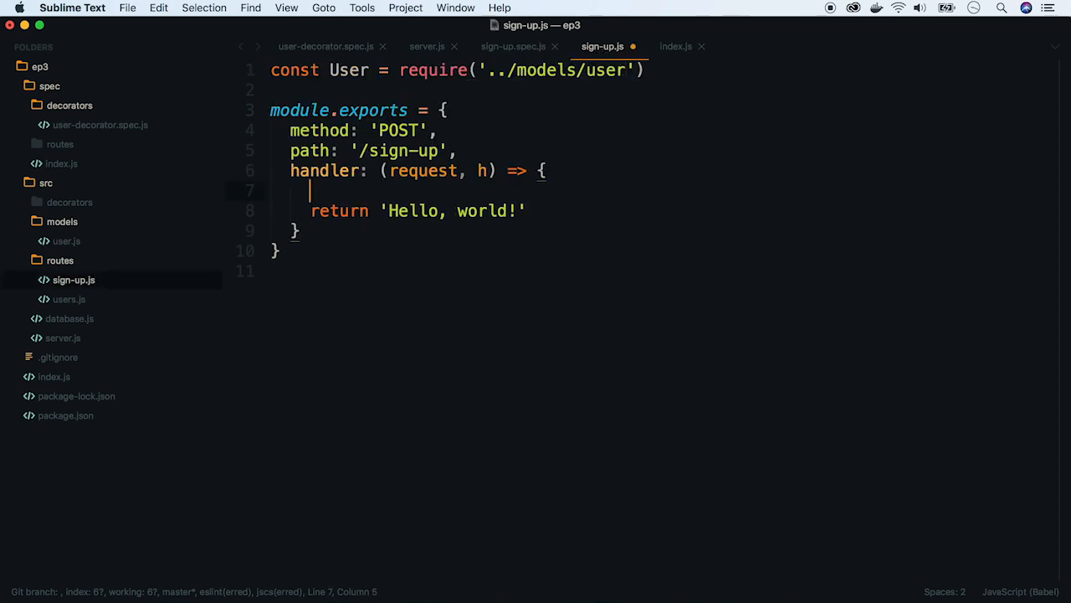
pyautogui.write('User.c')
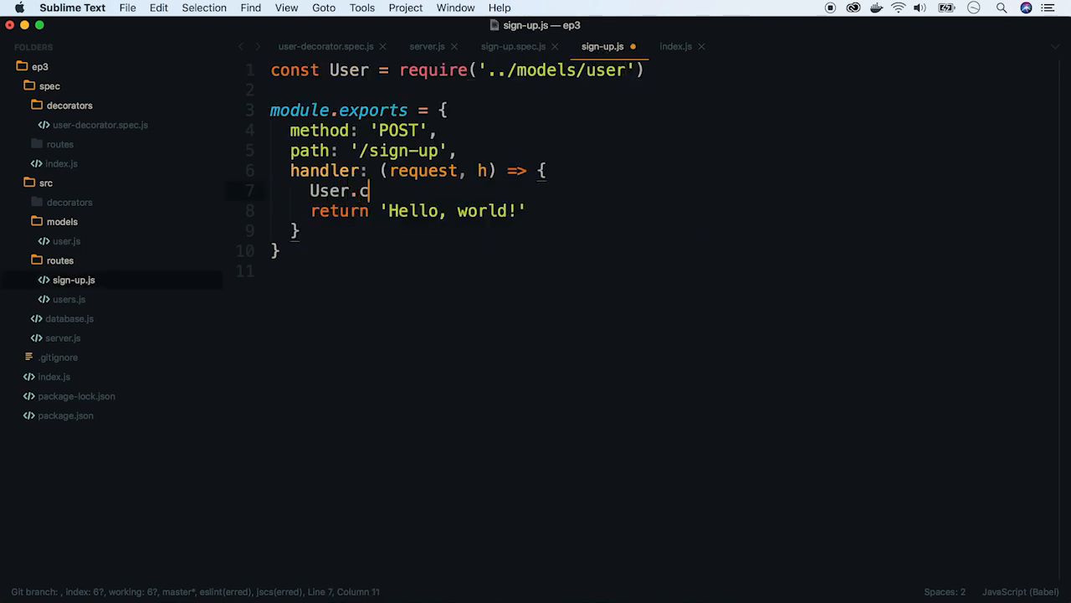
pyautogui.write('reate(')
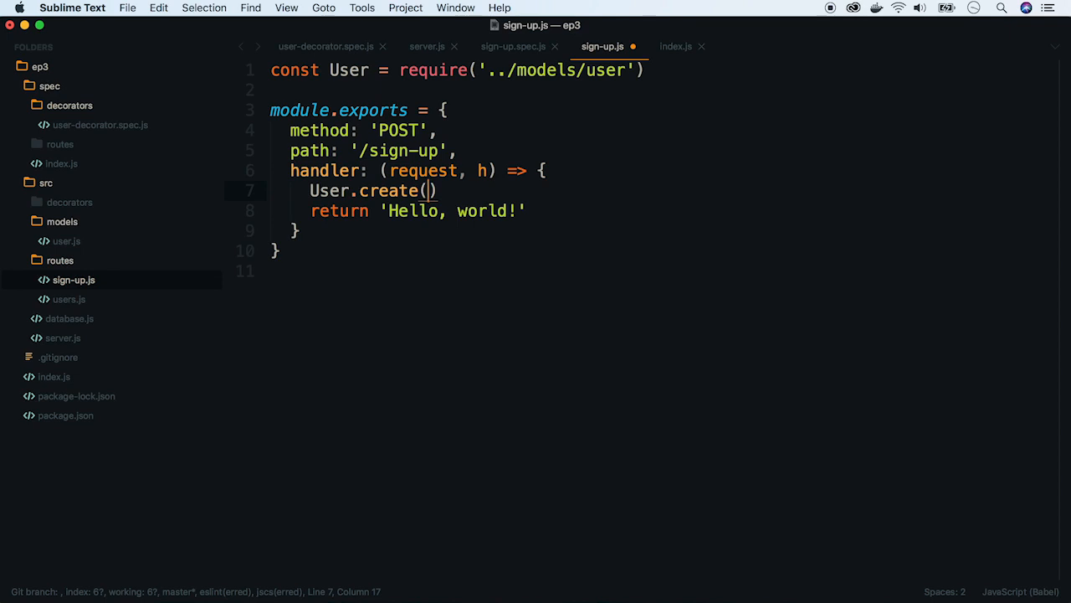
pyautogui.write('req')
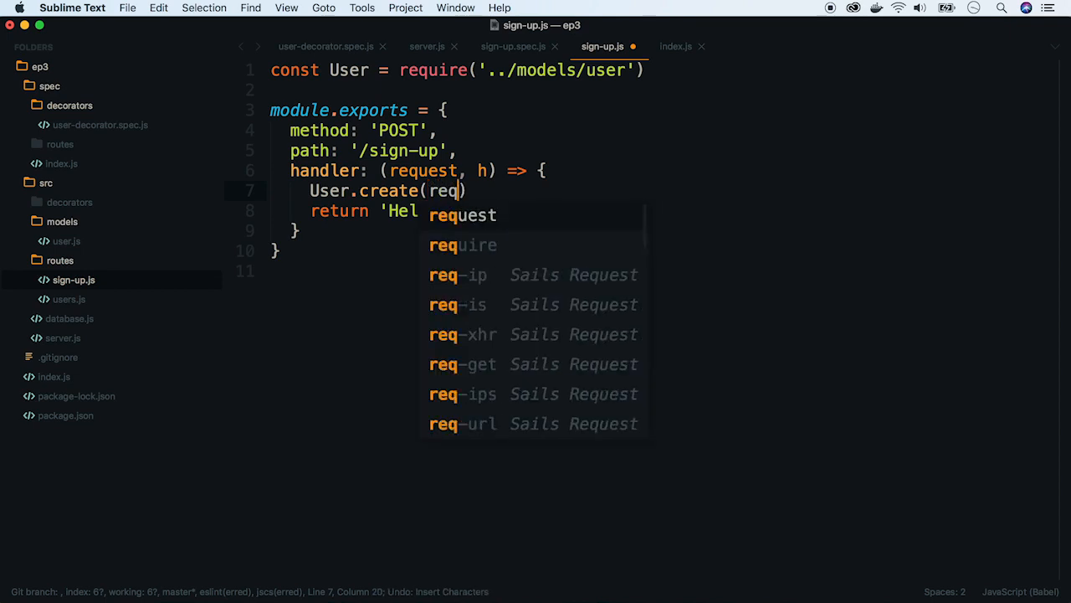
pyautogui.write('uest.pau')
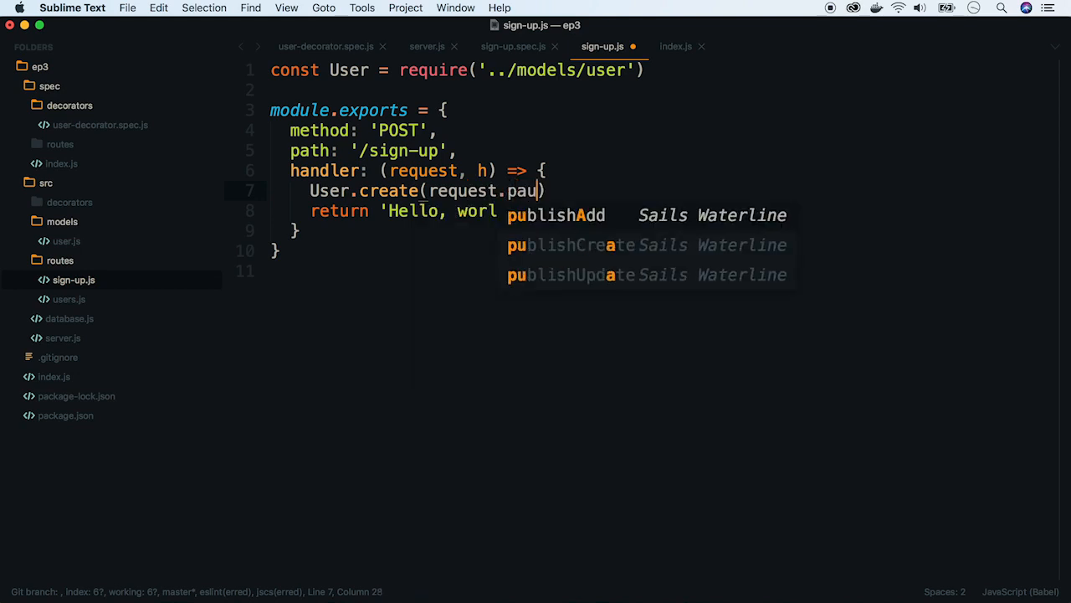
pyautogui.write('yload')
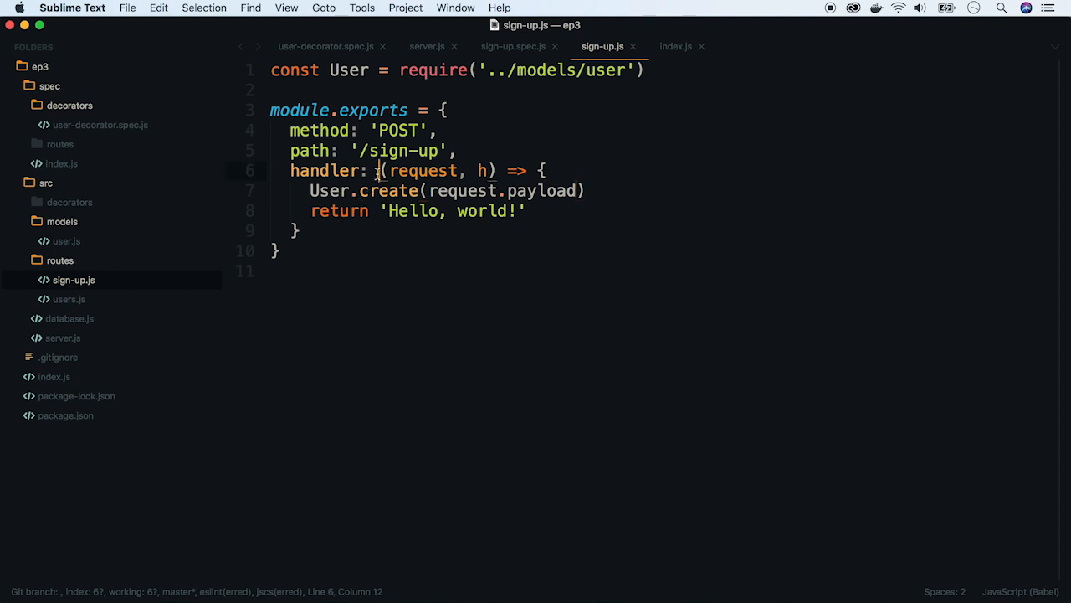
# - Make the handler async, await the User.create call, and save sign-up.js
pyautogui.write('async')
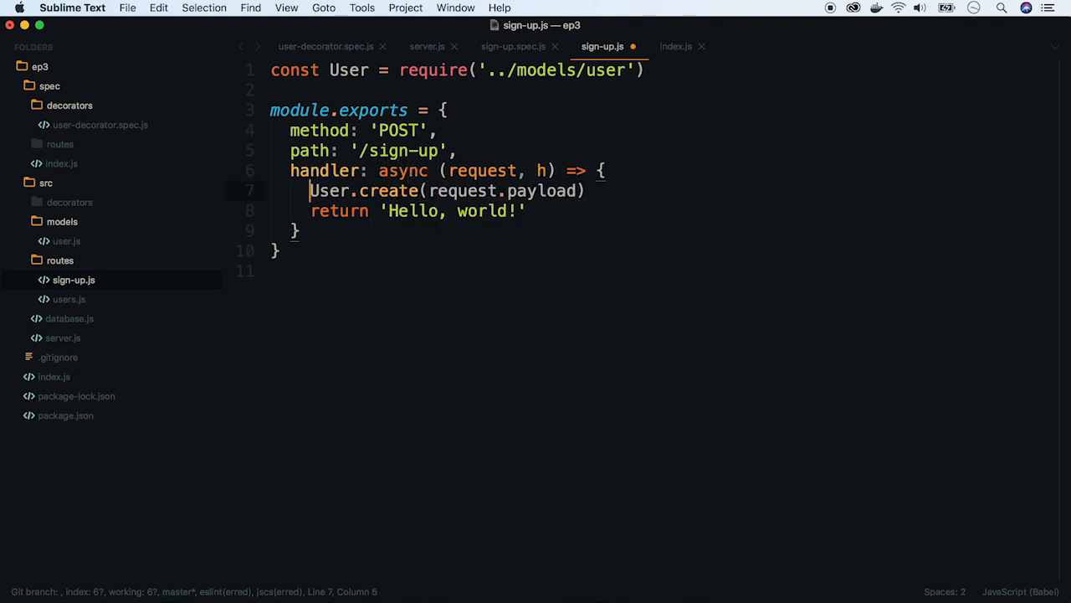
pyautogui.write('await')
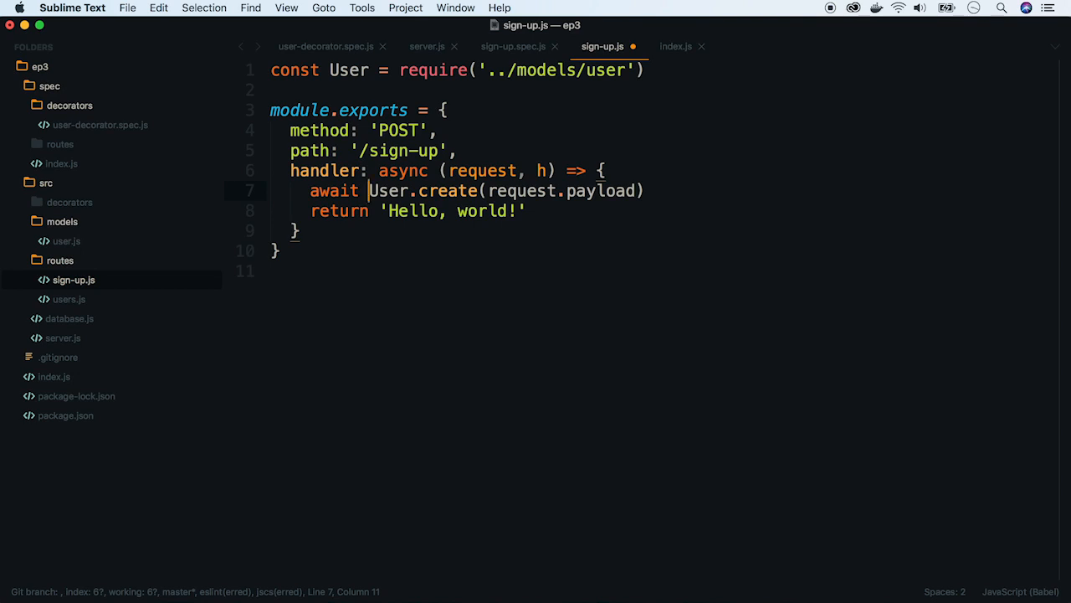
pyautogui.press('cmd+s')
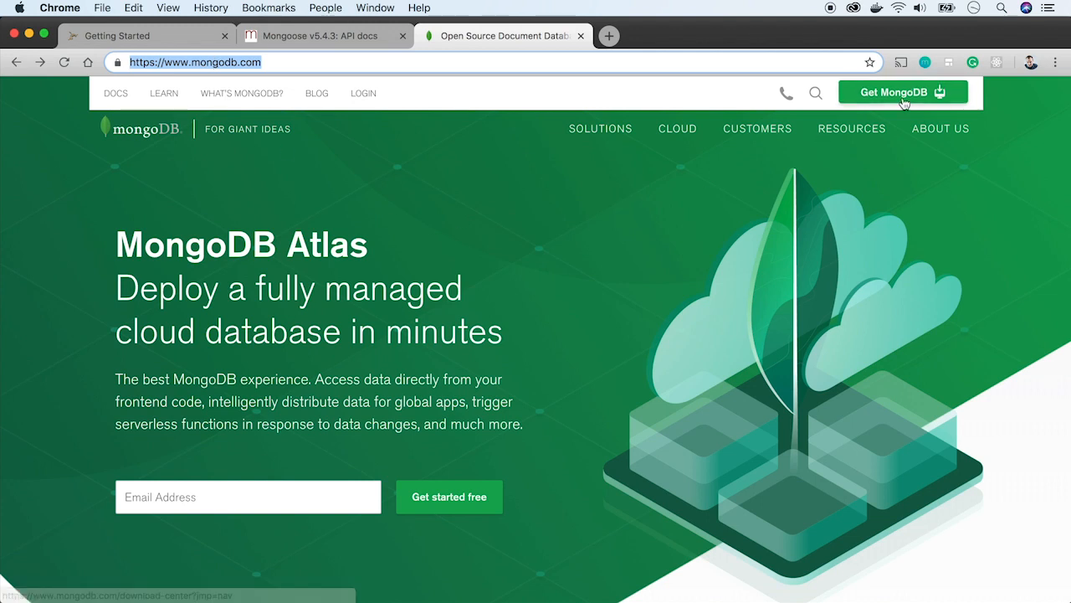
# - Check the MongoDB Community Server downloads, then bring up the Mongoose Model.create() docs
pyautogui.click(904, 92)
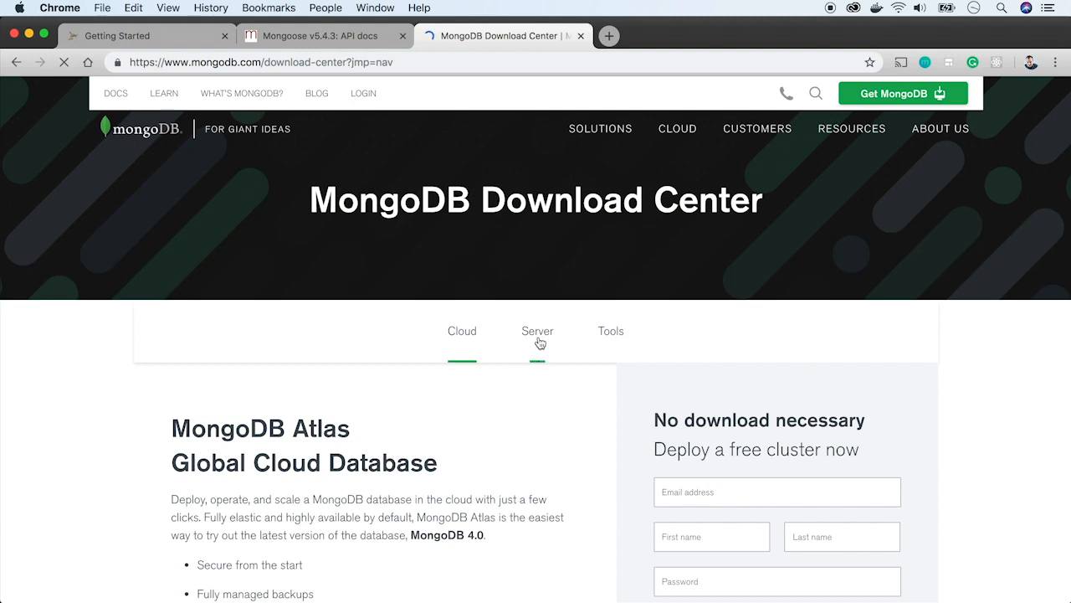
pyautogui.click(537, 331)
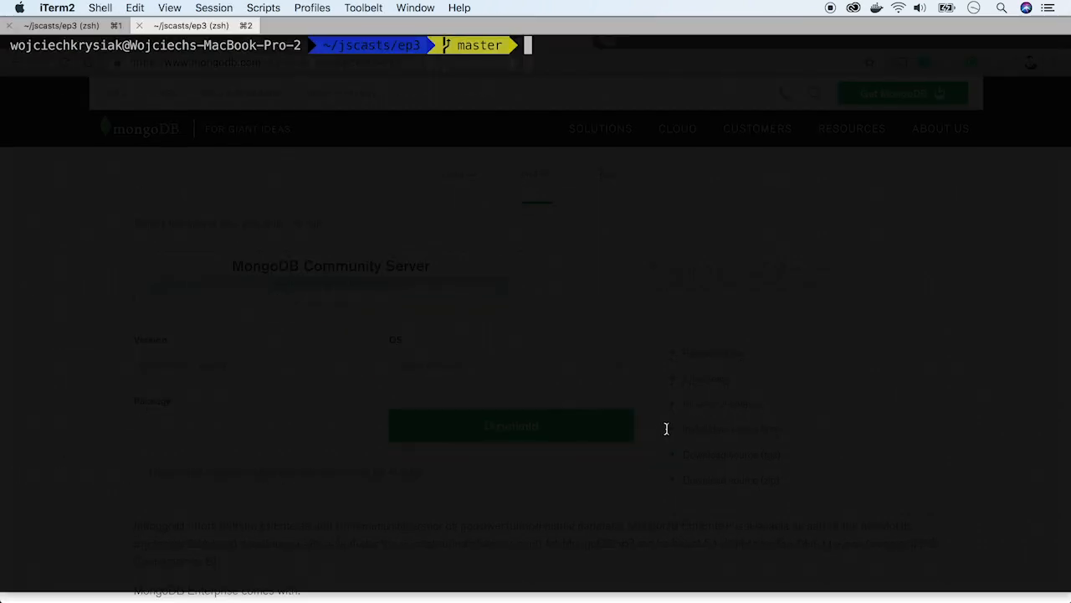
pyautogui.write('mongod')
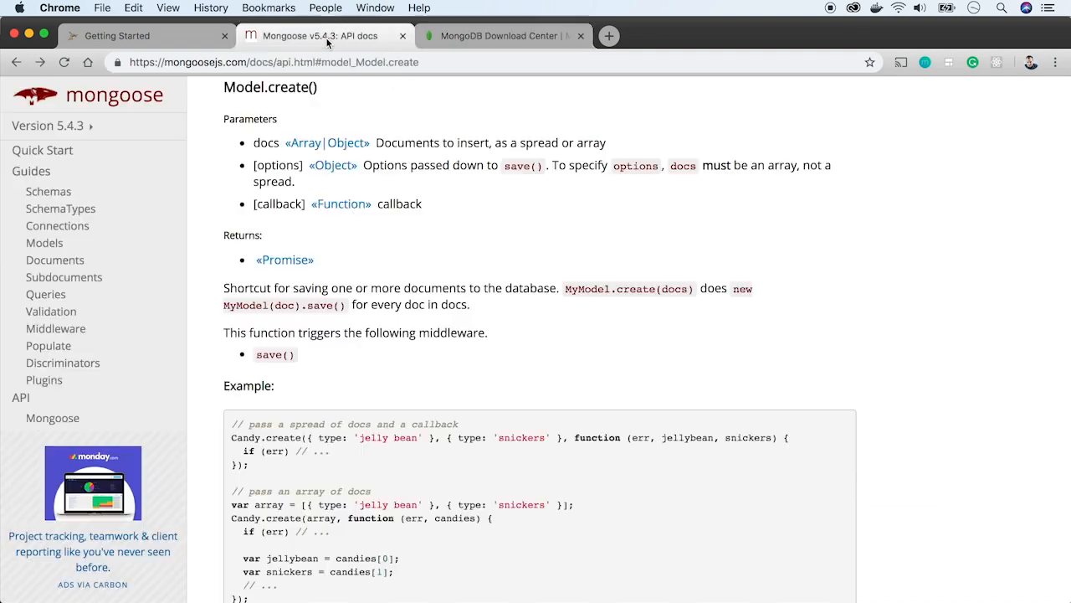
pyautogui.click(114, 93)
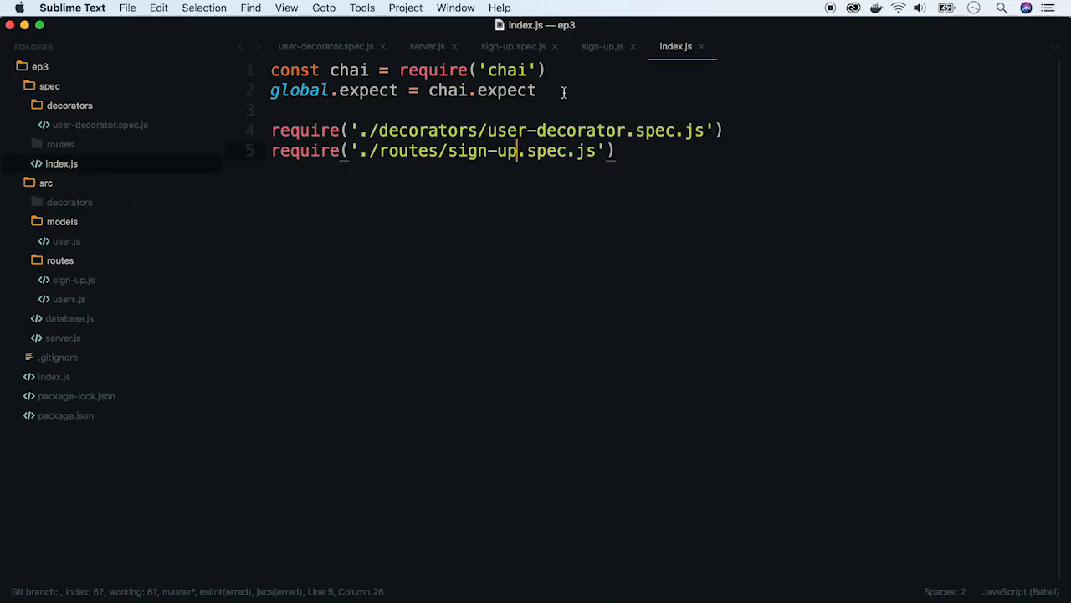
# - Require mongoose in spec/index.js, connecting to the local test DB before tests and closing with mongoose.connection.close() after
pyautogui.write("const mongoose = require('mongoose');")
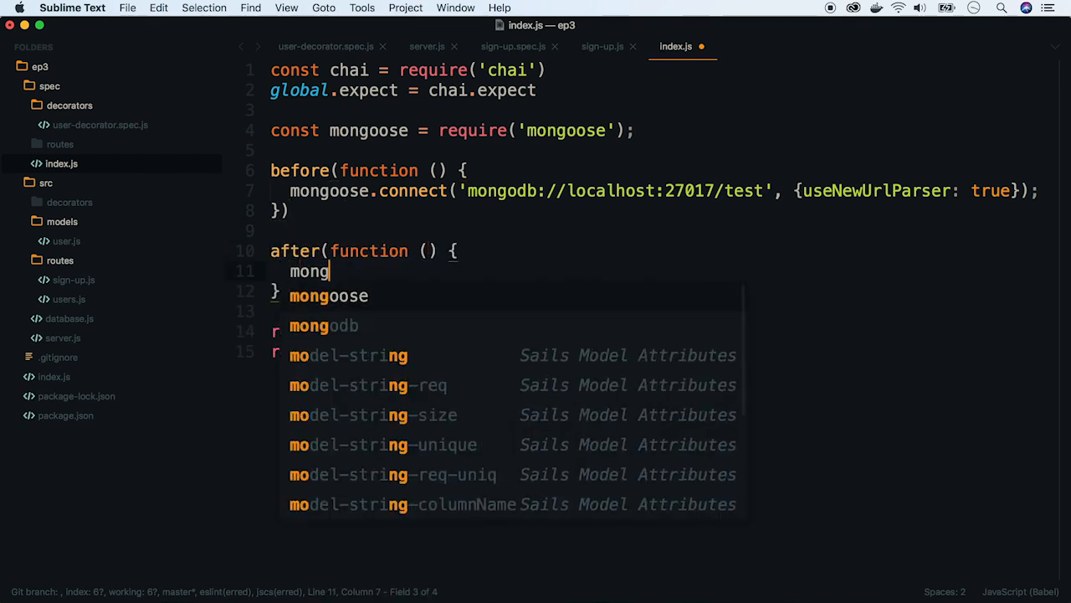
pyautogui.write('oose.connection')
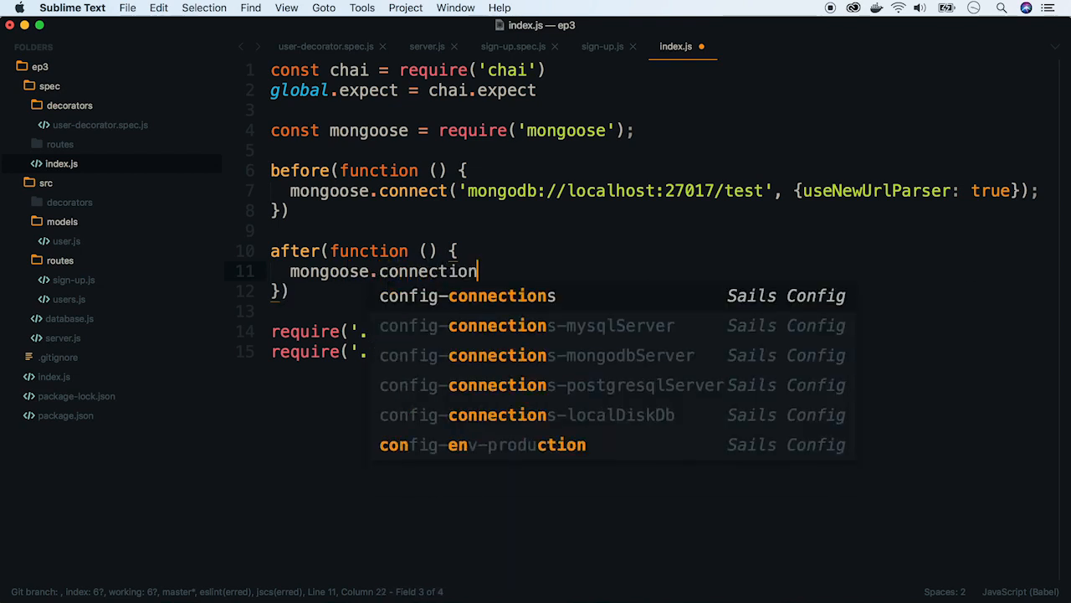
pyautogui.write('.close()')
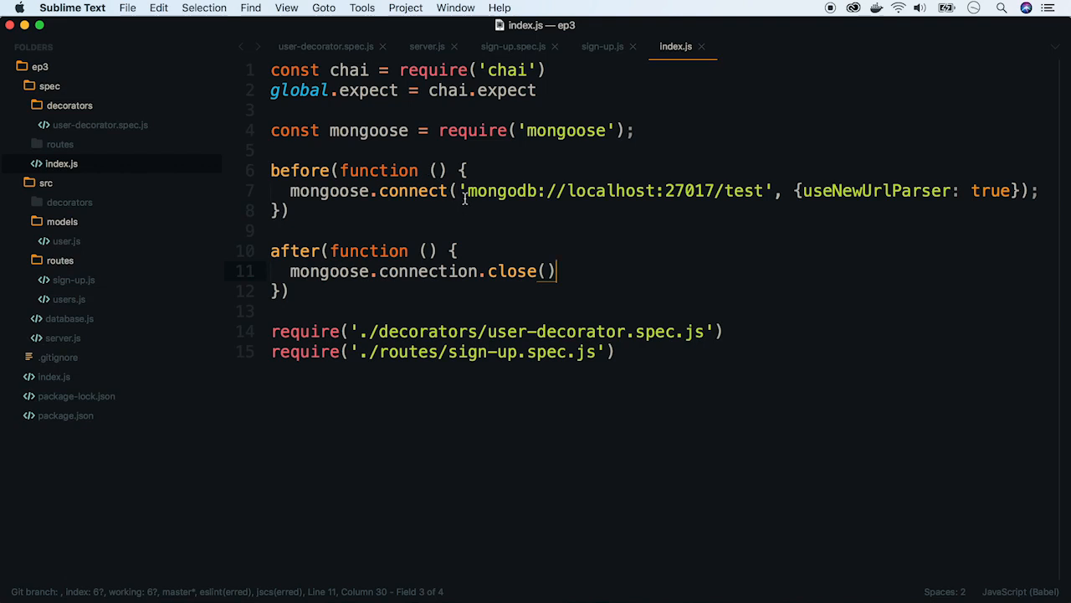
pyautogui.moveTo(465, 191); pyautogui.dragTo(770, 191)
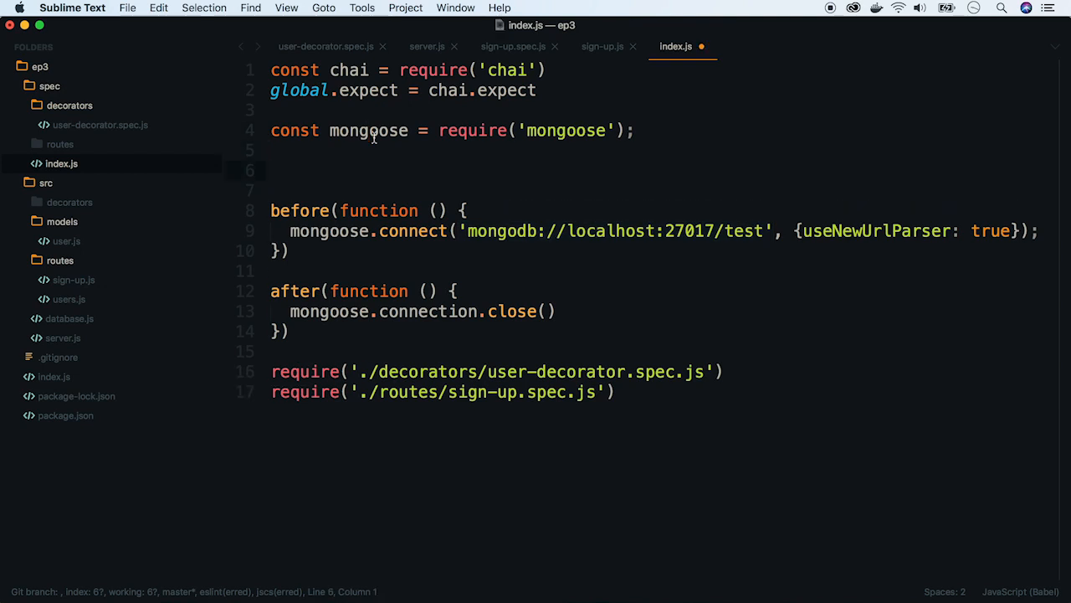
# - Declare MONGO_URL as process.env.MONGO_URL || 'mongodb://localhost:27017/test' and pass it to mongoose.connect
pyautogui.write('const MONGO_')
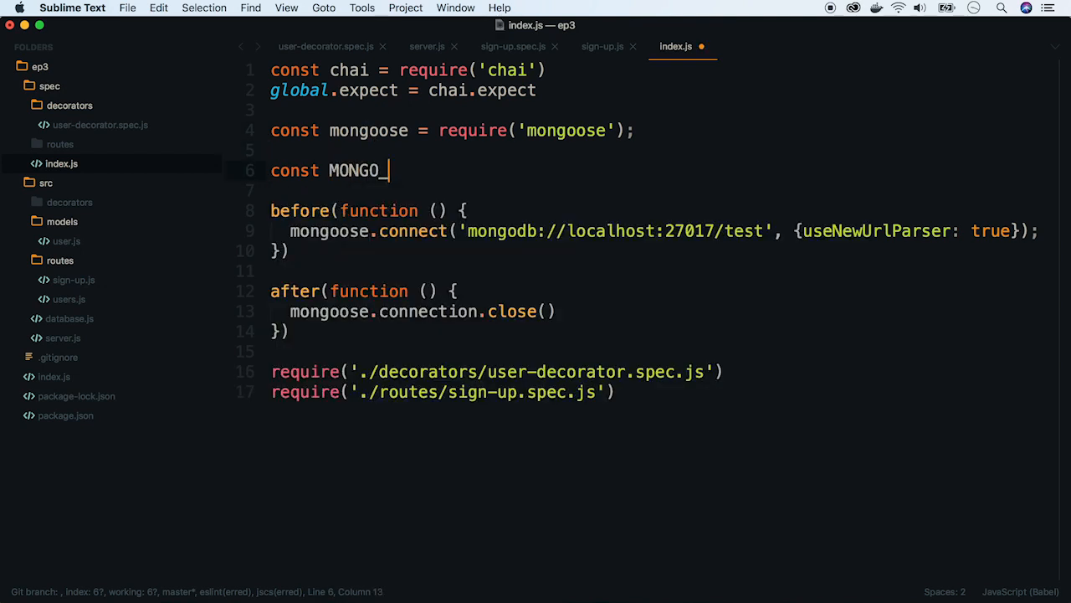
pyautogui.write('URL = process.env.MONGO_URL')
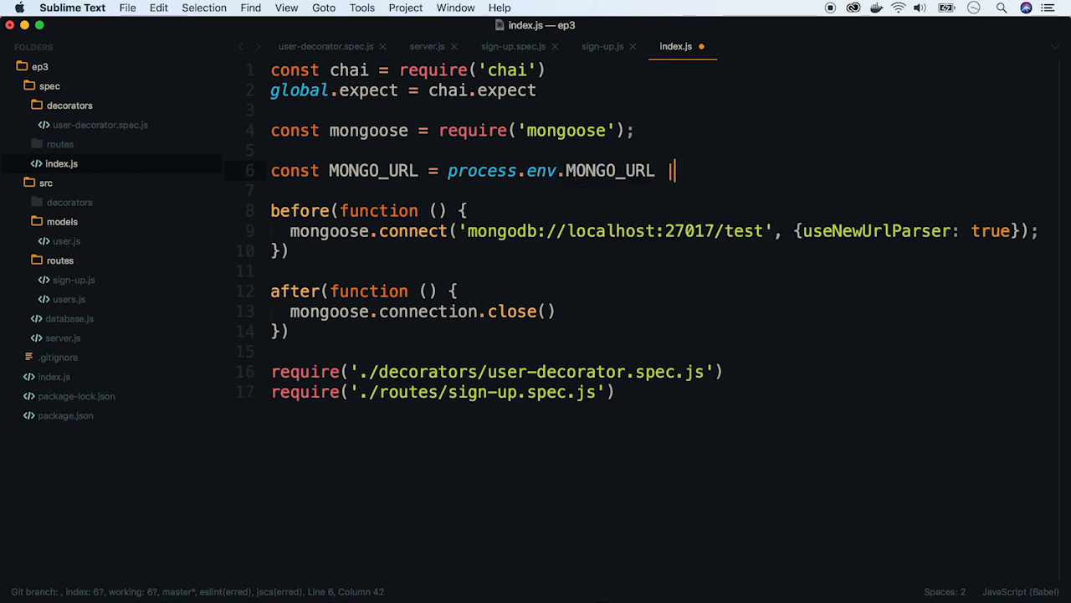
pyautogui.write("|| 'mongodb://localhost:27017/test'")
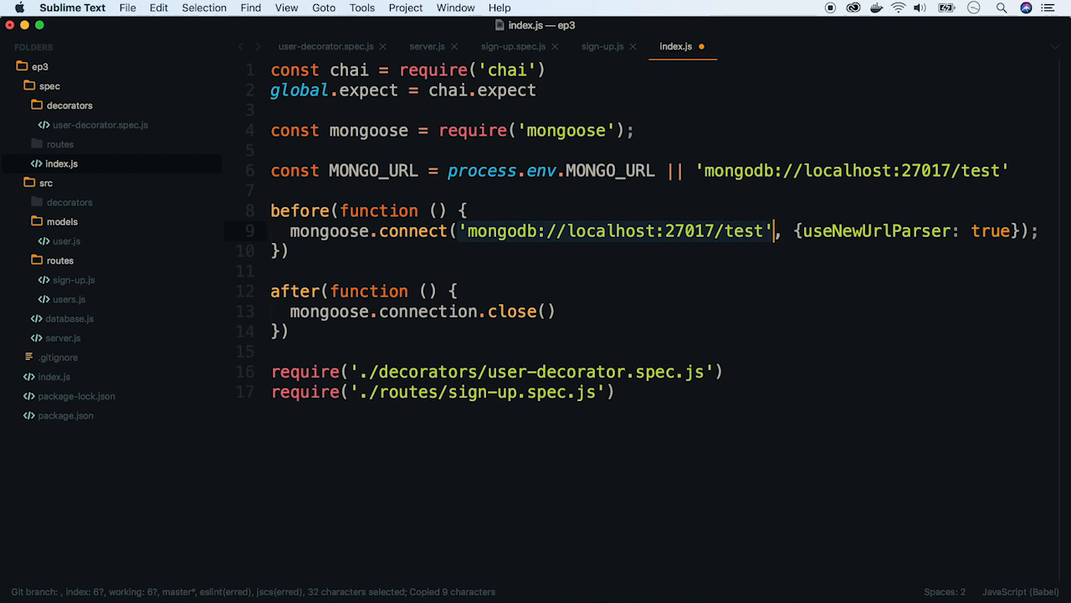
pyautogui.write('MONGO_URL')
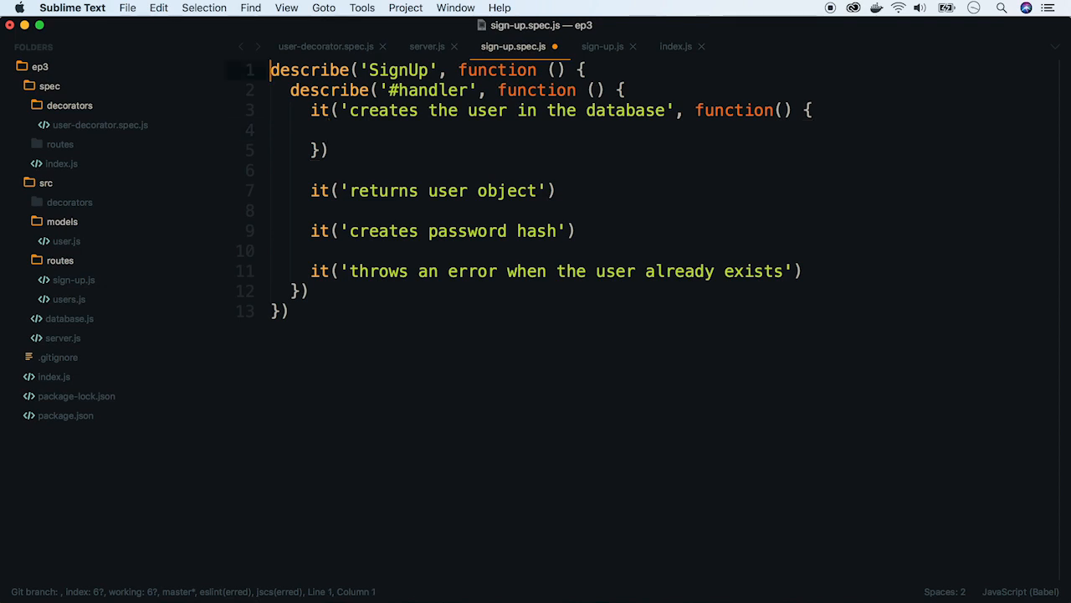
# - Require the SignUp handler and the user model at the top of sign-up.spec.js
pyautogui.write('const SignUp')
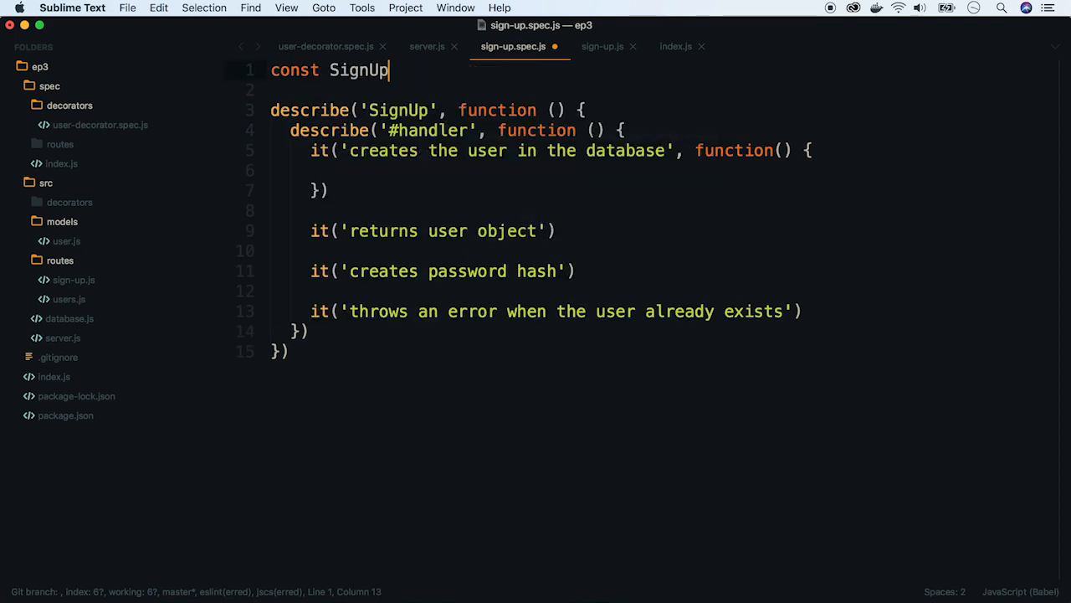
pyautogui.write("= require('../.')")
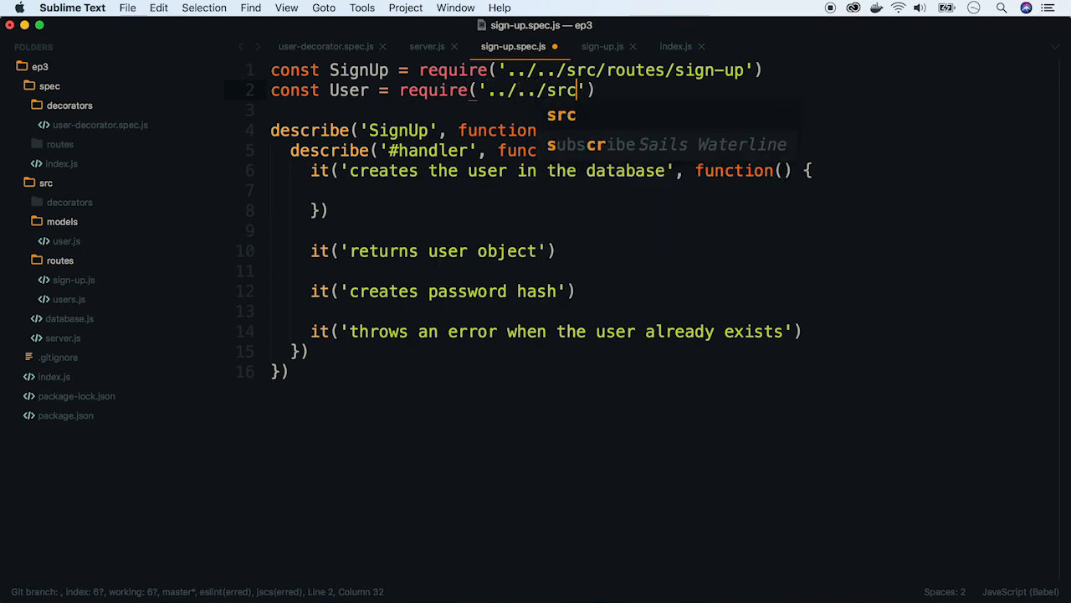
pyautogui.write('/models/')
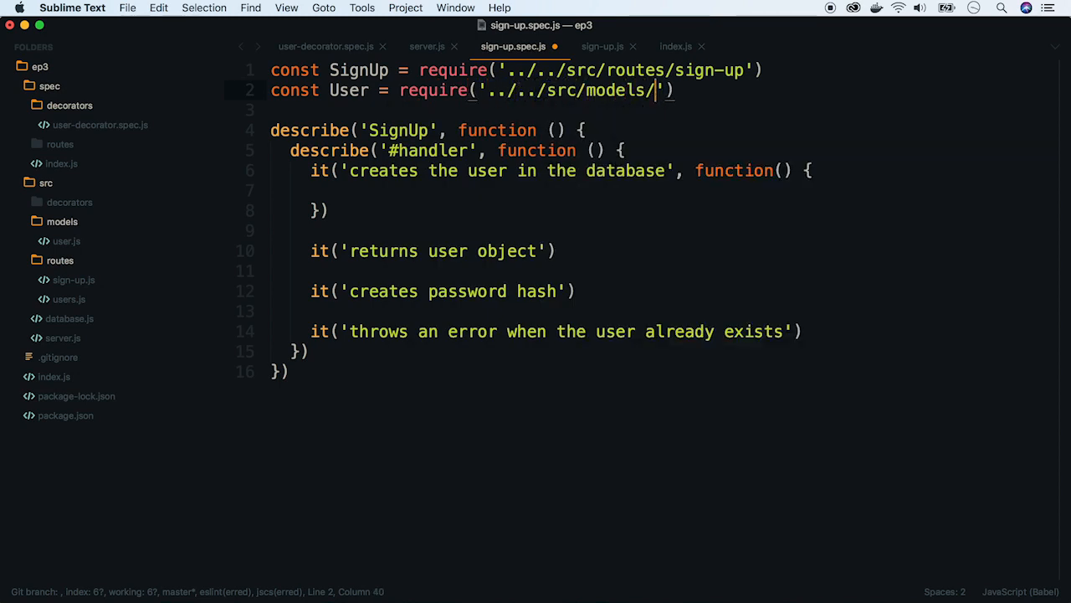
pyautogui.write('user')
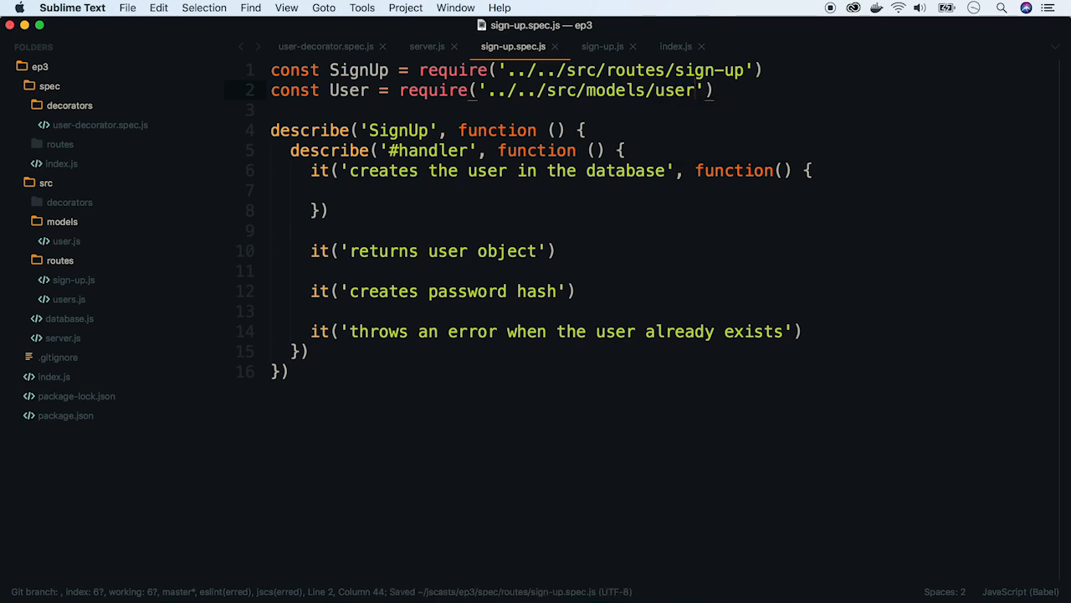
pyautogui.moveTo(385, 191)
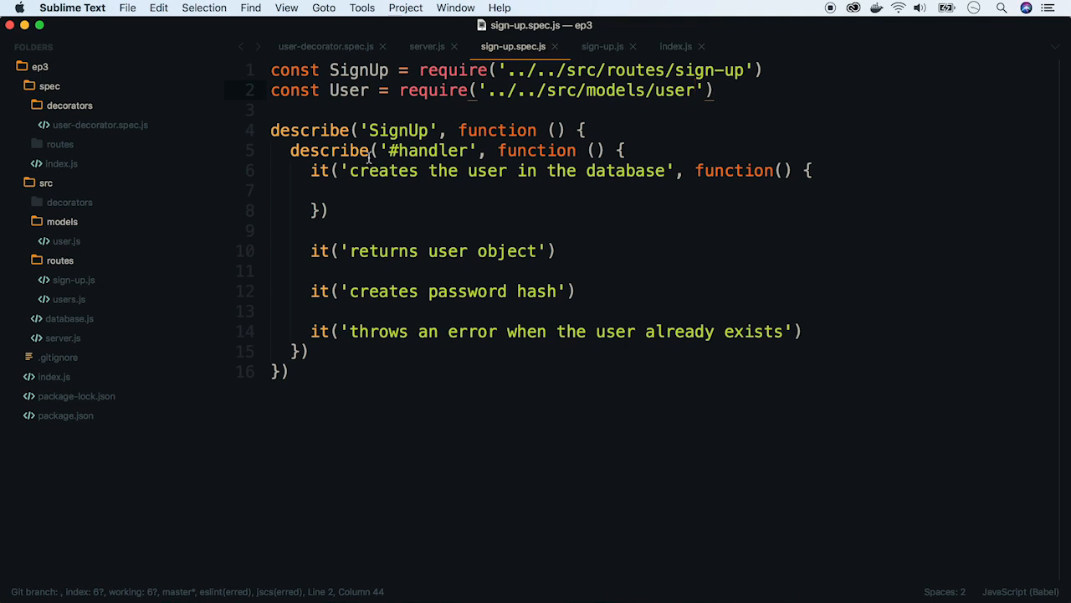
pyautogui.press('enter')
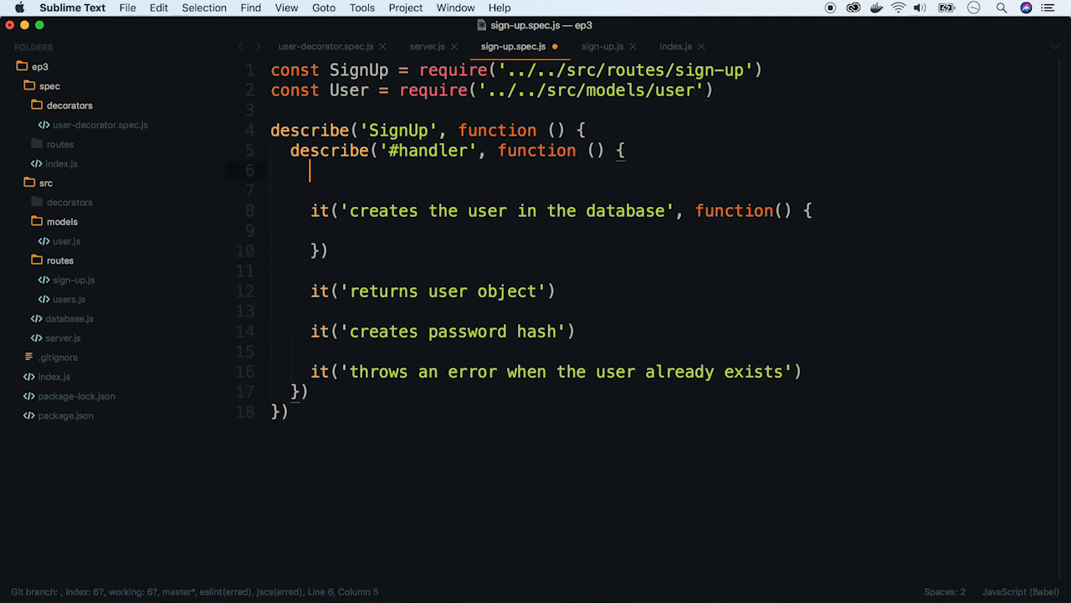
# - In a beforeEach, build this.user with email, firstName 'john' and lastName 'doe'
pyautogui.write('beforeEach(function () {')
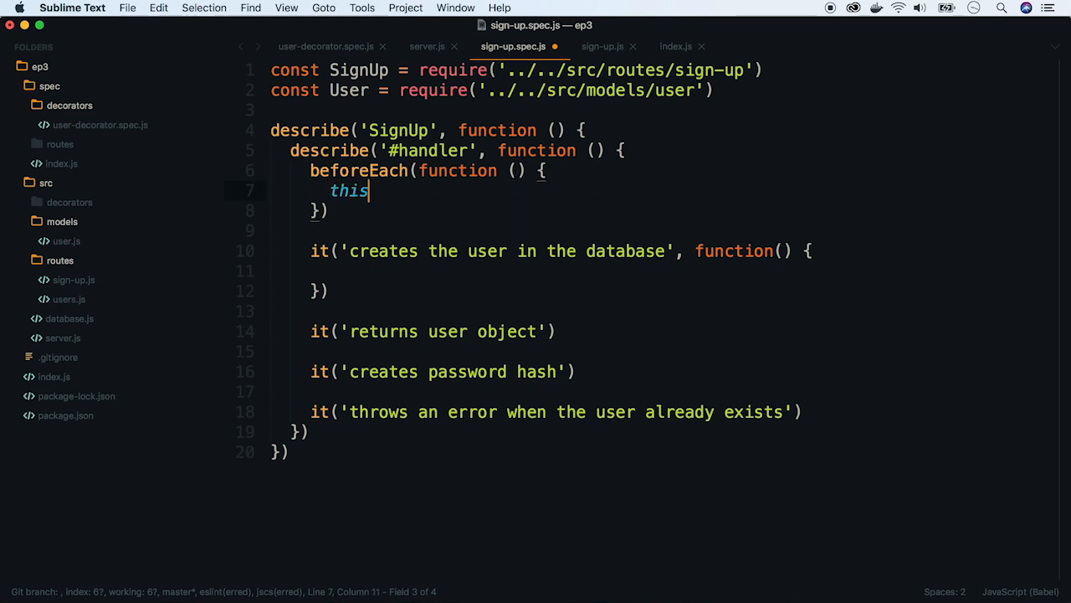
pyautogui.write('.user = {')
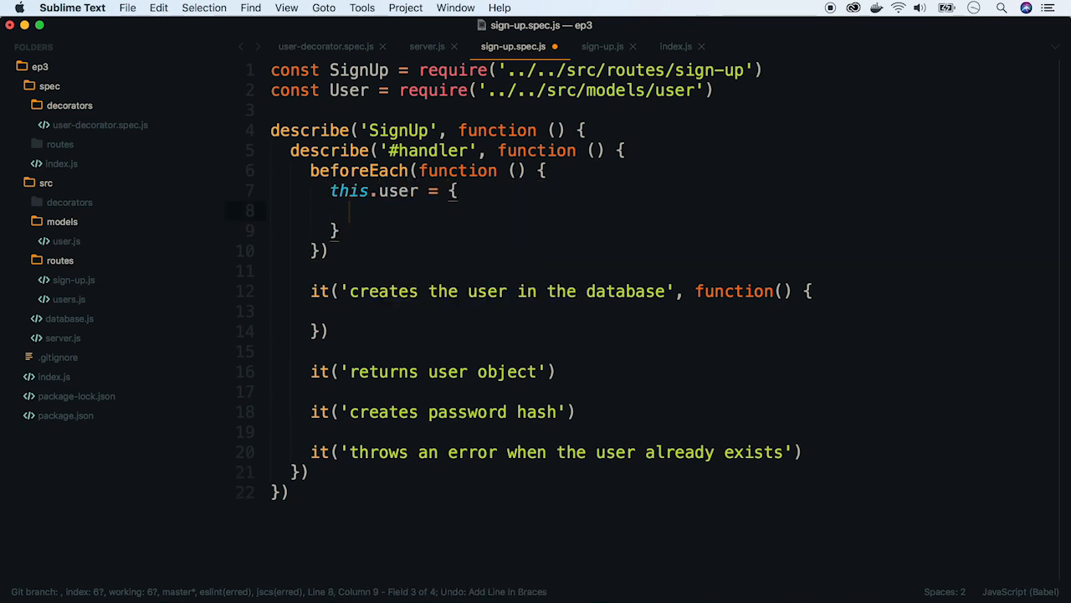
pyautogui.write("email: 'john@doe.com',")
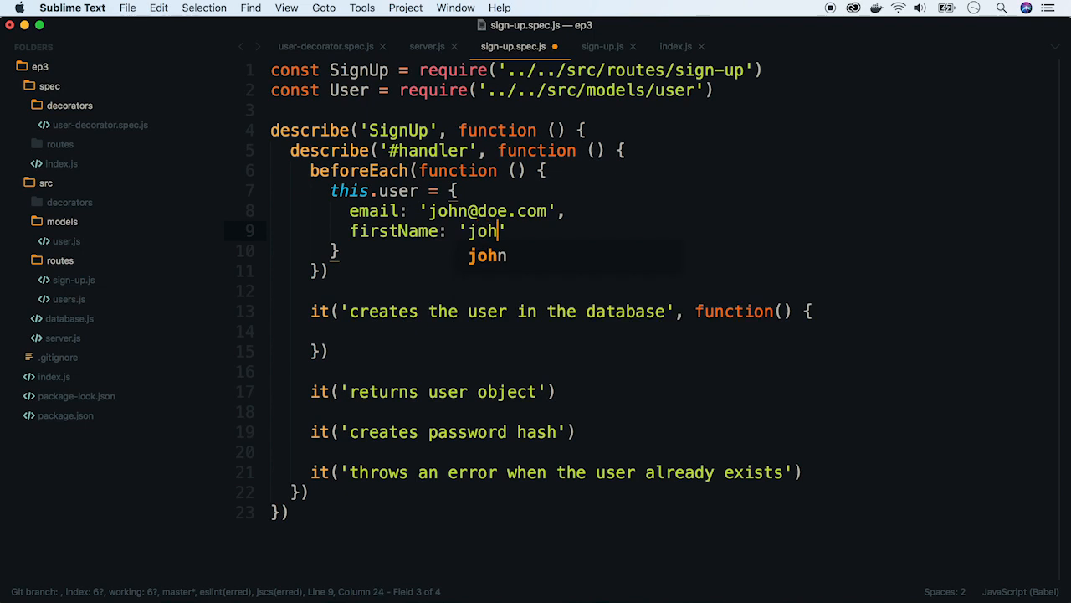
pyautogui.write("n',")
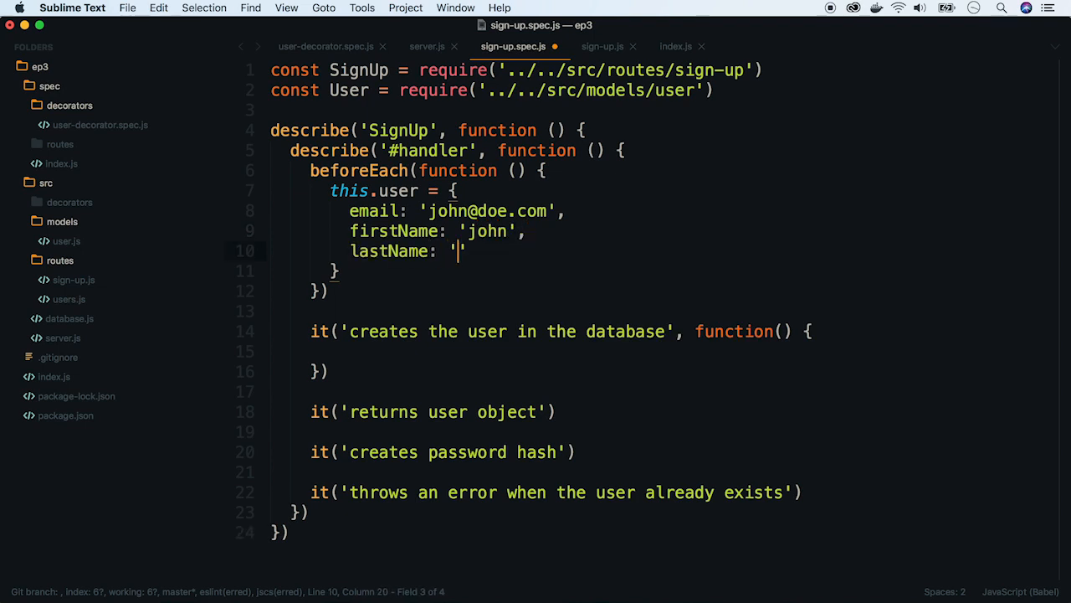
pyautogui.write("doe',")
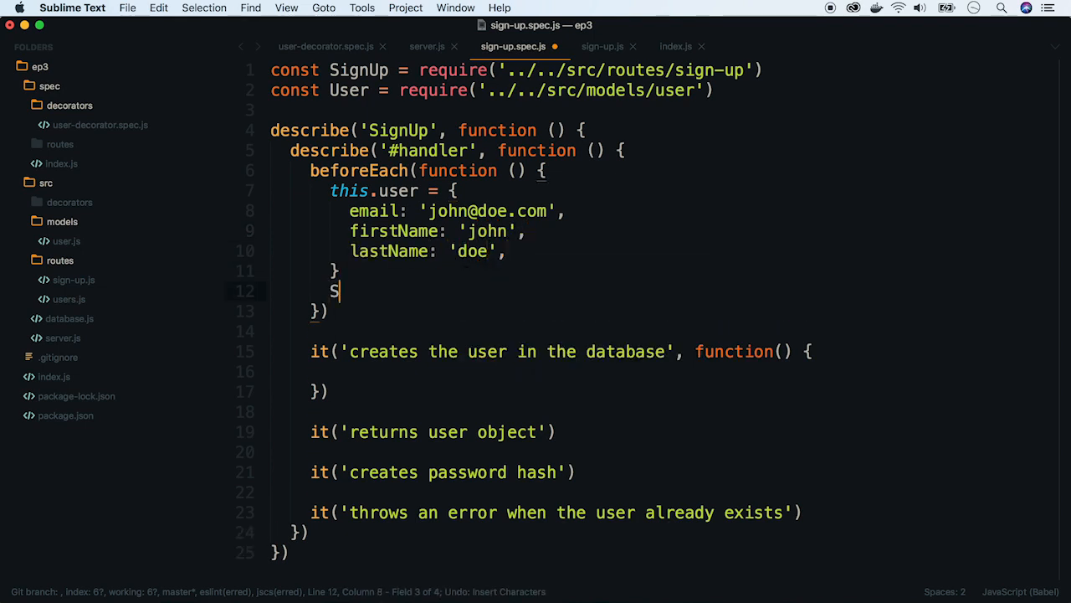
# - Make beforeEach async and await SignUp.handler({ payload: this.user }), then start an expectation
pyautogui.write('ignUp.handler({ })')
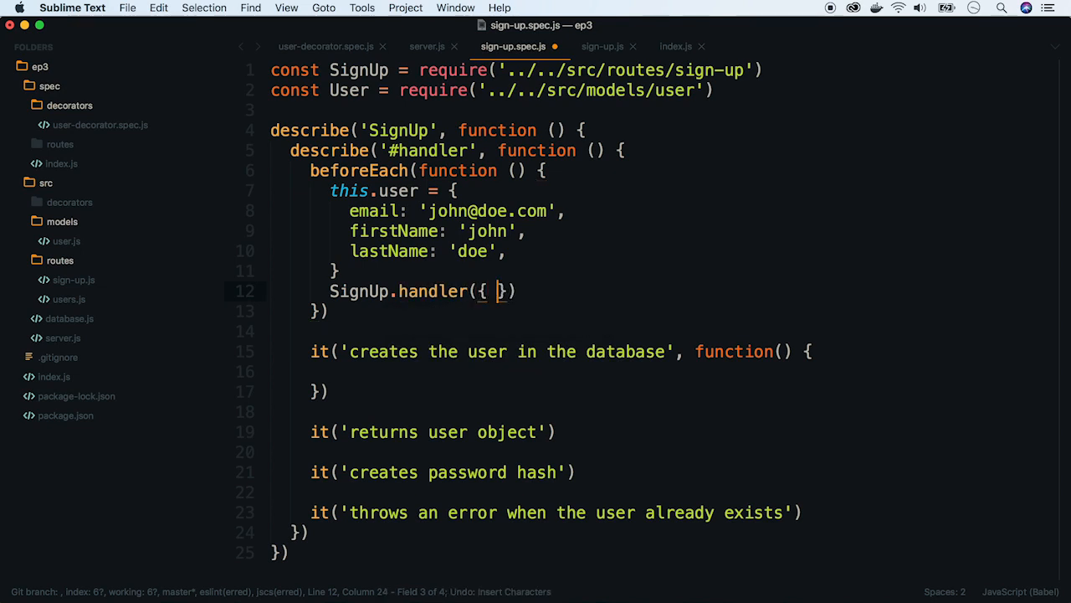
pyautogui.write('payload: this.')
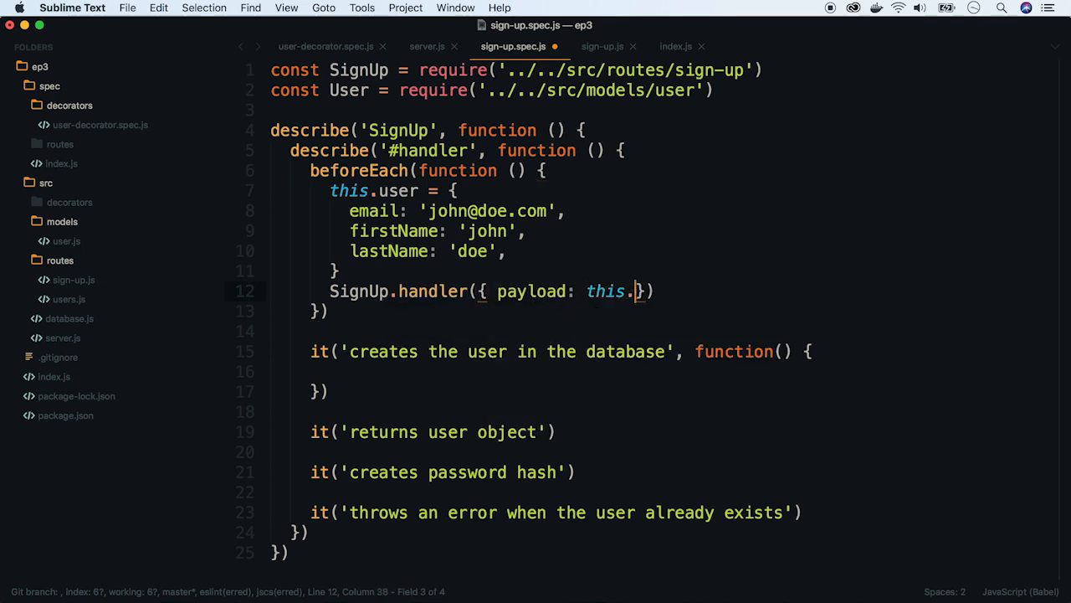
pyautogui.write('user')
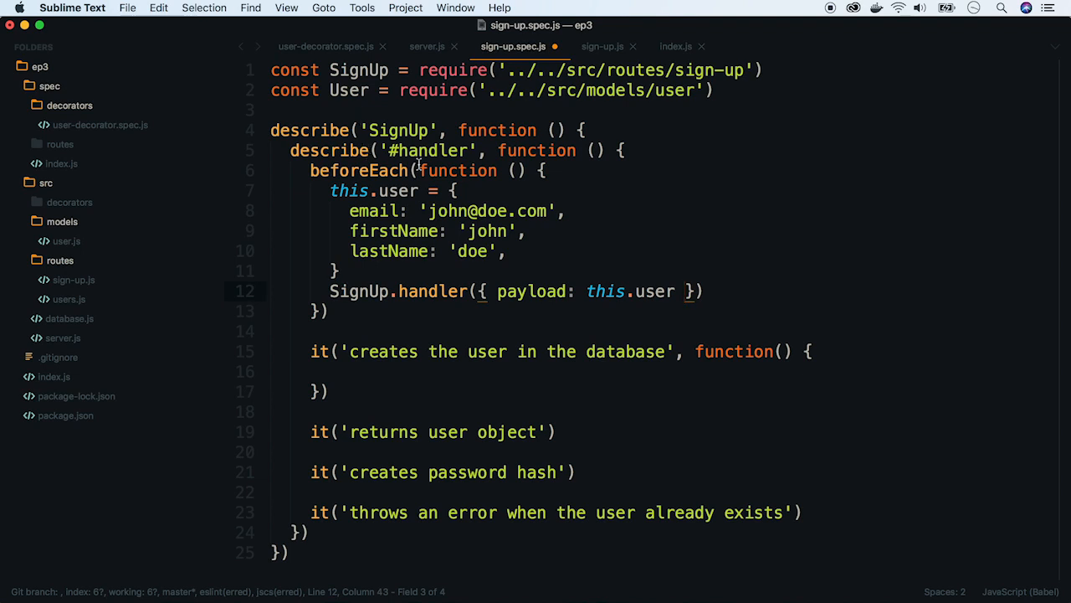
pyautogui.write('async')
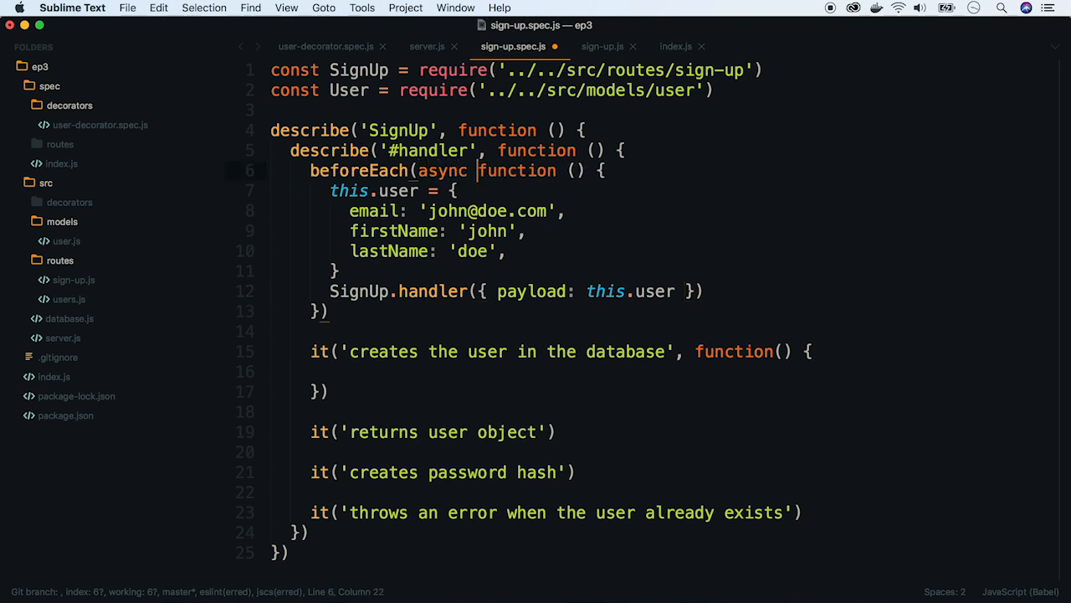
pyautogui.write('await')
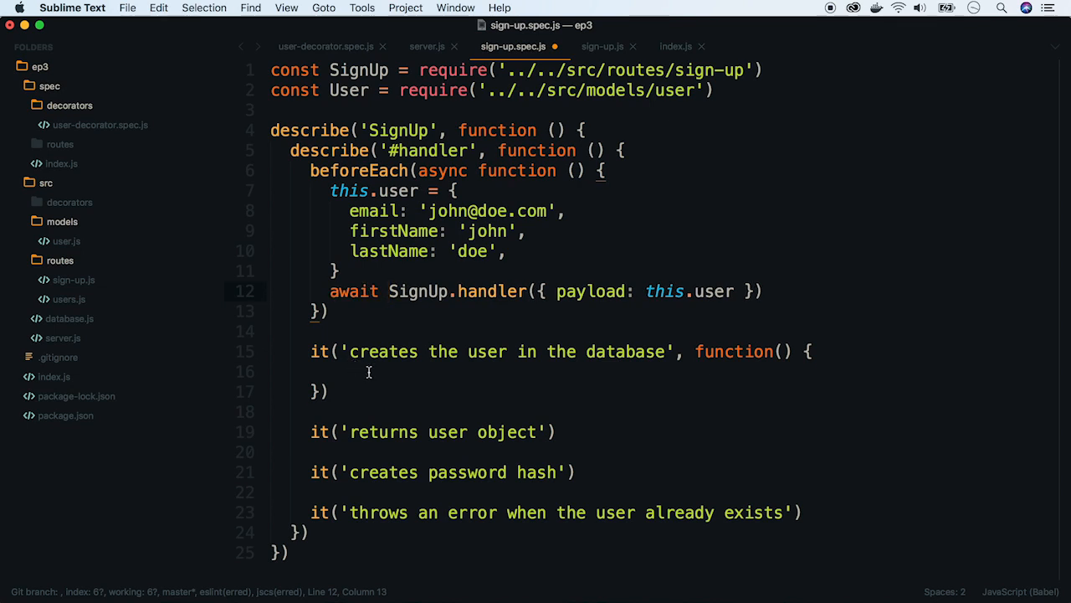
pyautogui.write('expect(')
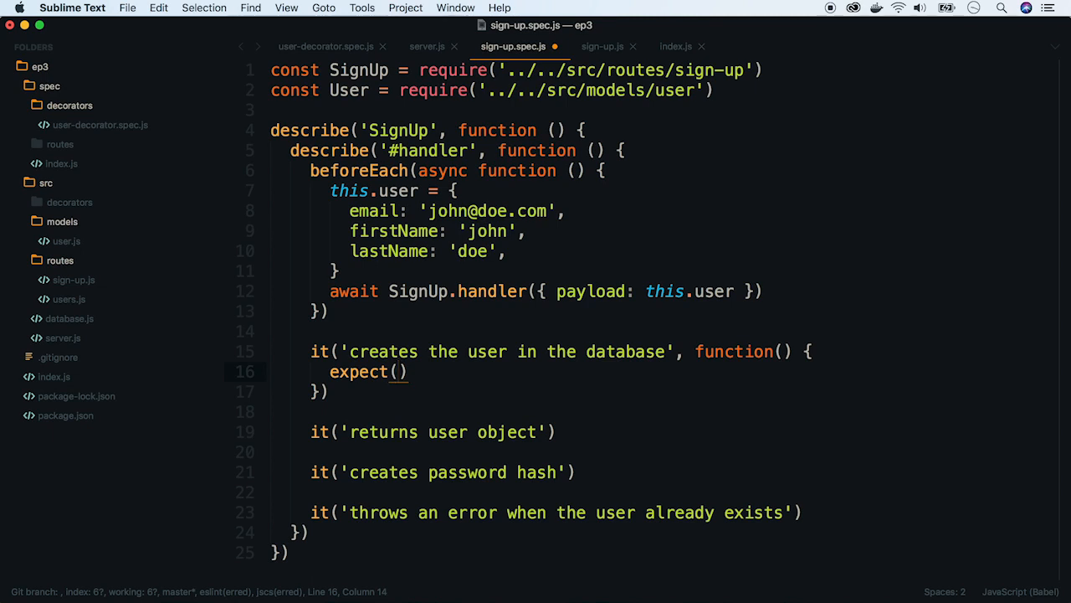
# - Assert expect(await User.countDocuments()).to.equal(1) in the creates-the-user test
pyautogui.write('User.countDocuments(')
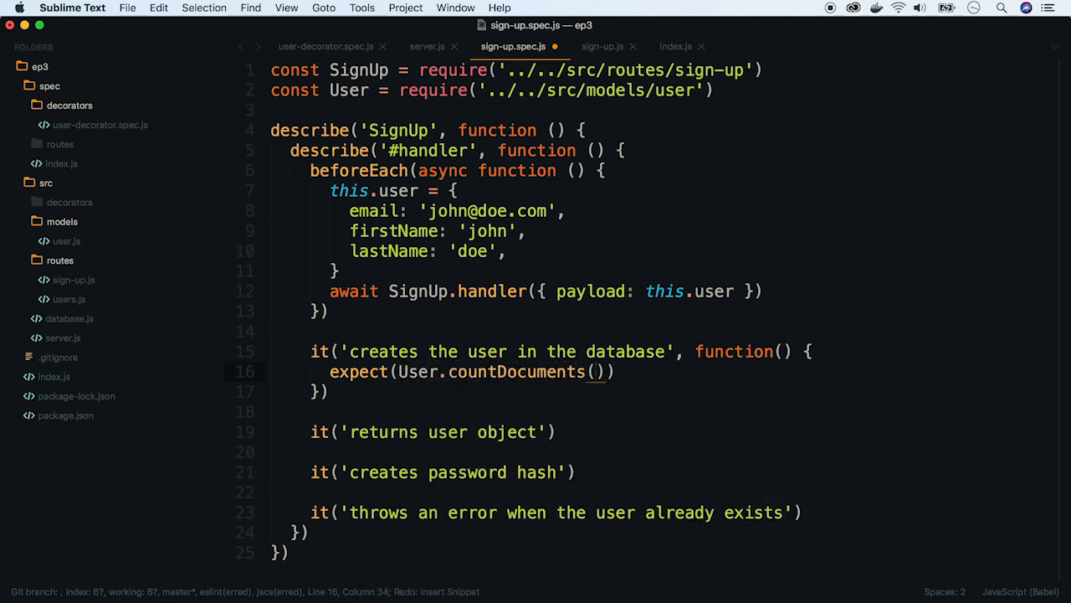
pyautogui.write('.to.equal')
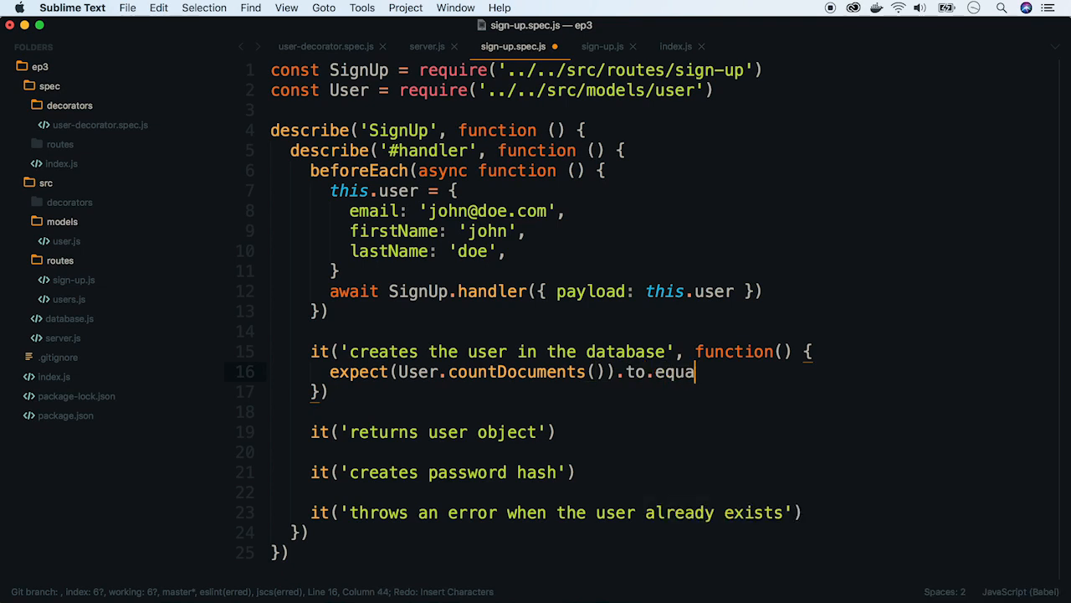
pyautogui.write('l(1)')
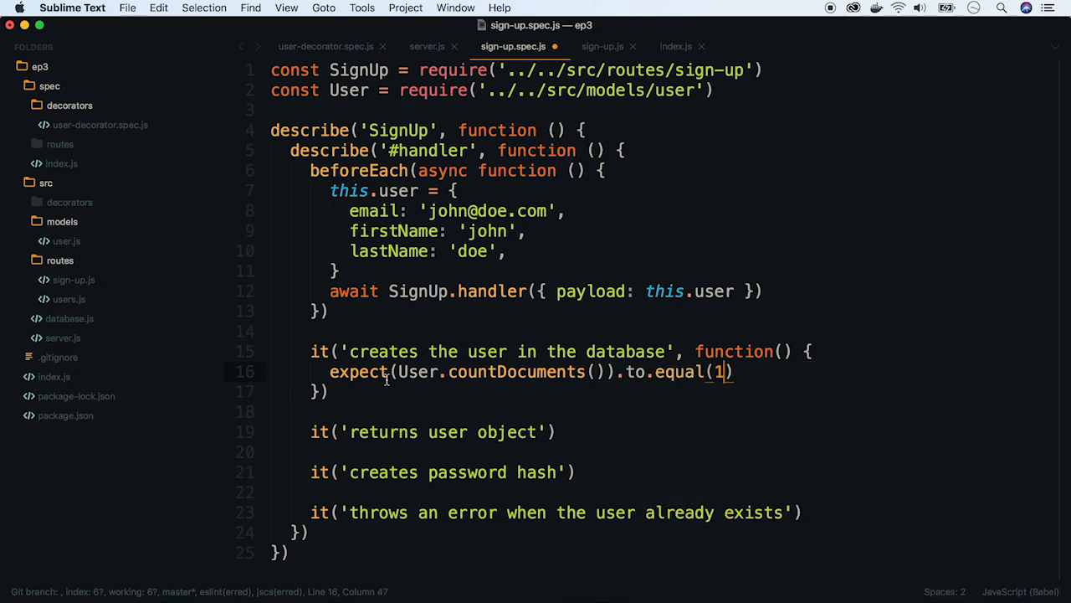
pyautogui.write('await')
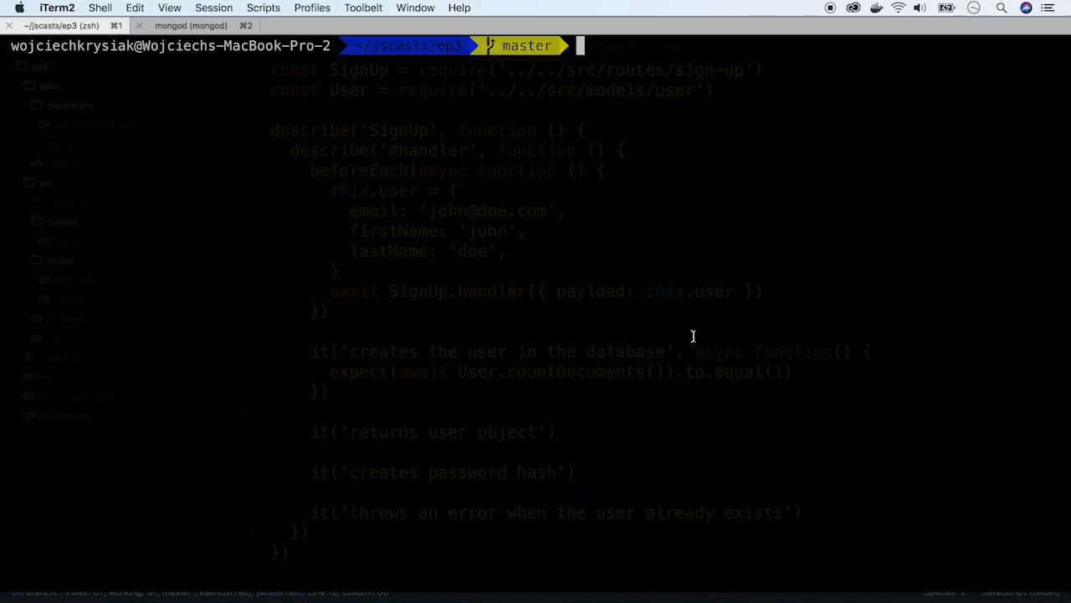
# - Run npm test, getting the creates-the-user test passing with three pending
pyautogui.write('npm test')
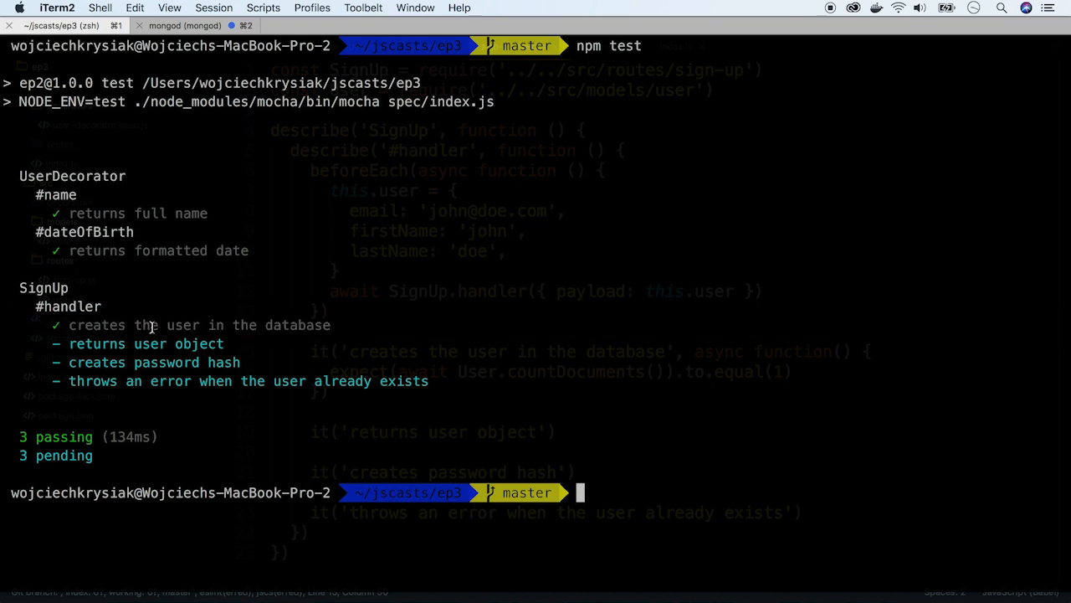
pyautogui.write('npm test')
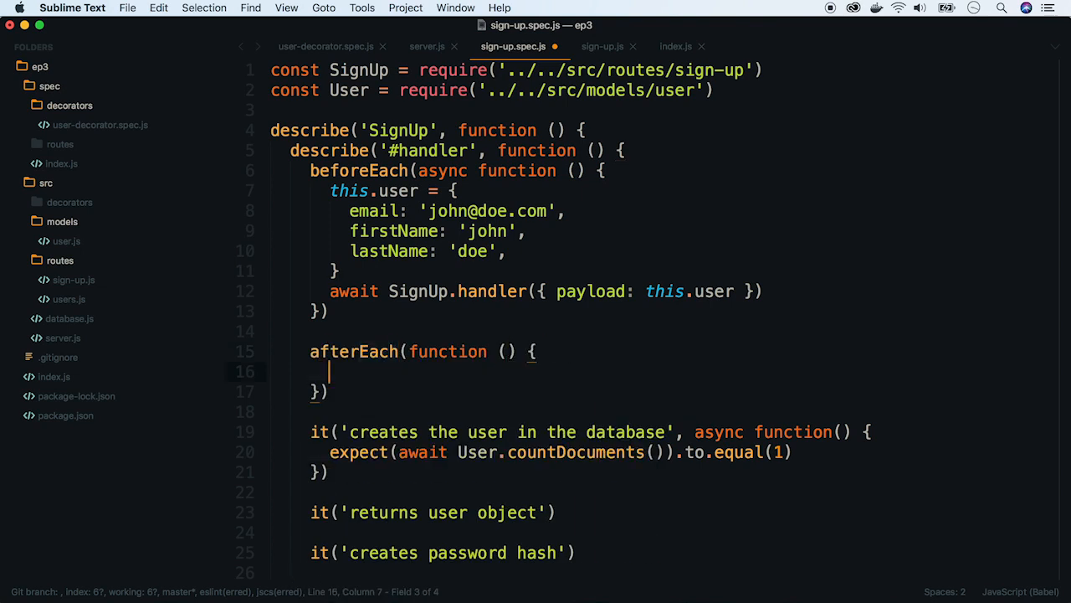
# - Add an async afterEach that awaits User.deleteMany()
pyautogui.write('User.')
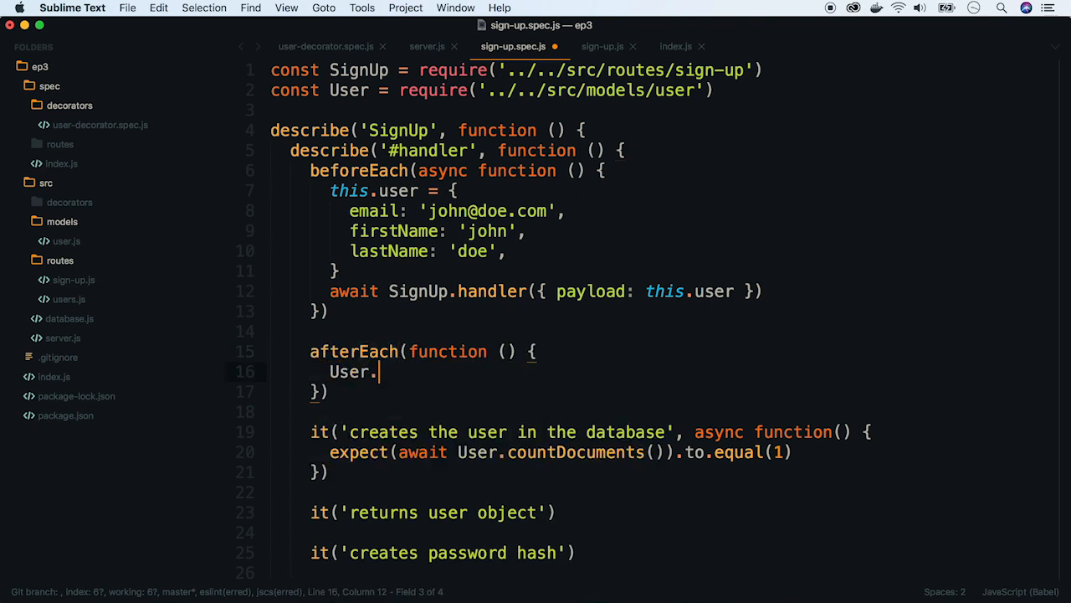
pyautogui.write('deleteMan')
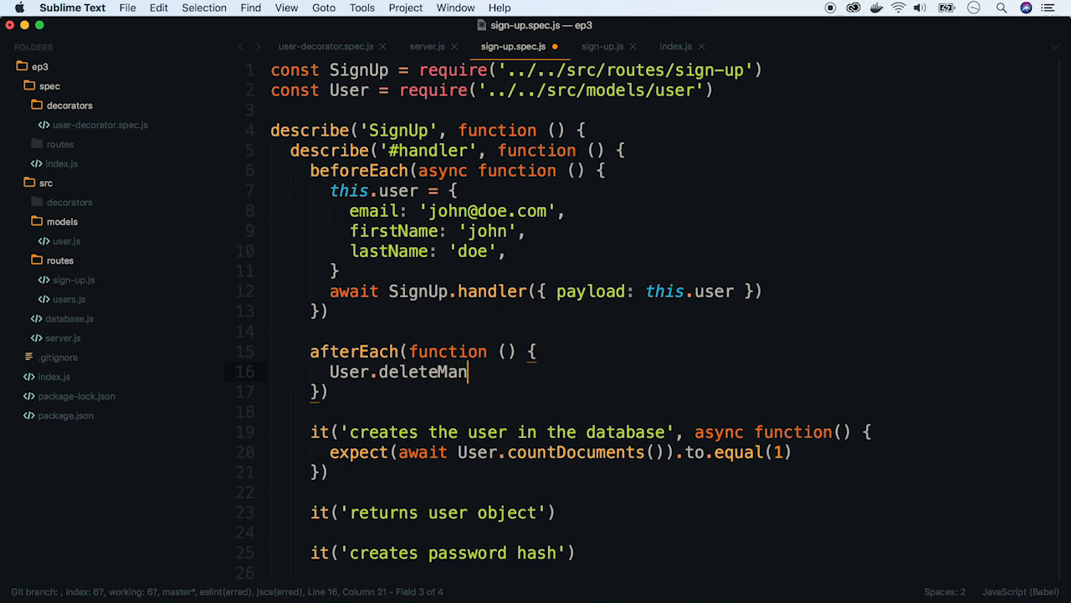
pyautogui.write('y()')
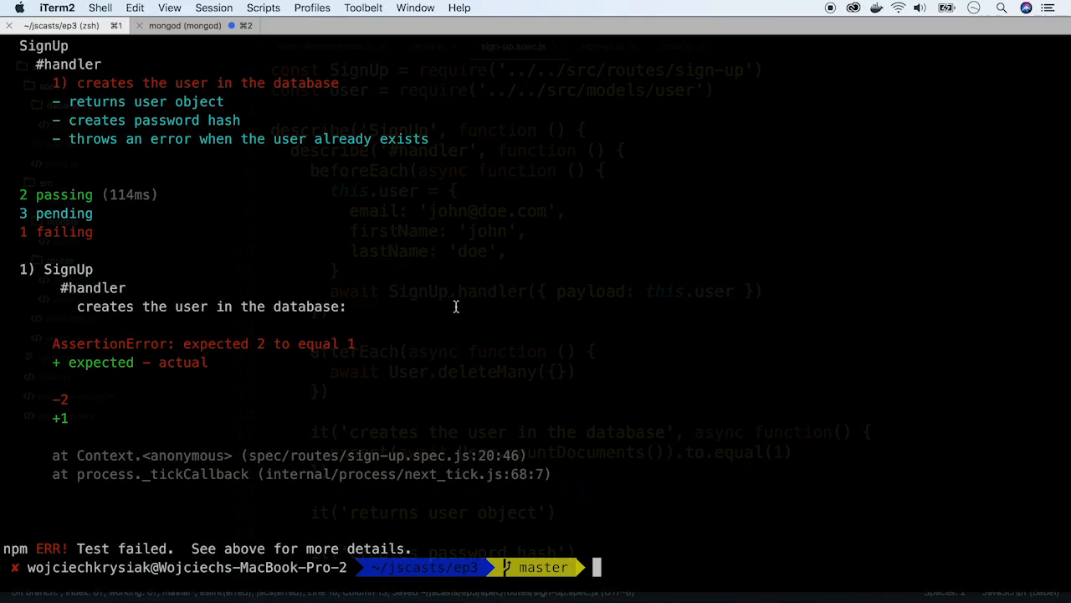
# - Rerun npm test, revealing the count test fails with 2 users instead of 1
pyautogui.write('npm test')
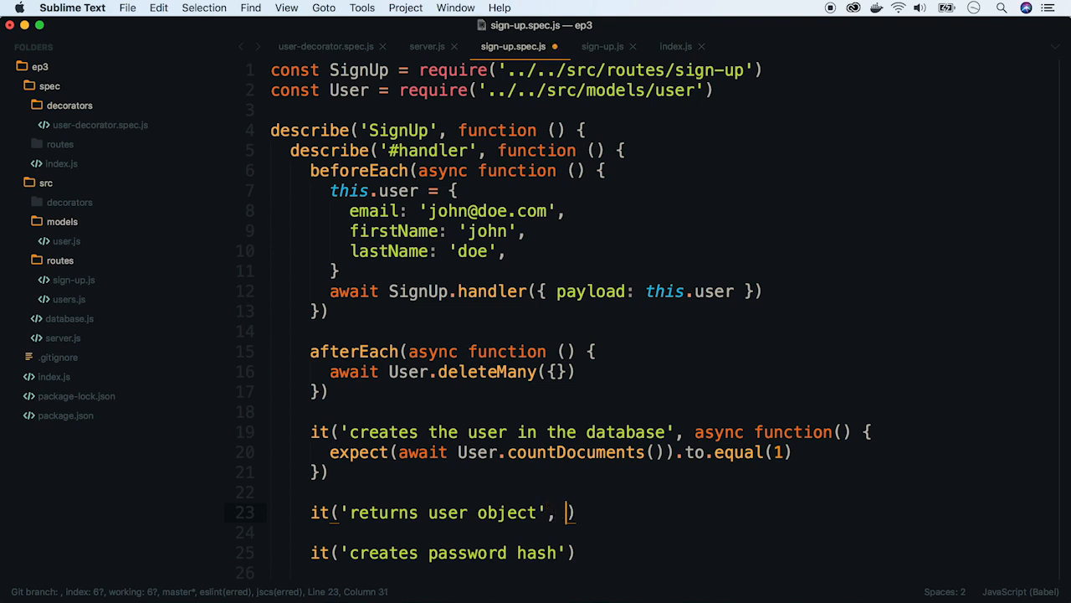
# - Store the handler result as this.ret in the beforeEach
pyautogui.write('function() {}')
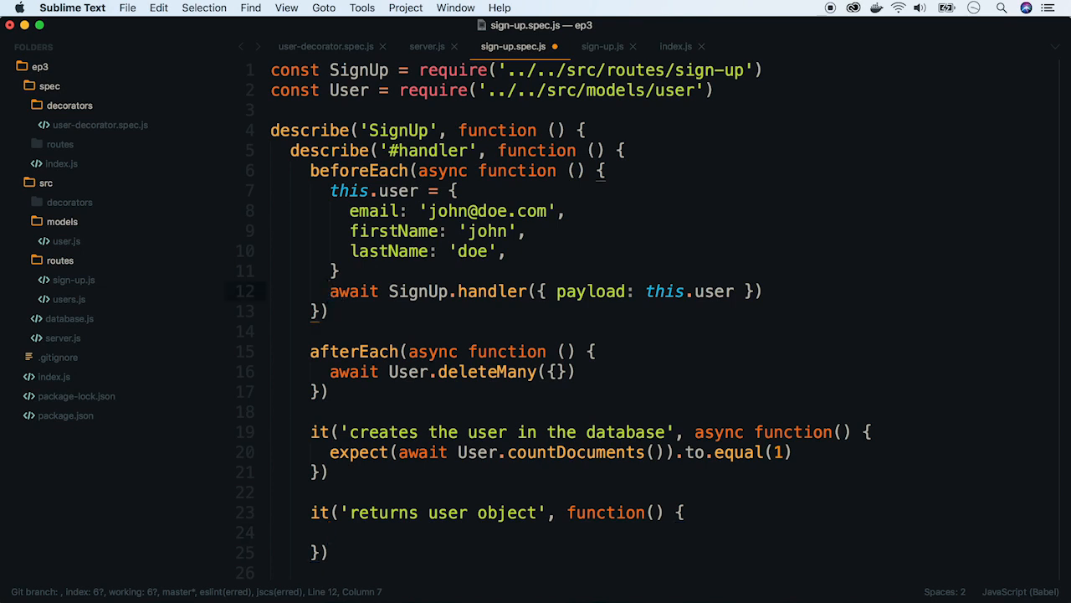
pyautogui.write('this.ret =')
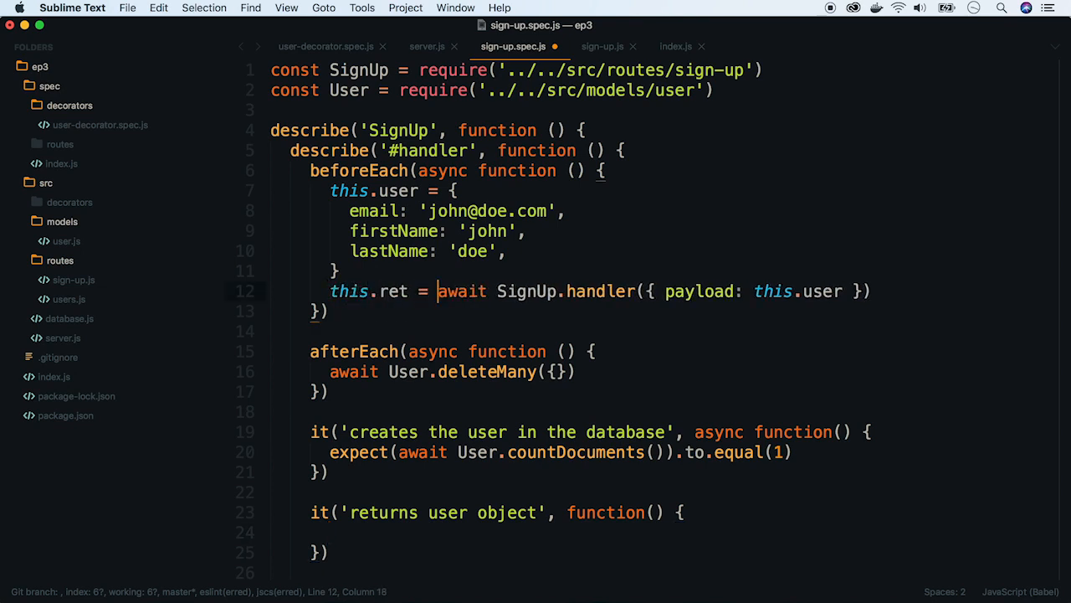
pyautogui.moveTo(348, 539)
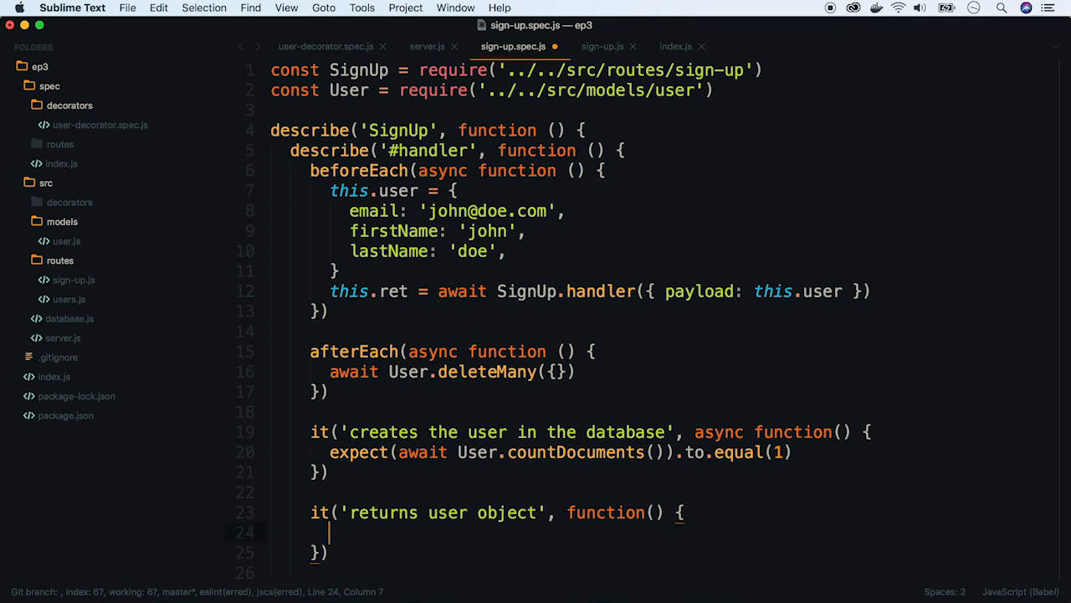
# - Assert expect(this.ret).to.deep.include(this.user) in the returns-user-object test and save
pyautogui.write('expect(t')
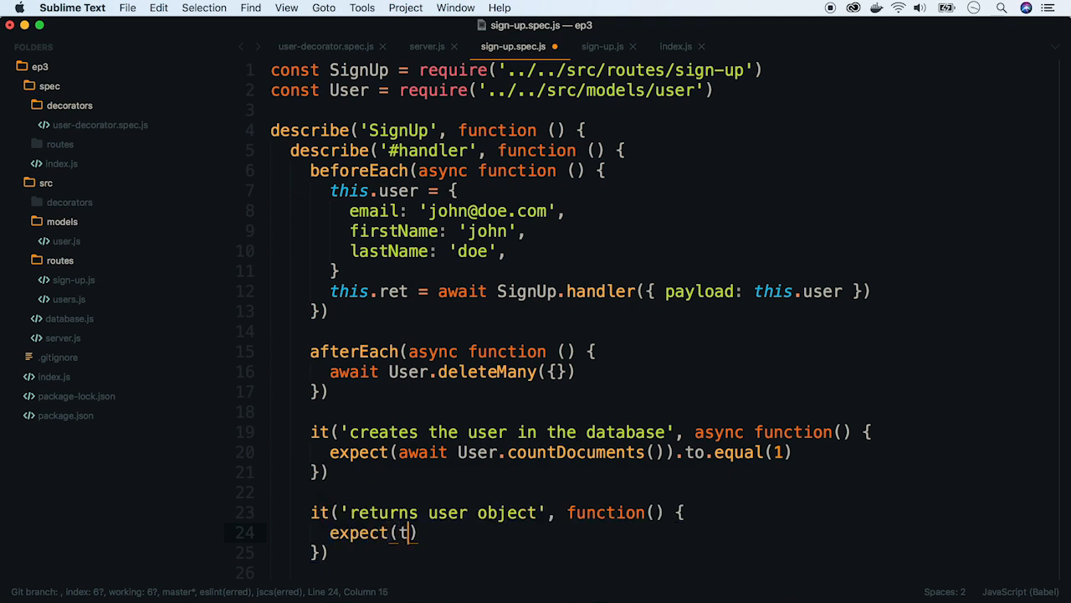
pyautogui.write('his.ret).to.d')
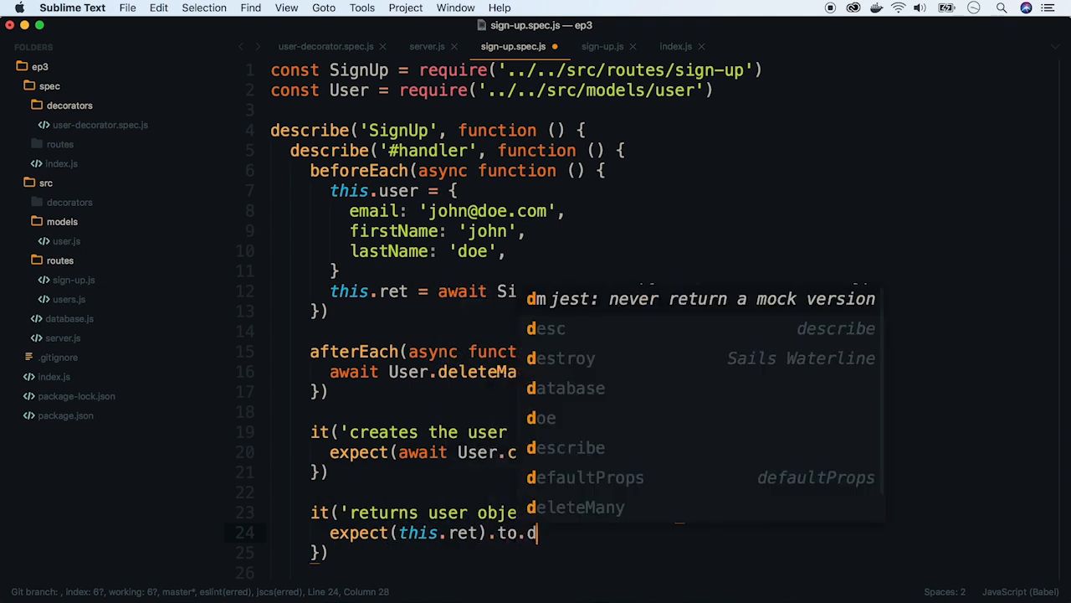
pyautogui.write('eep.incl')
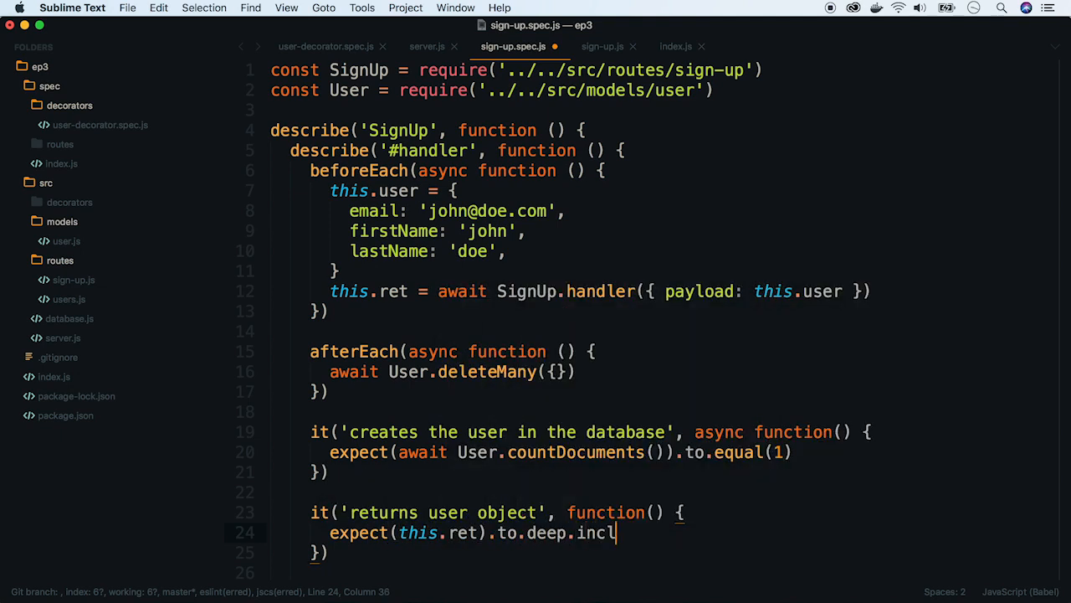
pyautogui.write('ude(this.user')
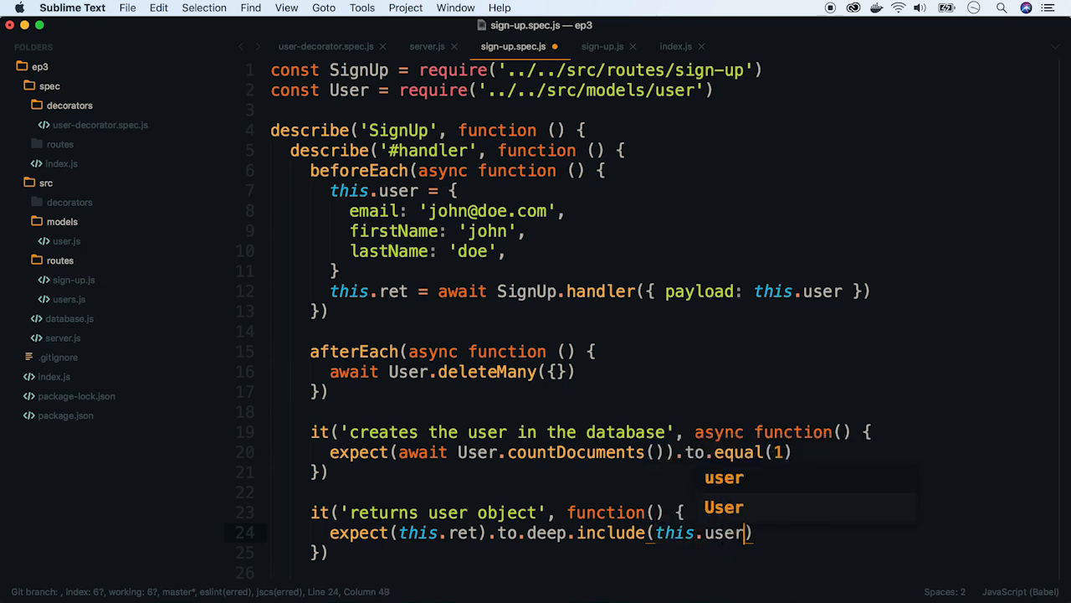
pyautogui.press('cmd+s')
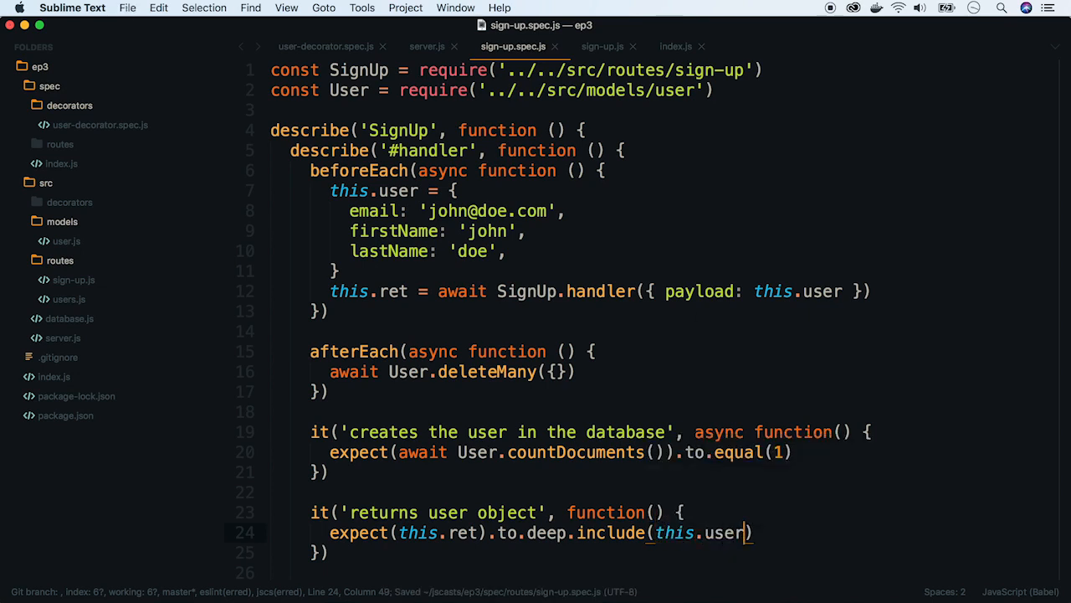
# - In sign-up.js, assign const user = await User.create(request.payload) and return user
pyautogui.click(603, 47)
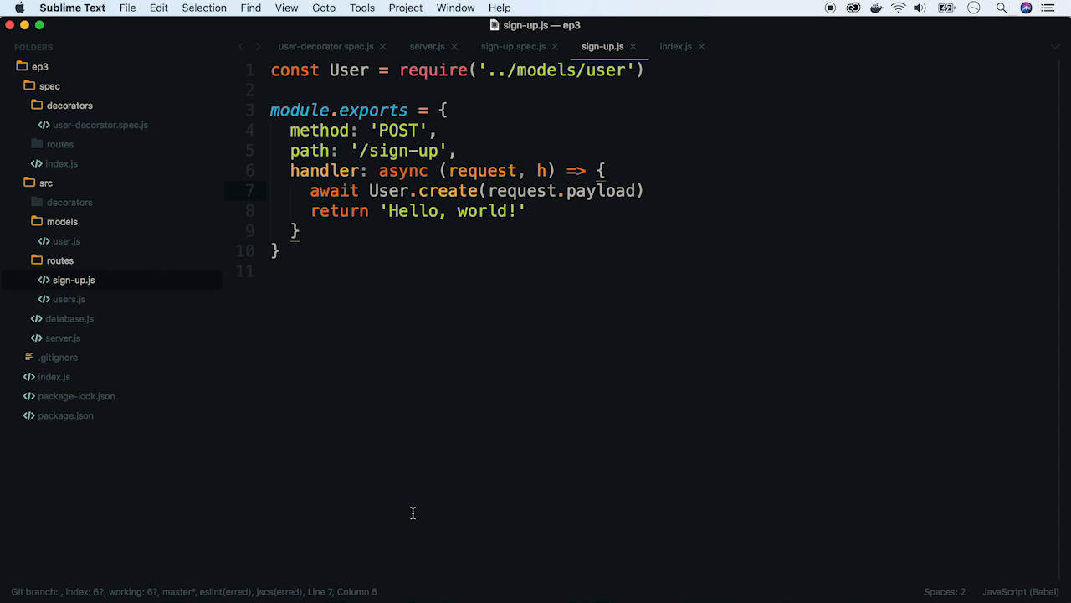
pyautogui.write('const user =')
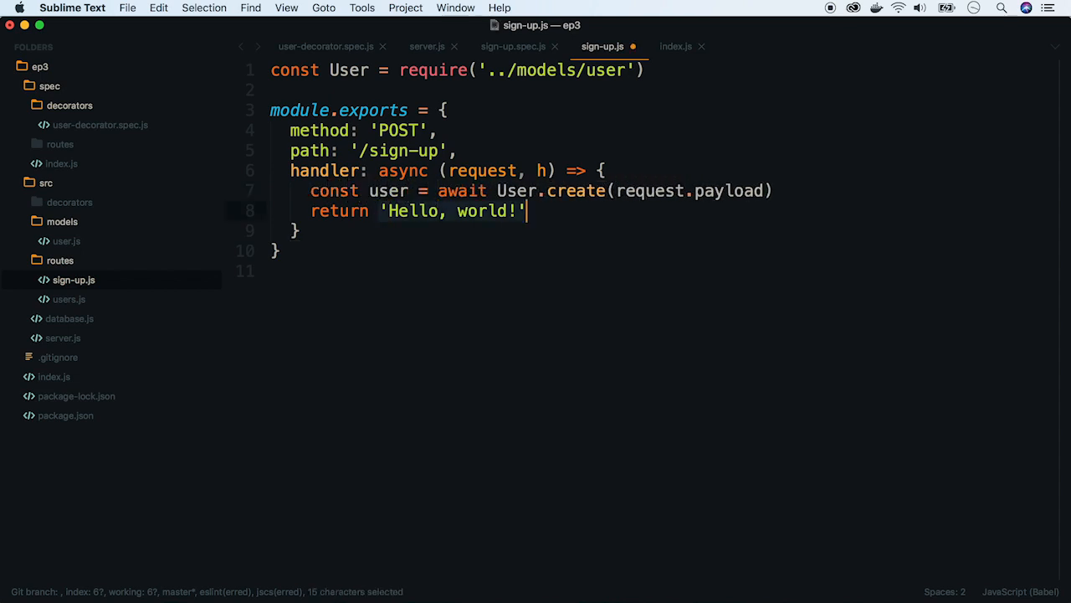
pyautogui.write('user')
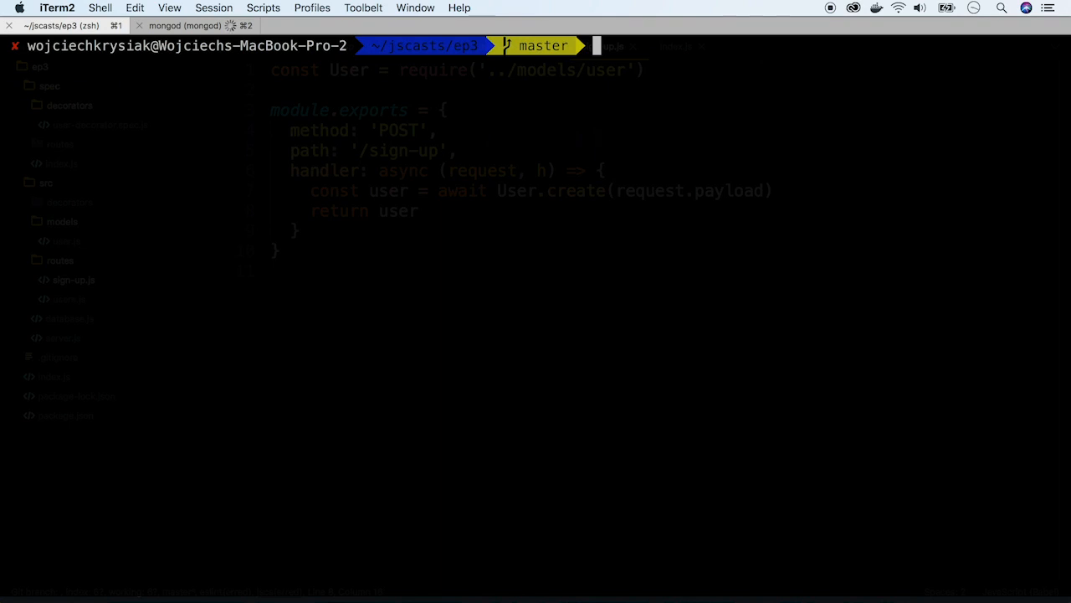
# - Start the server with node index.js and curl a POST to /sign-up, receiving the created user JSON
pyautogui.write('node i')
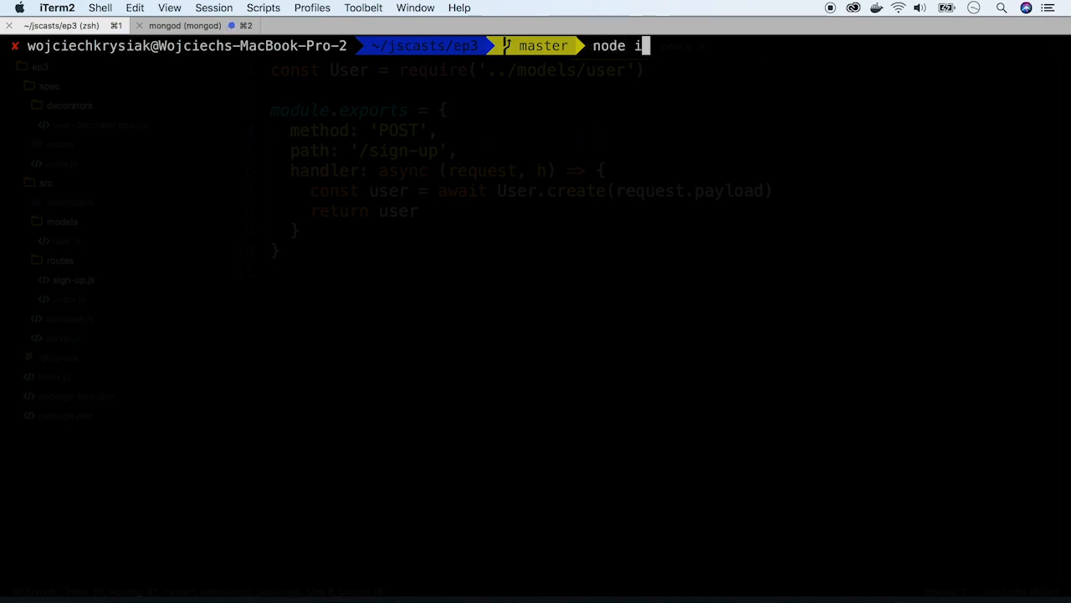
pyautogui.write('ndex.js')
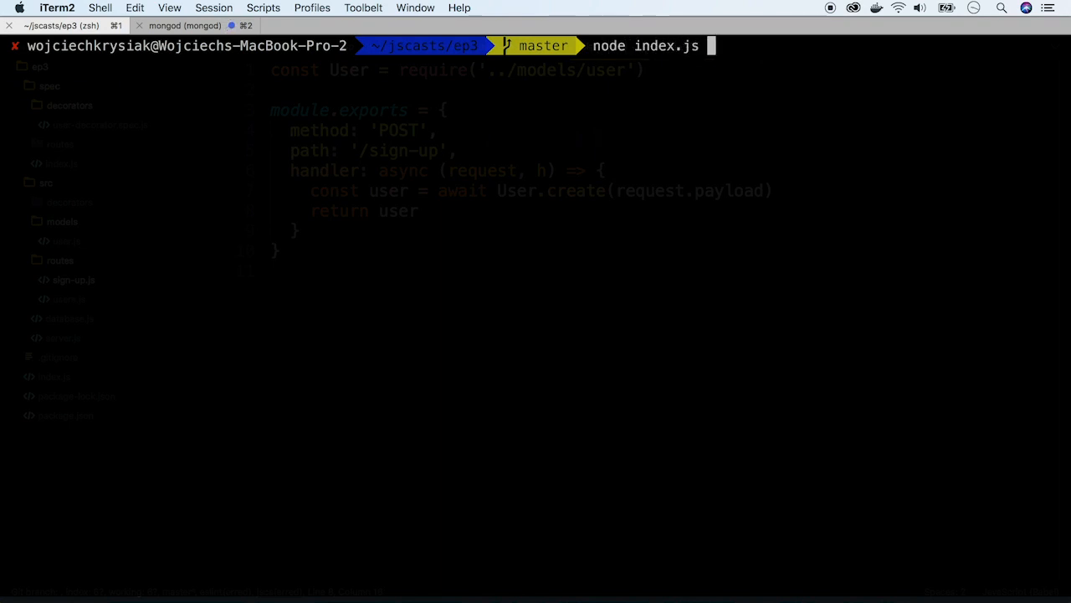
pyautogui.press('Enter')
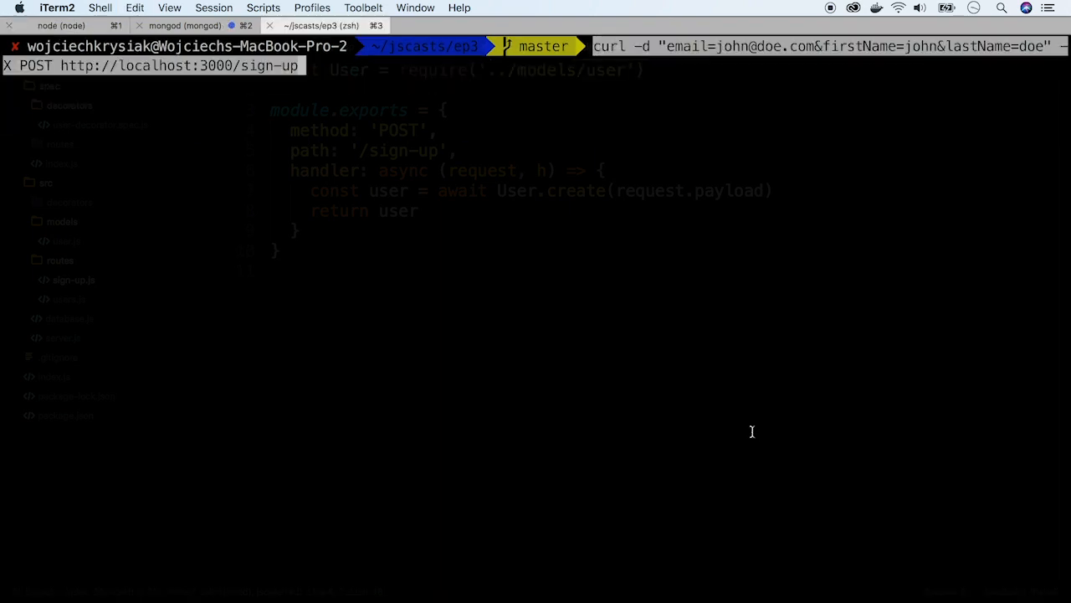
pyautogui.press('Enter')
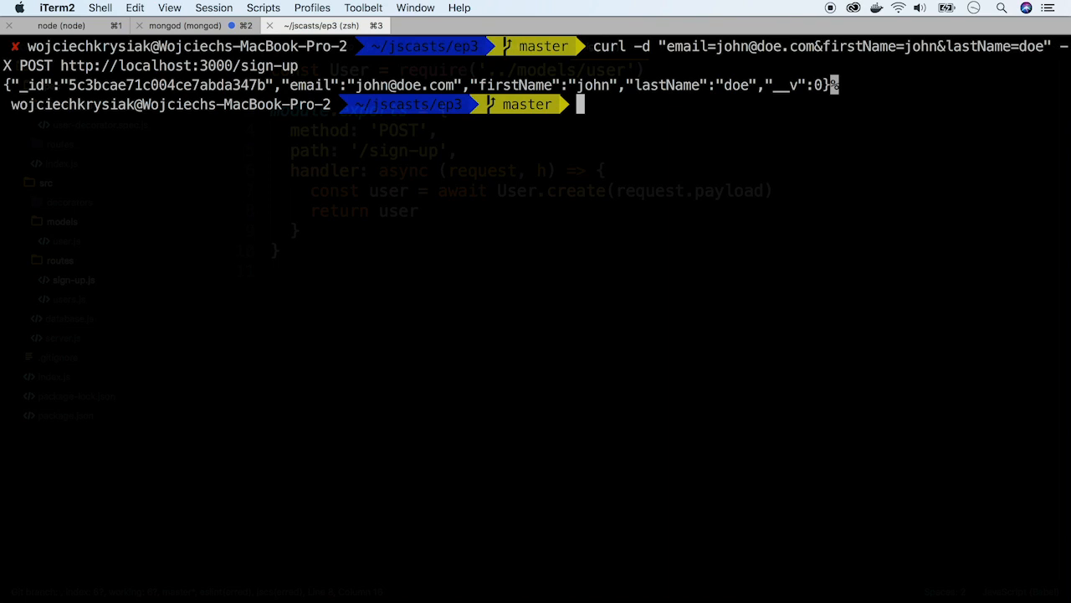